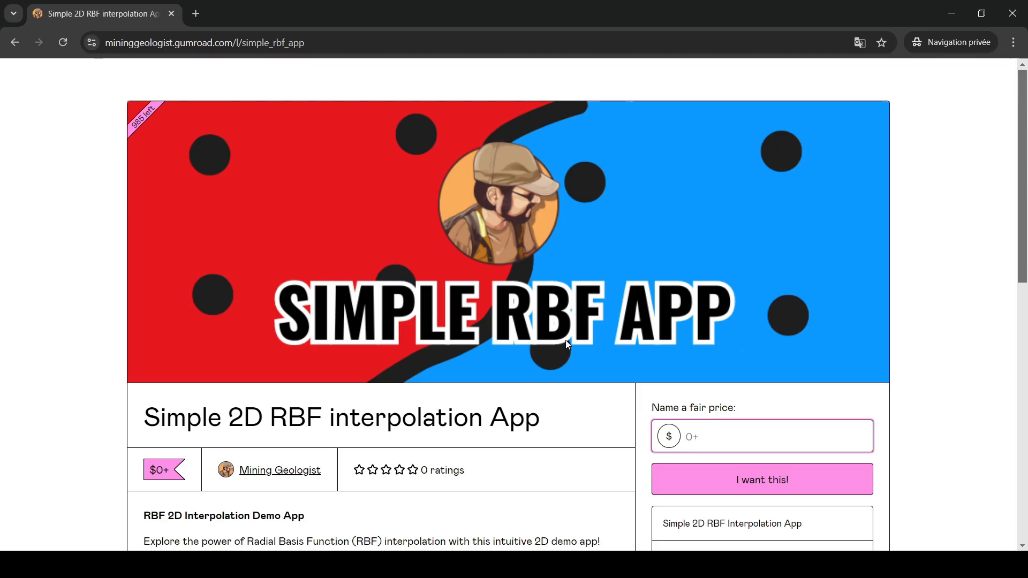
Enter 0 as the fair price for the app on the download page
left_click(754, 436)
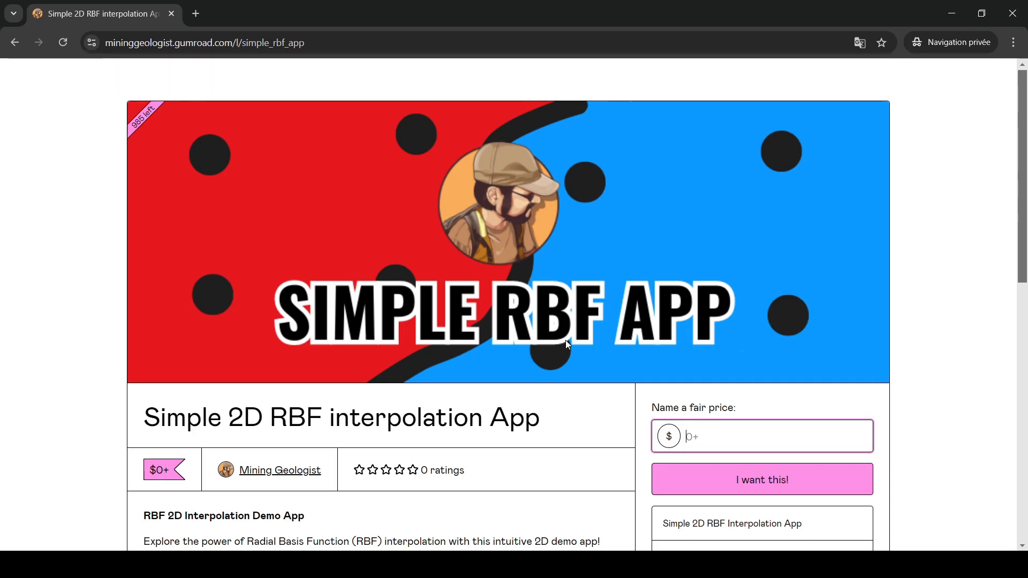
scroll("down", 3)
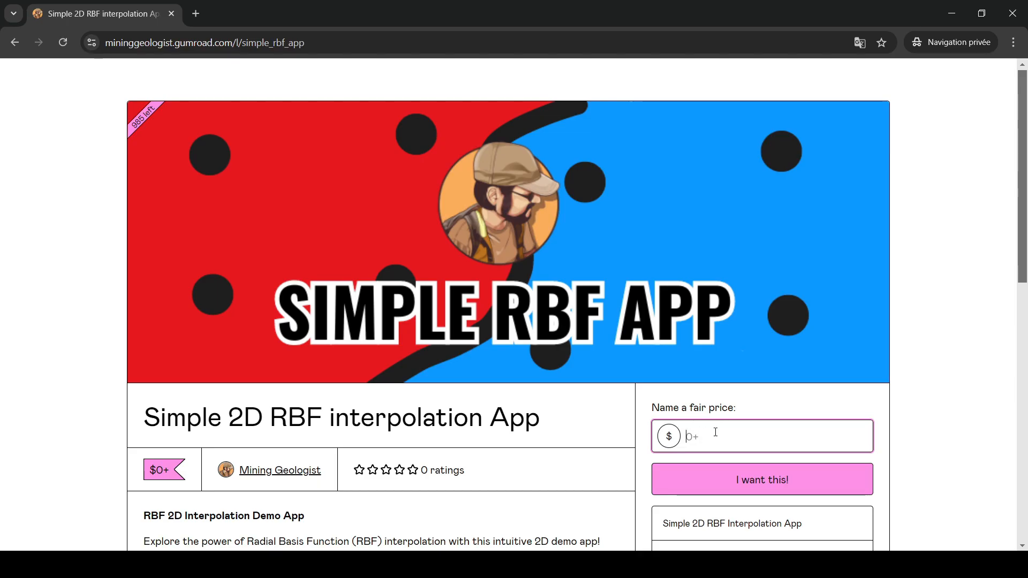
type("0")
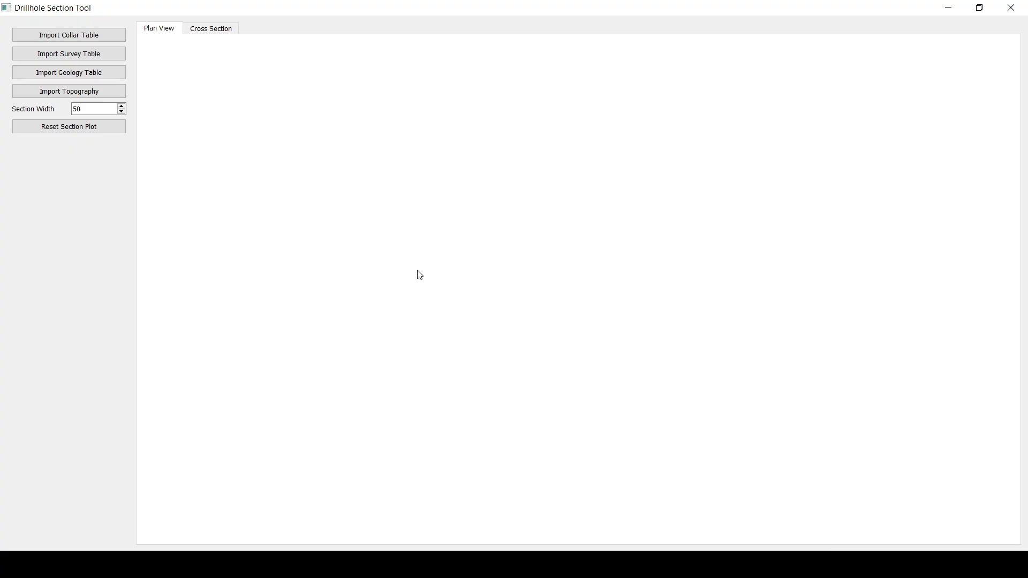
mouse_move(241, 138)
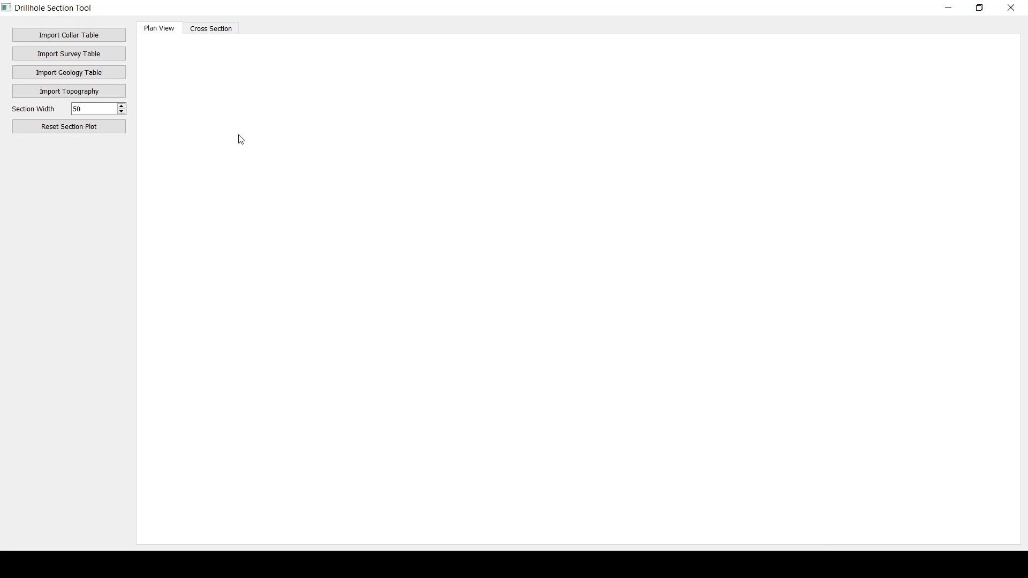
mouse_move(305, 232)
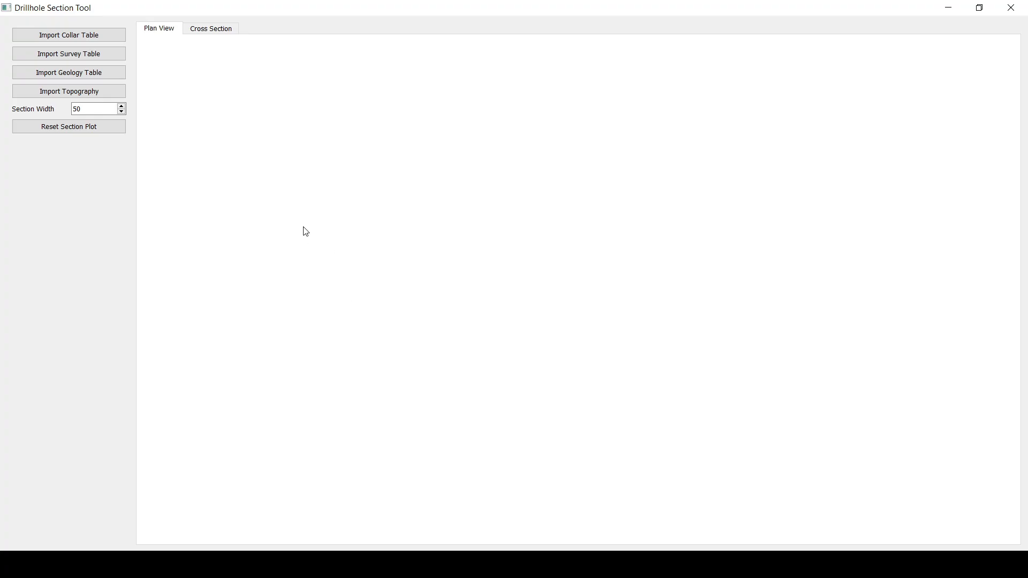
mouse_move(210, 152)
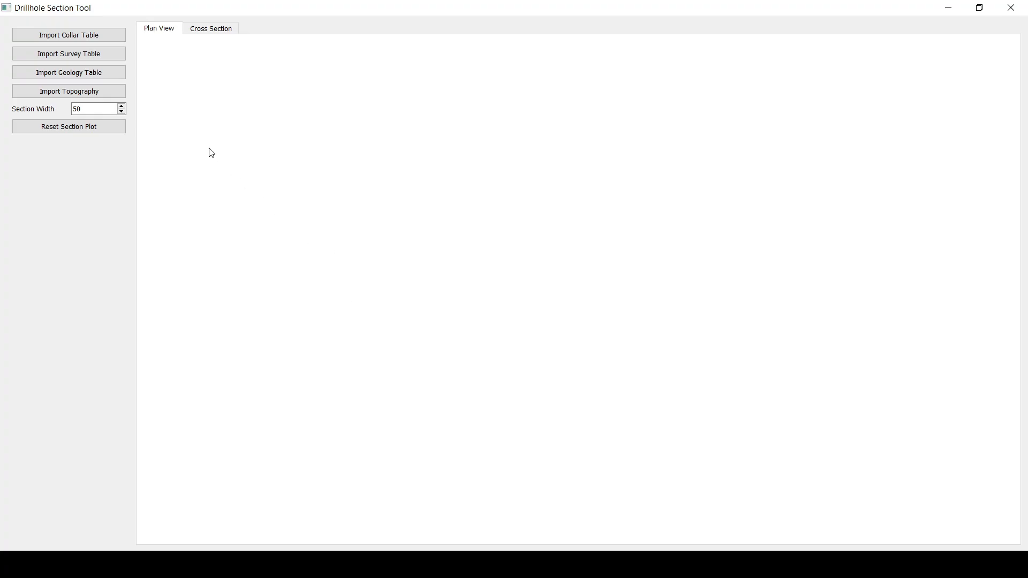
mouse_move(178, 151)
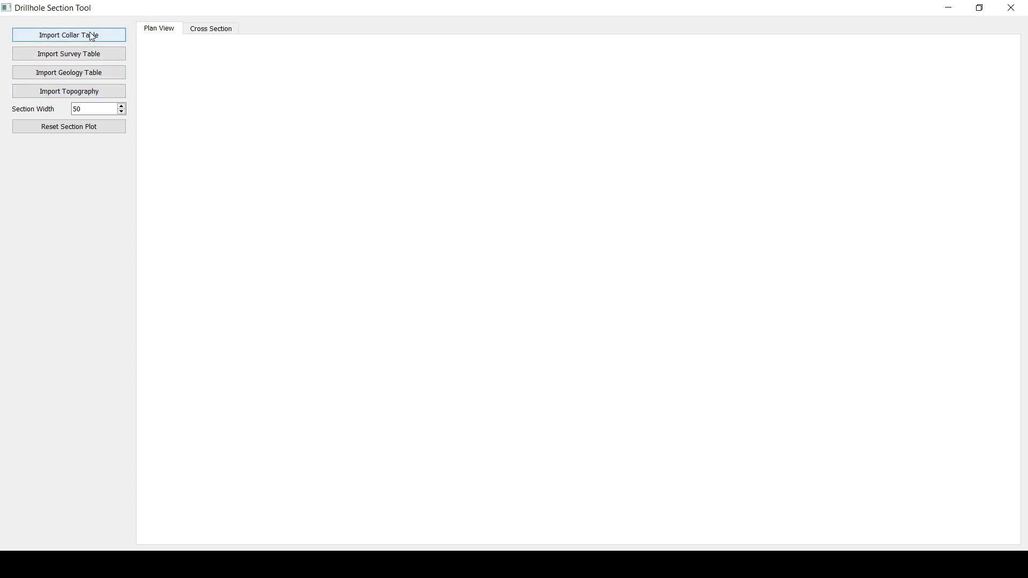
Import the collar table from the data2 folder
left_click(68, 34)
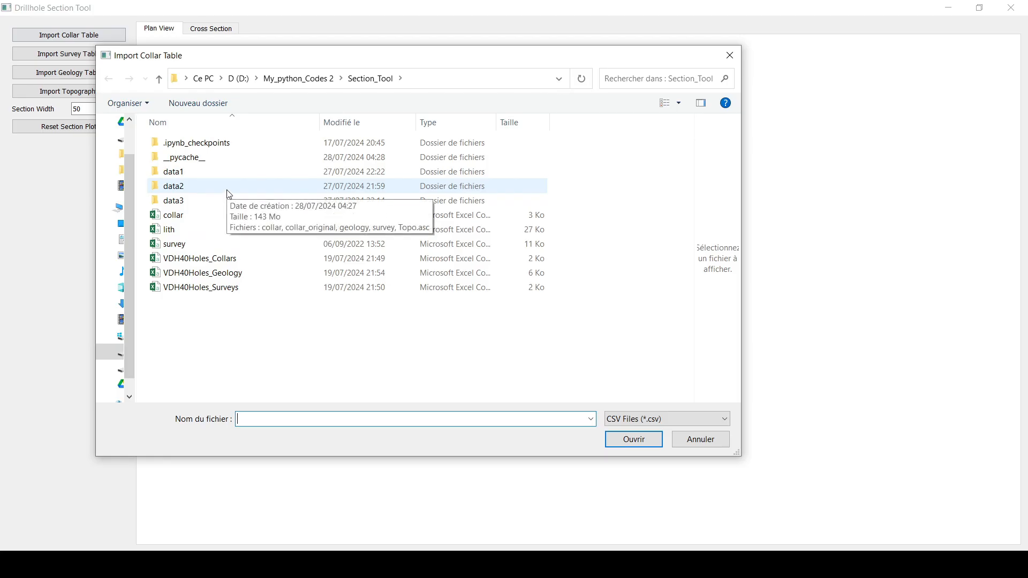
double_click(173, 185)
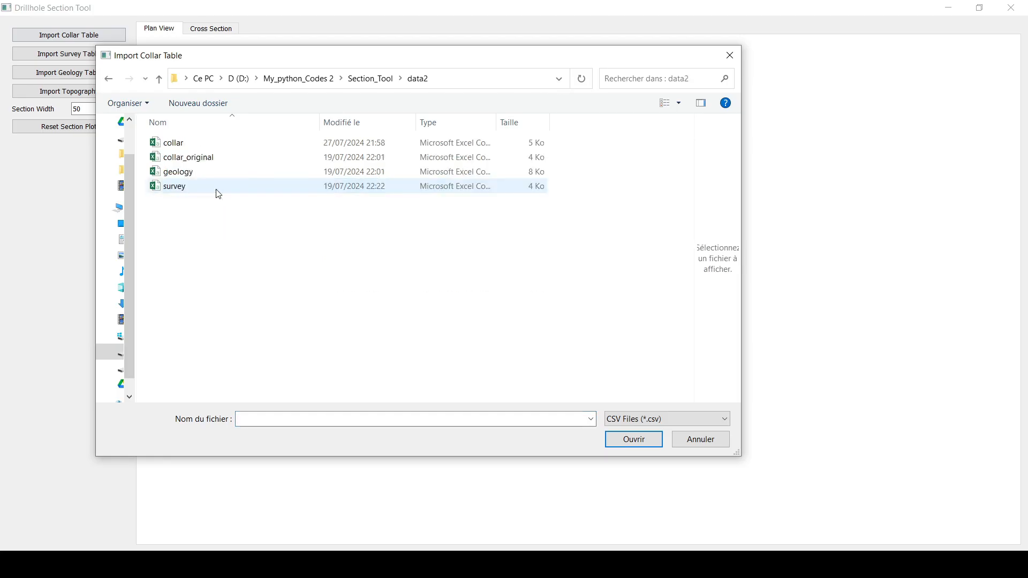
left_click(173, 142)
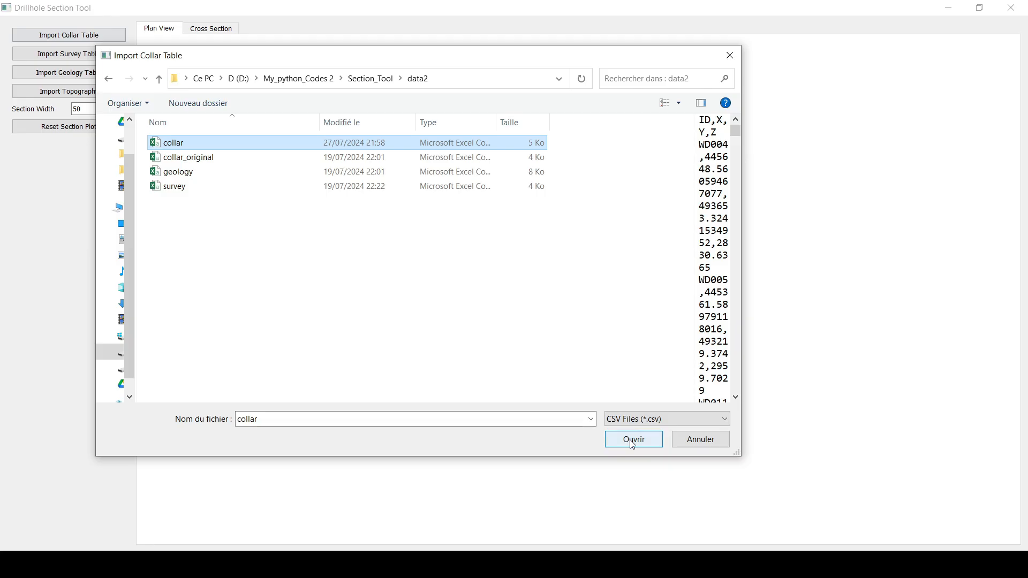
left_click(632, 439)
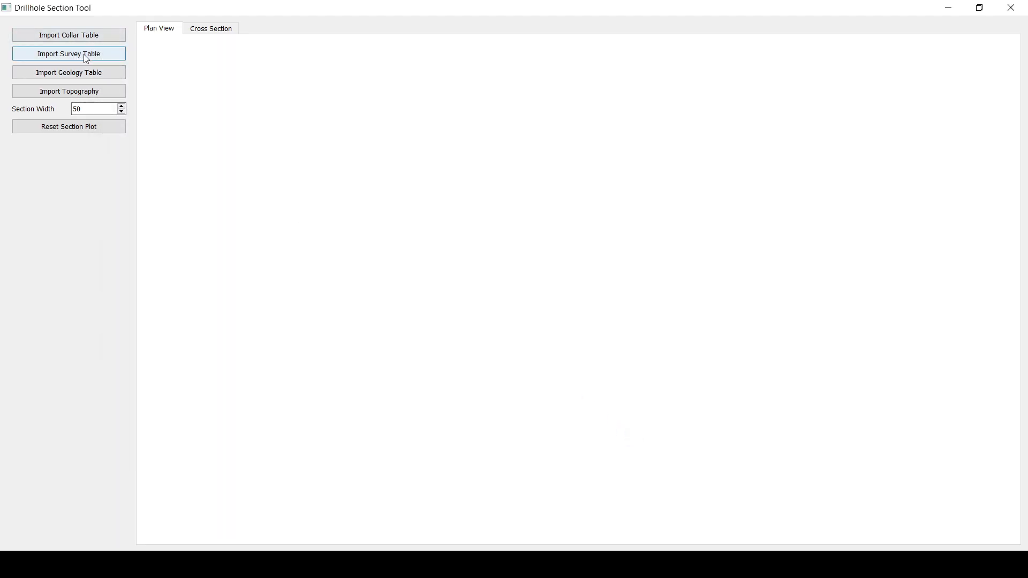
Import the survey table from data2 and start the geology table import
left_click(69, 54)
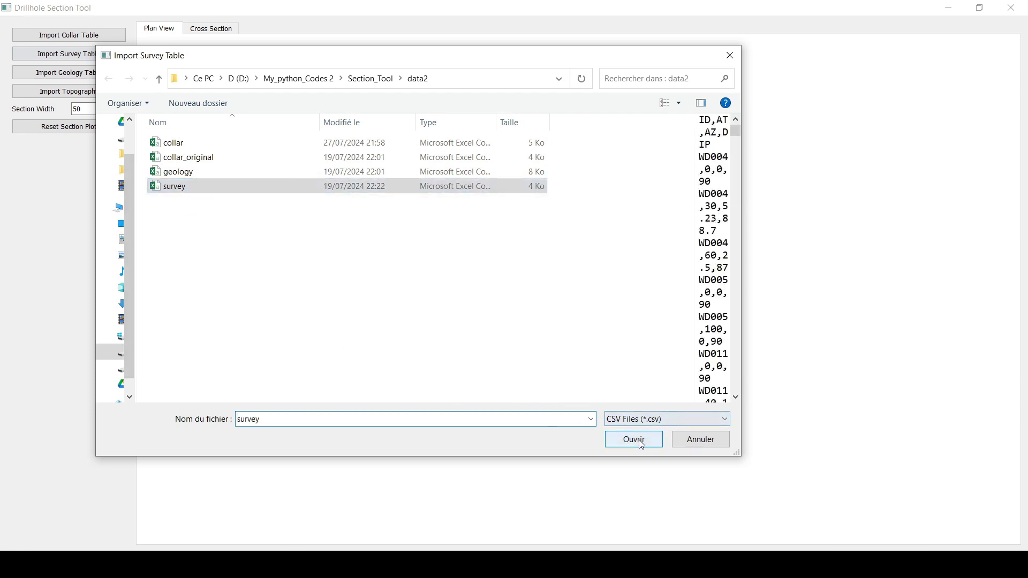
left_click(632, 439)
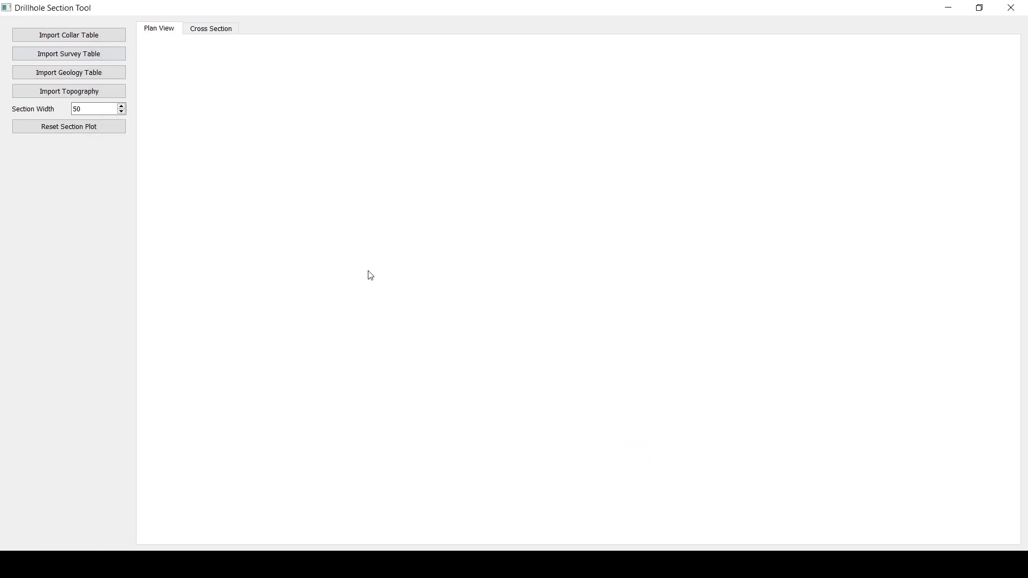
left_click(69, 34)
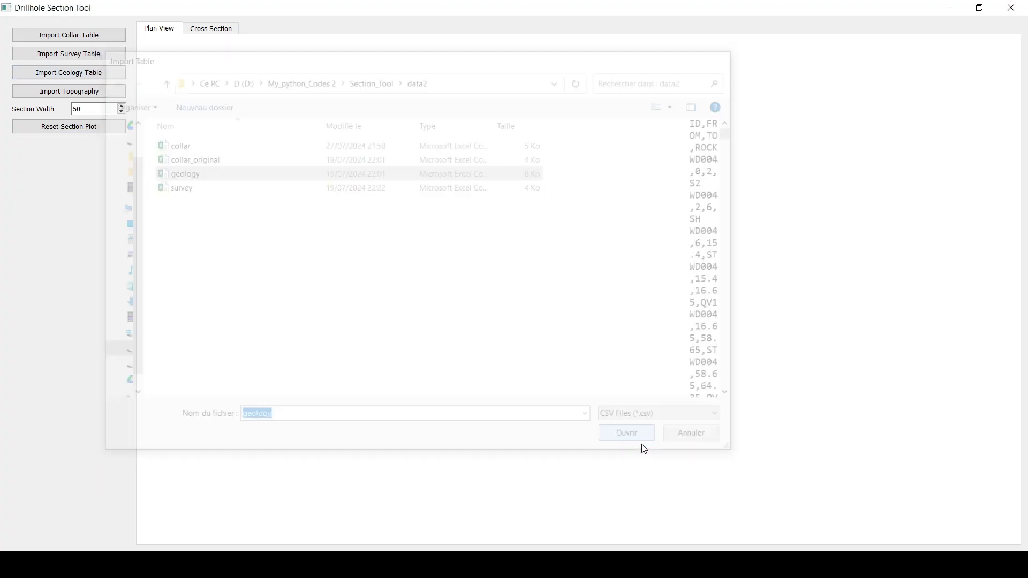
Import Topo.asc from data2 as the topography, showing all file types to find it
left_click(624, 433)
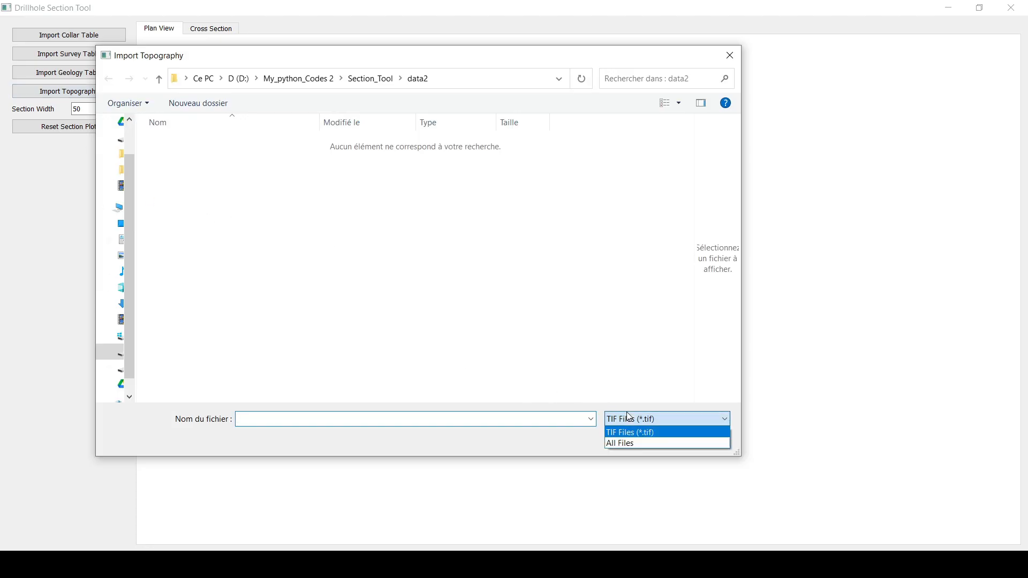
mouse_move(620, 443)
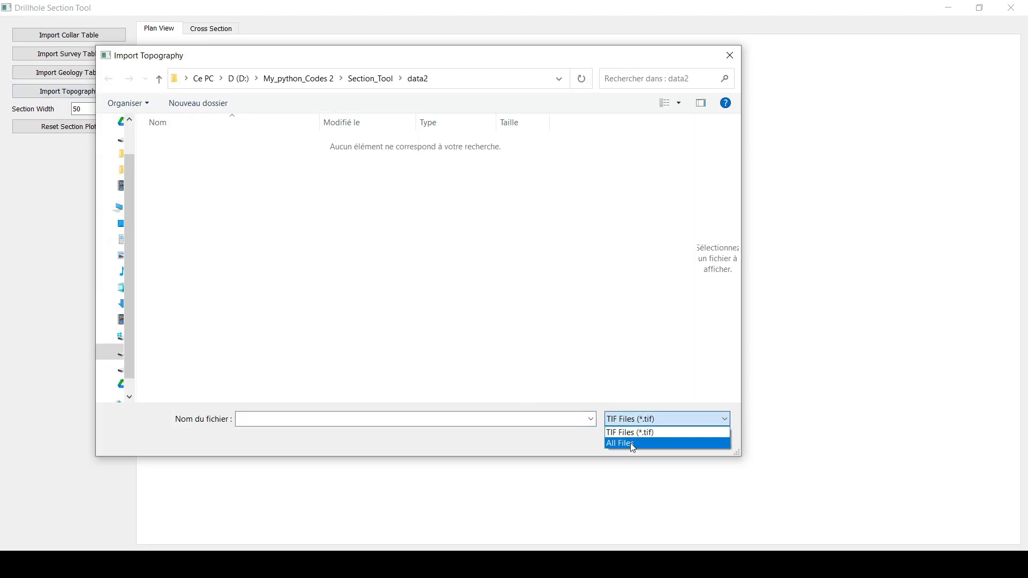
left_click(620, 443)
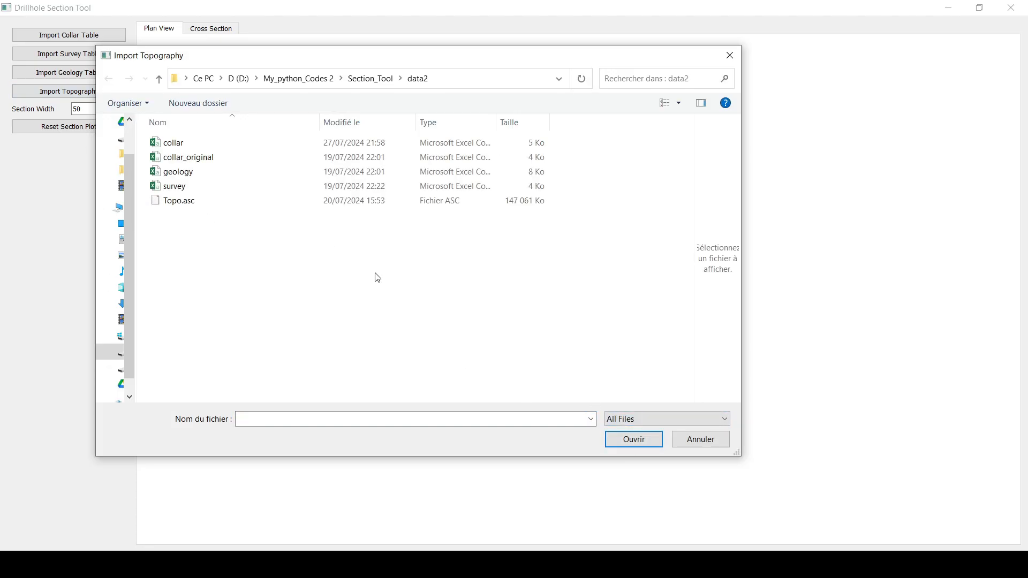
mouse_move(373, 270)
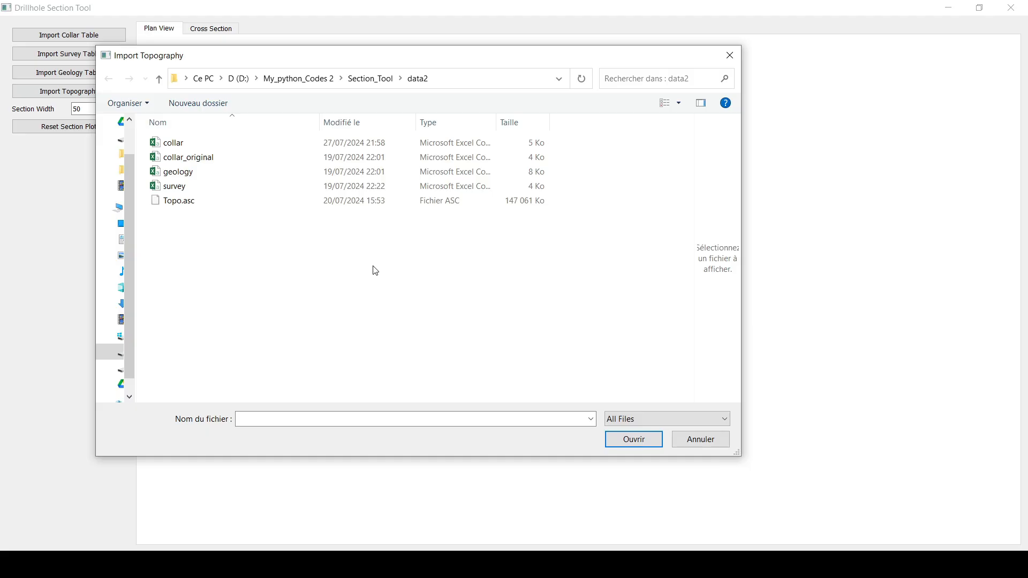
mouse_move(378, 282)
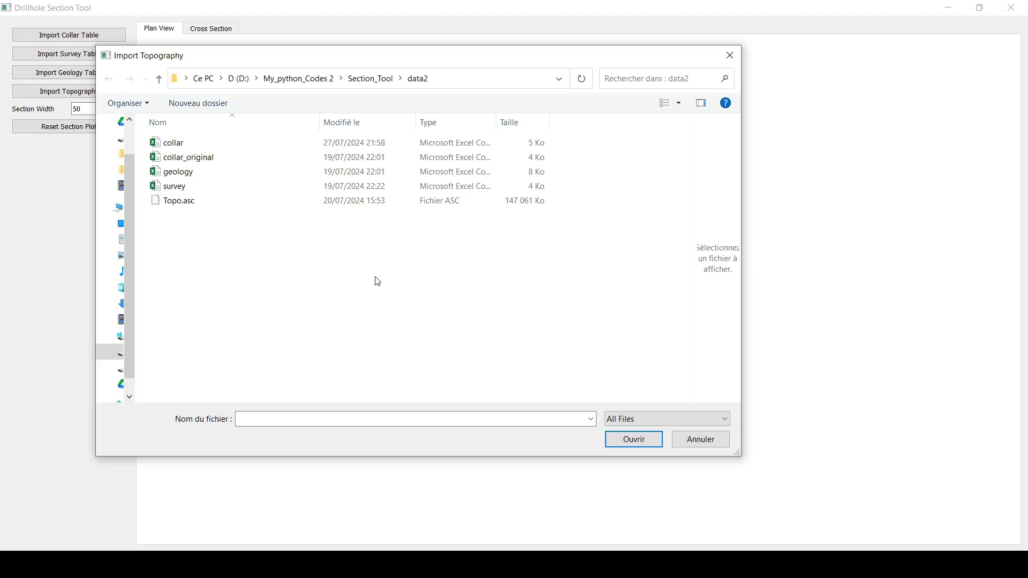
mouse_move(276, 276)
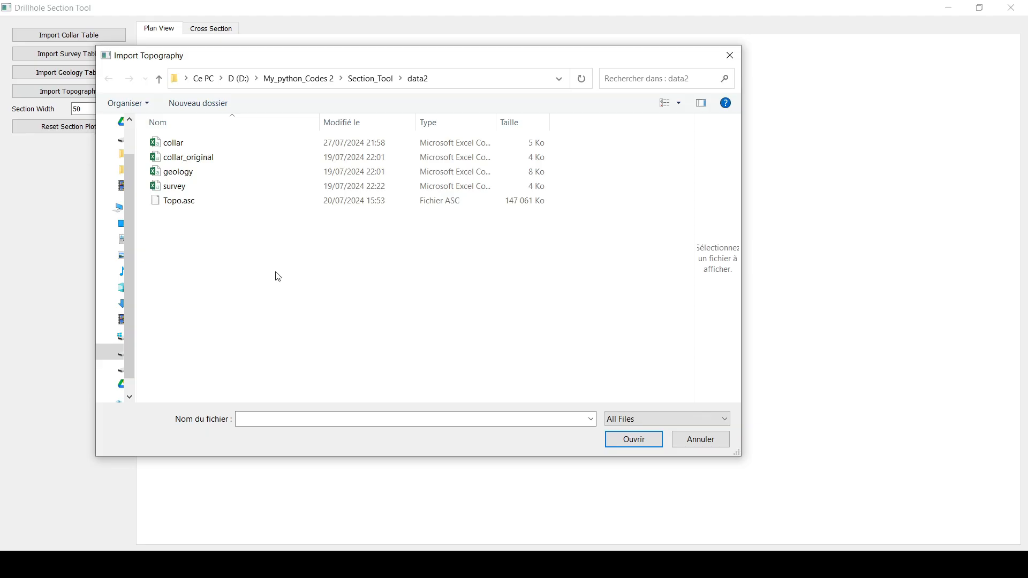
mouse_move(279, 275)
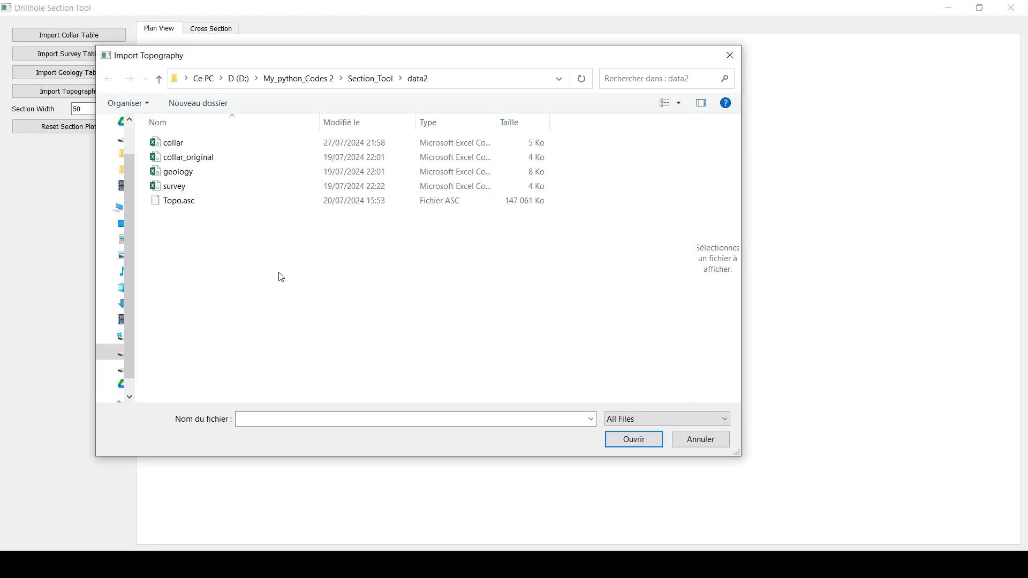
mouse_move(212, 227)
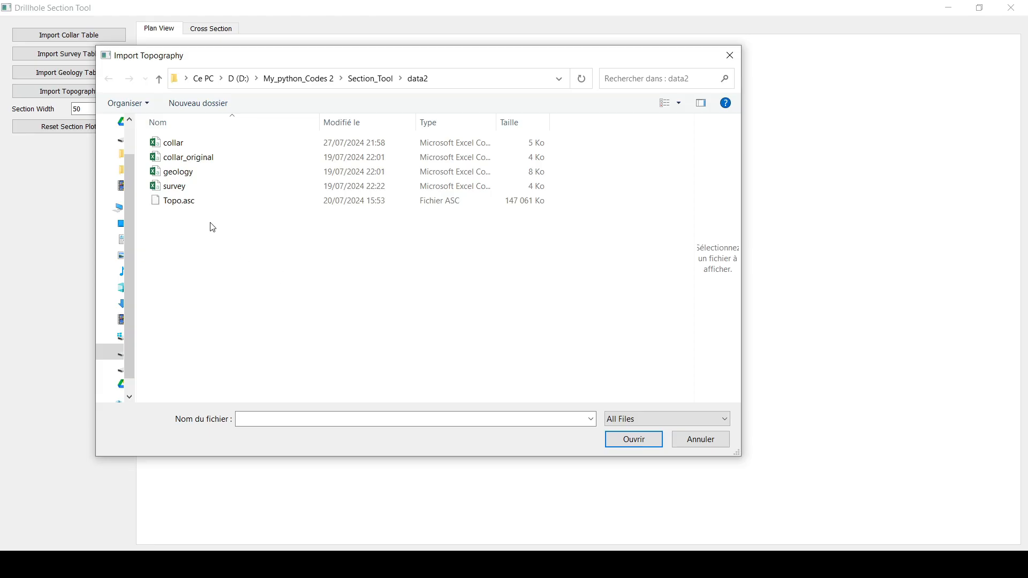
left_click(179, 201)
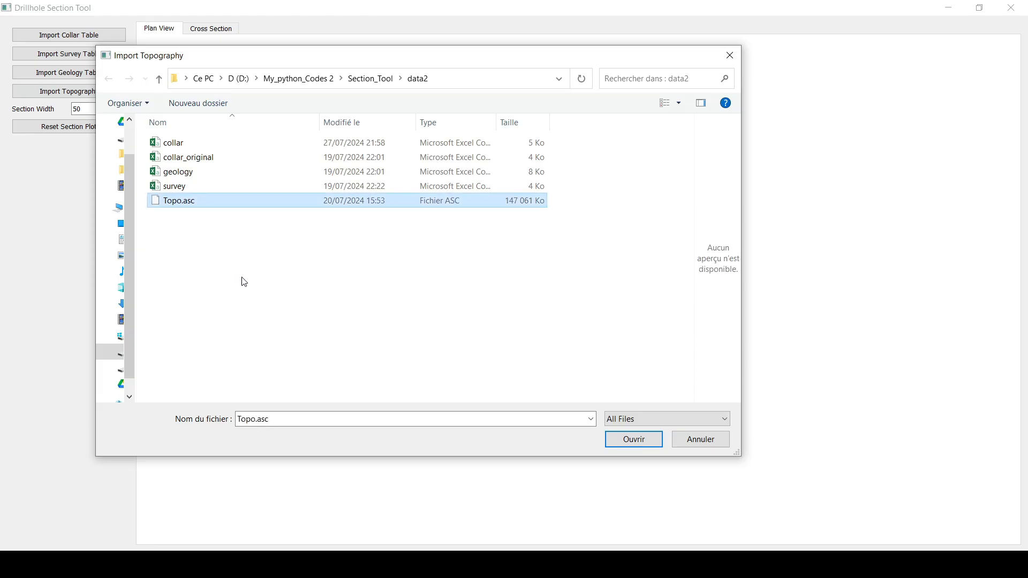
mouse_move(254, 324)
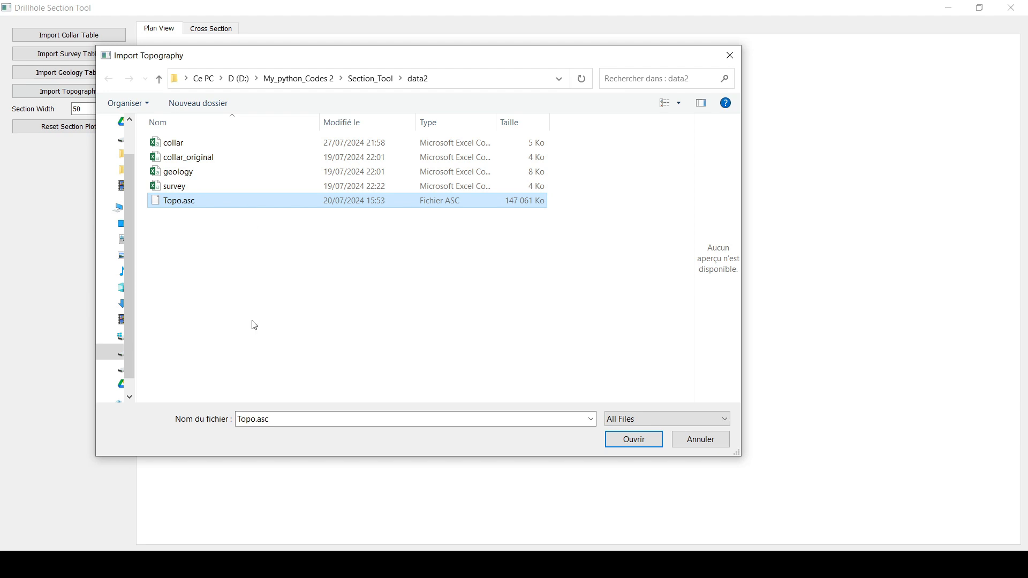
mouse_move(495, 440)
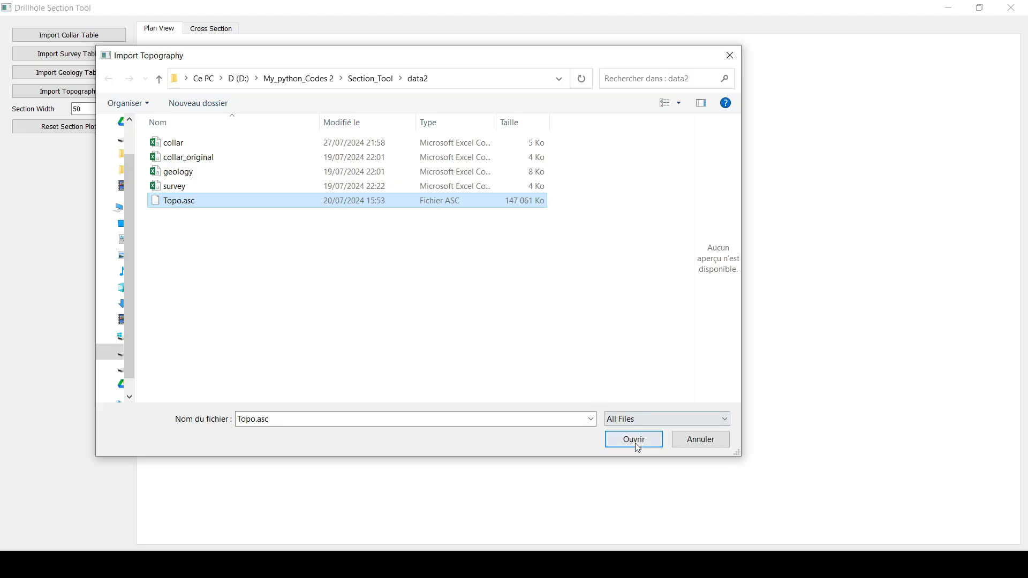
left_click(631, 439)
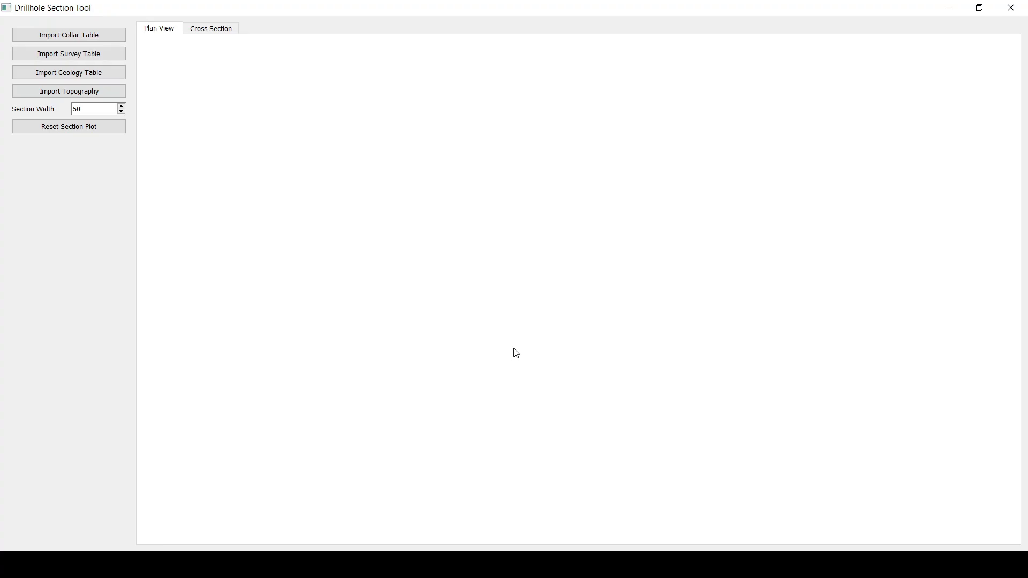
left_click(211, 28)
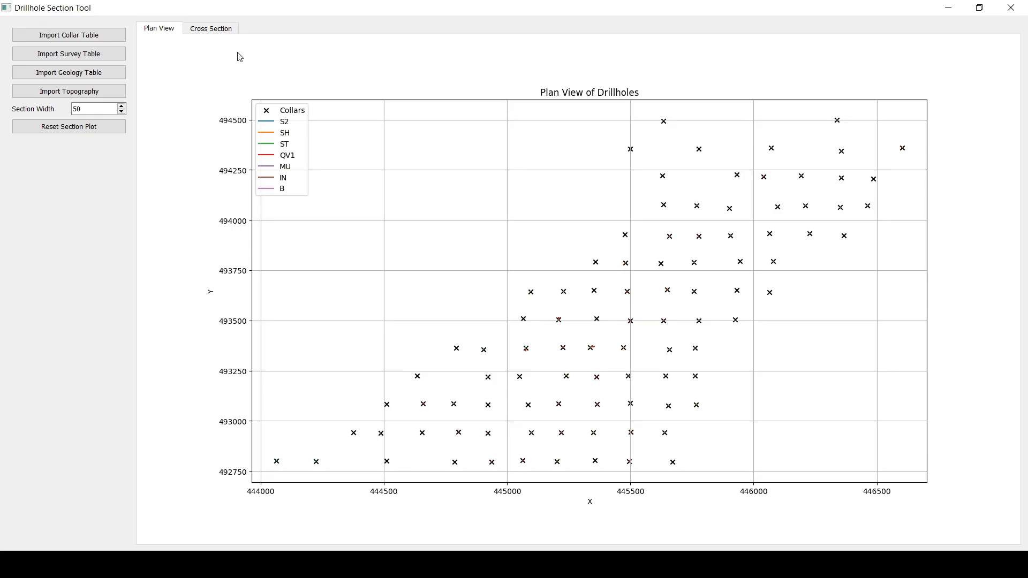
mouse_move(264, 33)
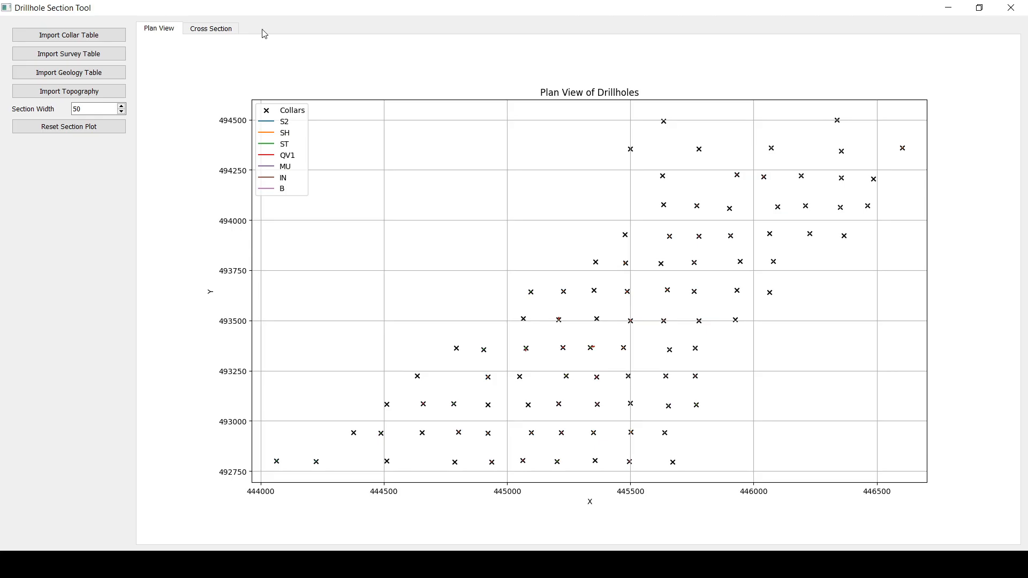
mouse_move(284, 42)
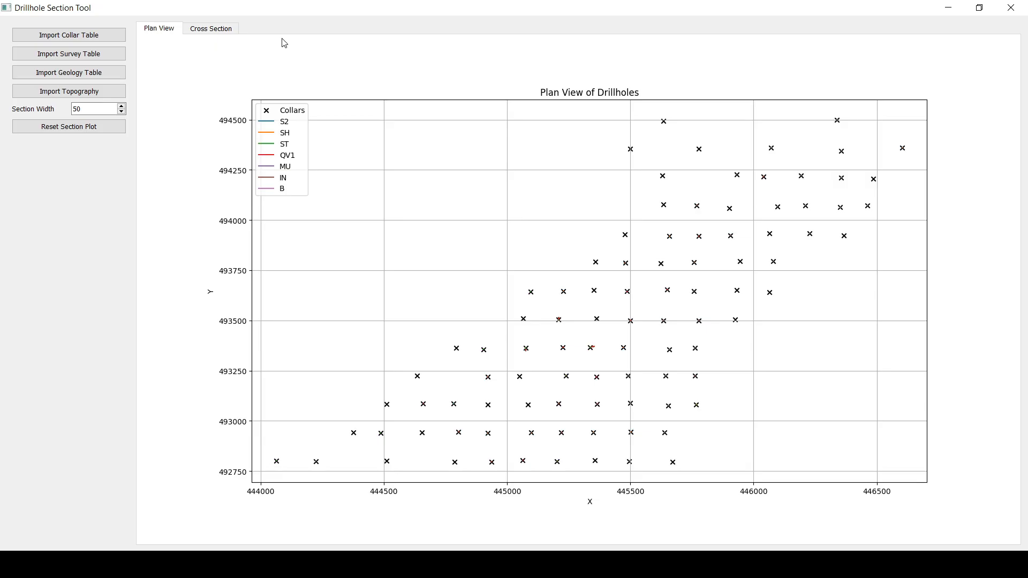
mouse_move(273, 52)
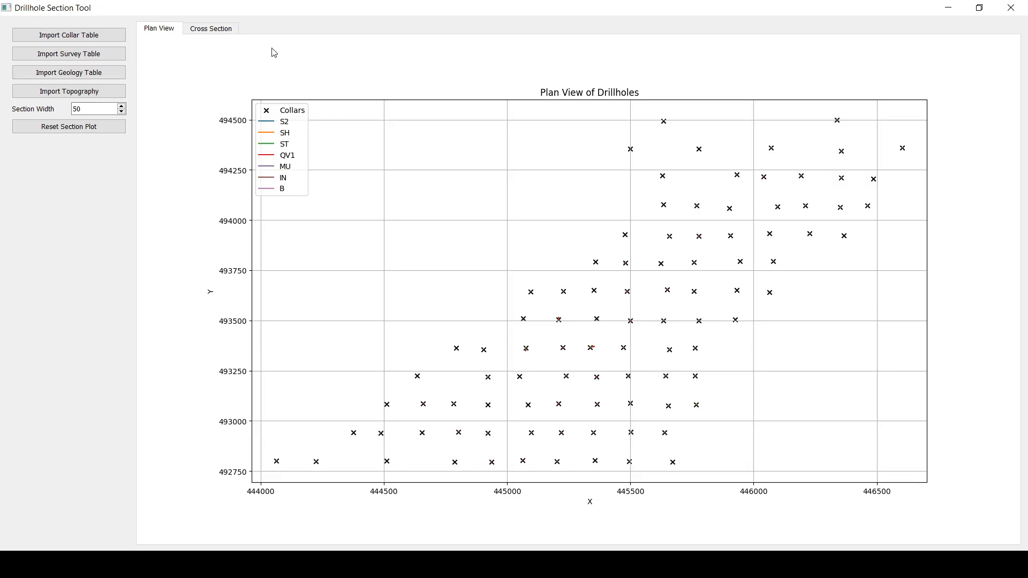
mouse_move(291, 82)
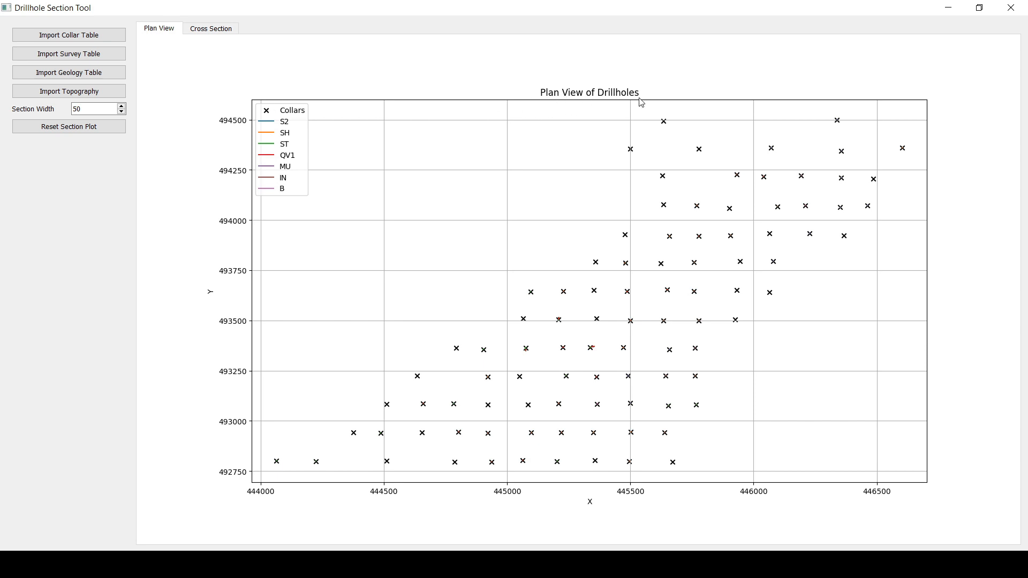
mouse_move(849, 154)
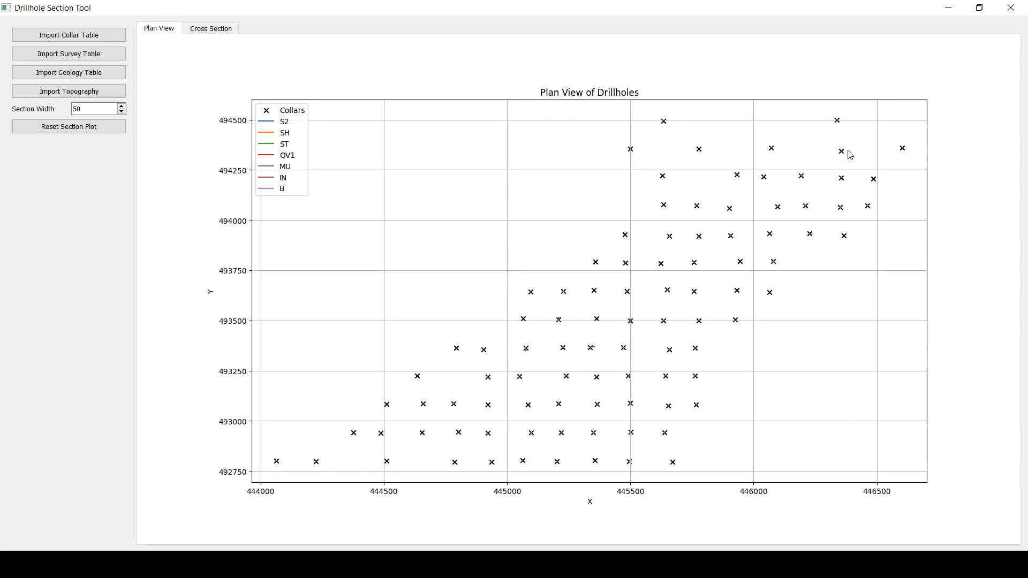
mouse_move(675, 424)
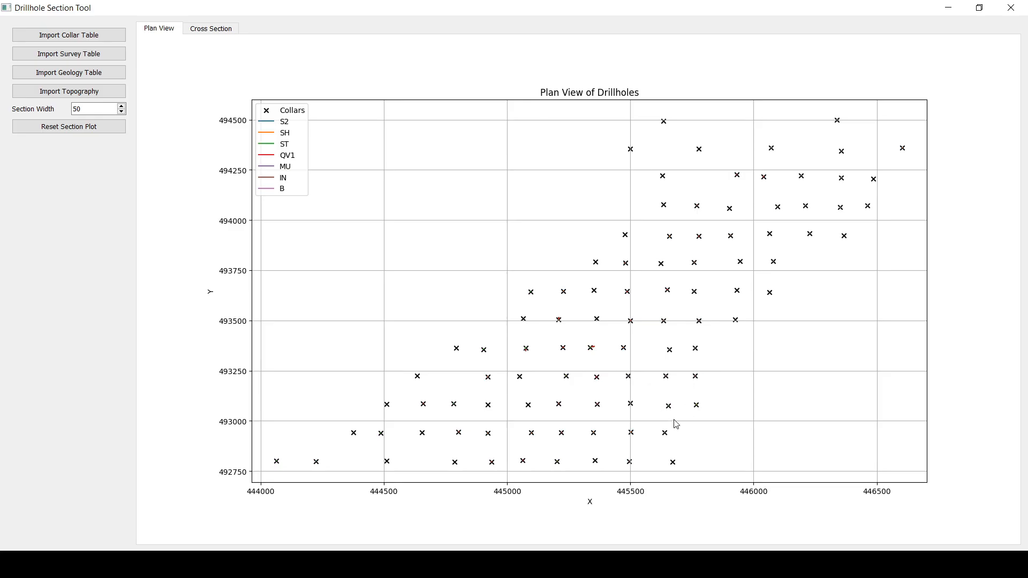
mouse_move(667, 380)
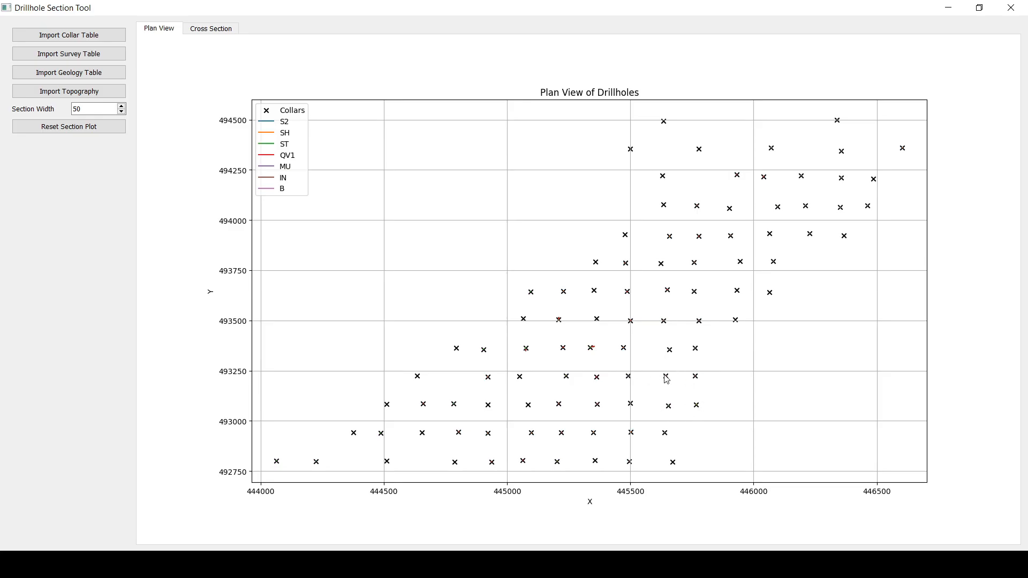
mouse_move(426, 370)
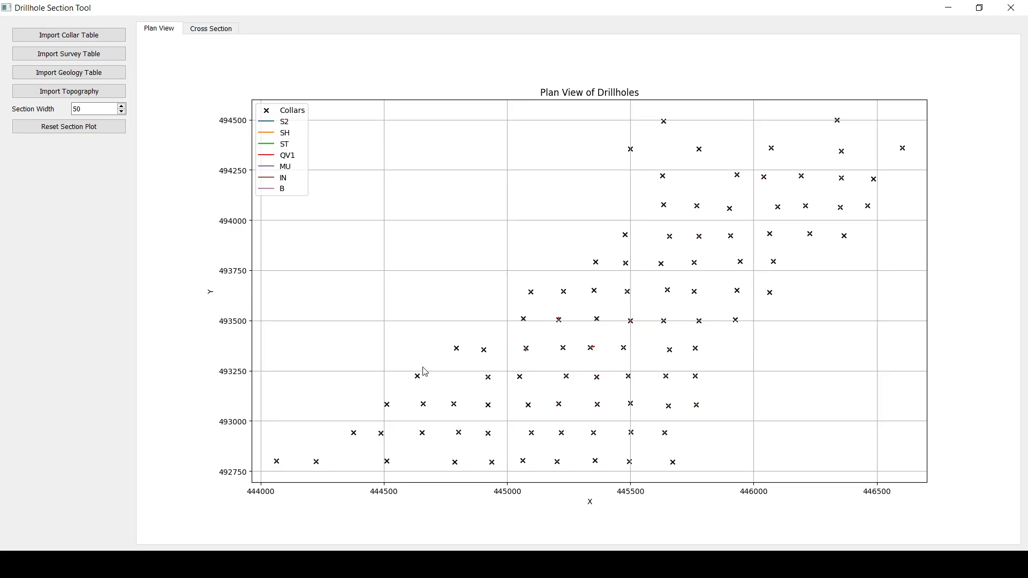
mouse_move(320, 213)
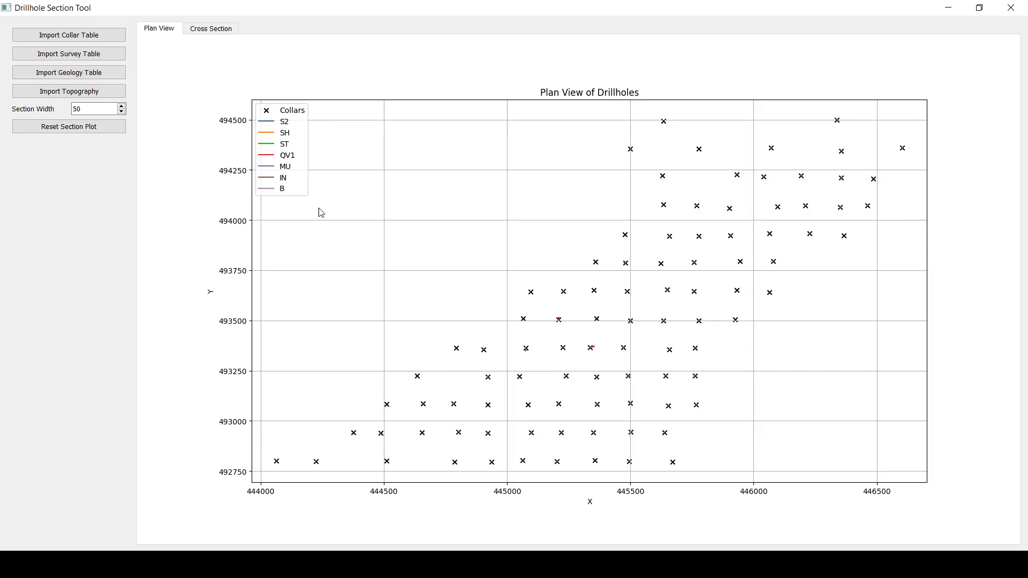
mouse_move(392, 290)
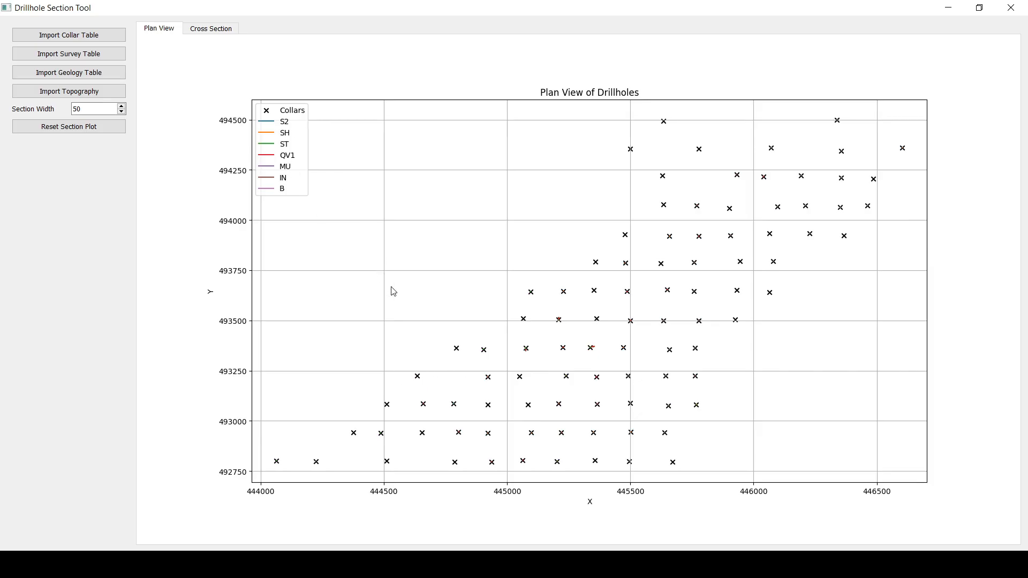
mouse_move(595, 352)
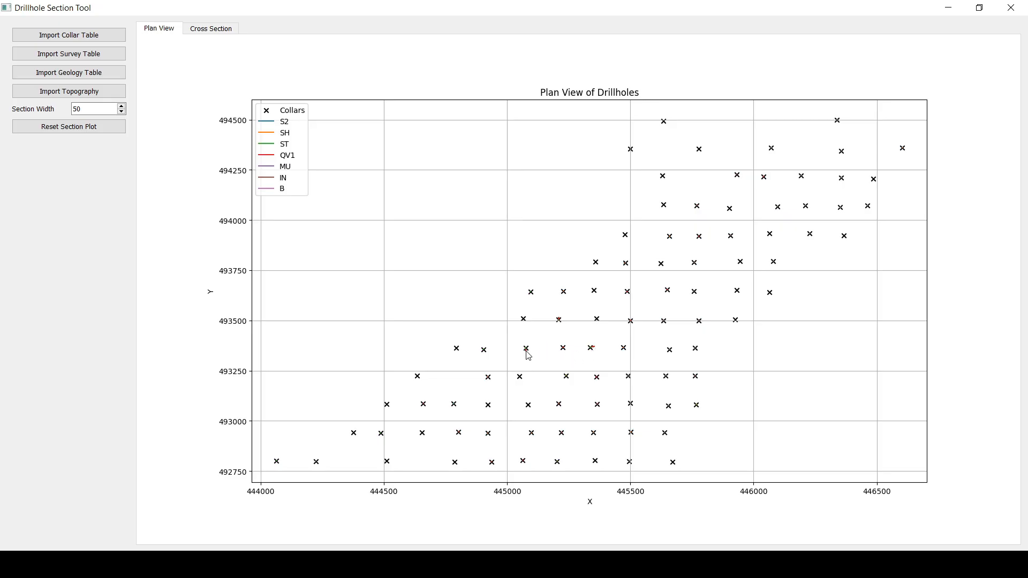
mouse_move(567, 320)
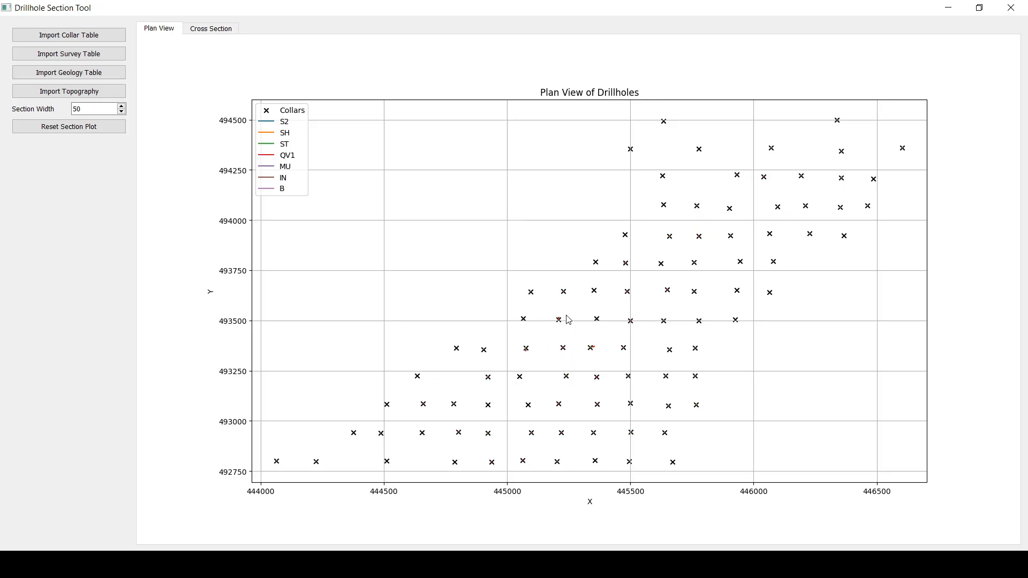
mouse_move(697, 432)
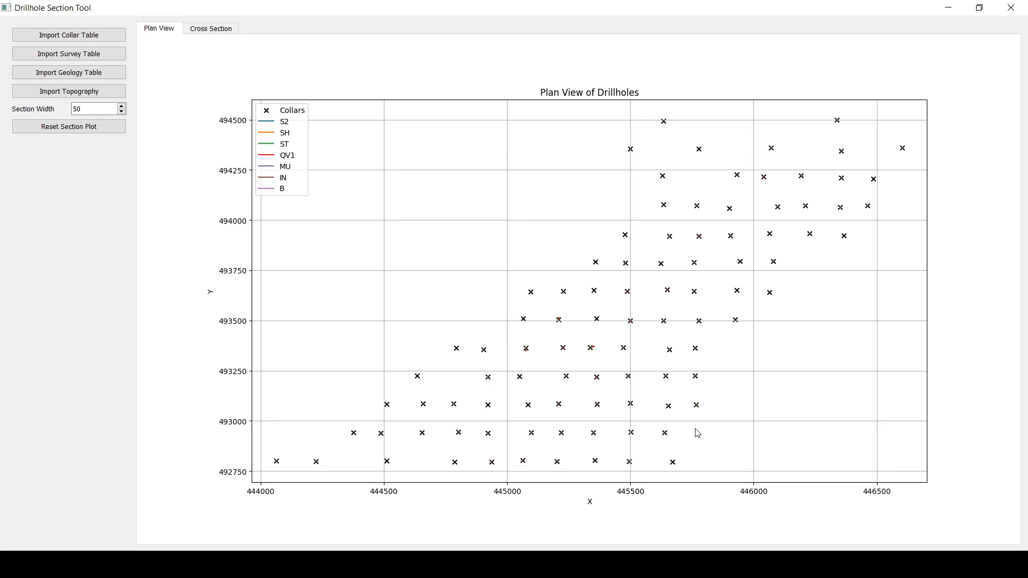
mouse_move(709, 418)
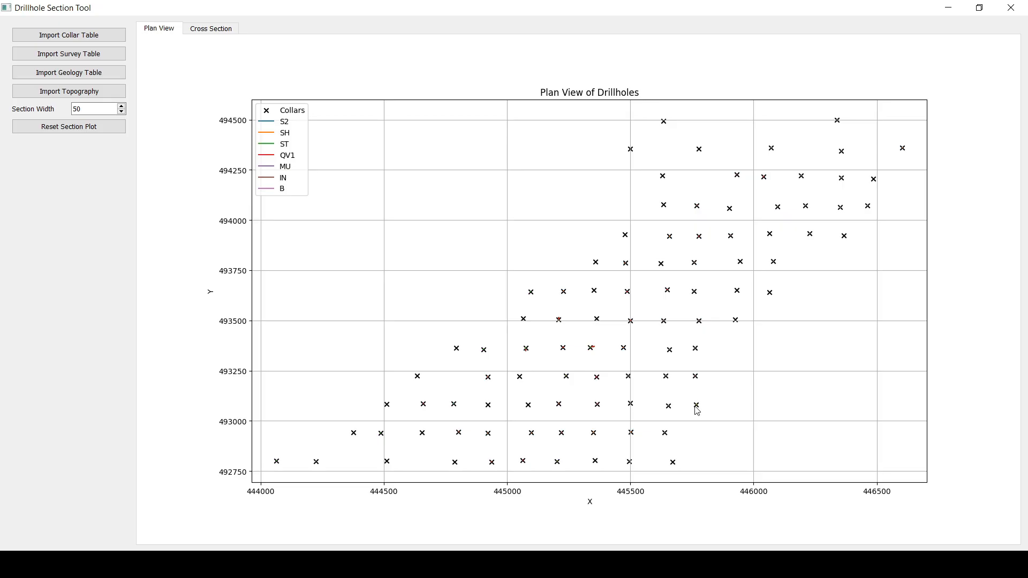
mouse_move(411, 384)
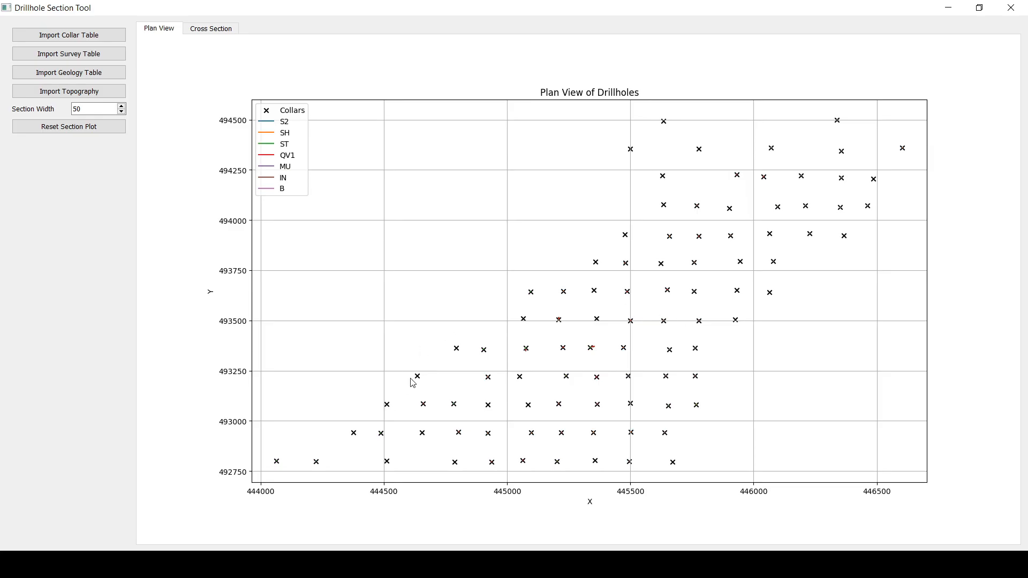
mouse_move(405, 360)
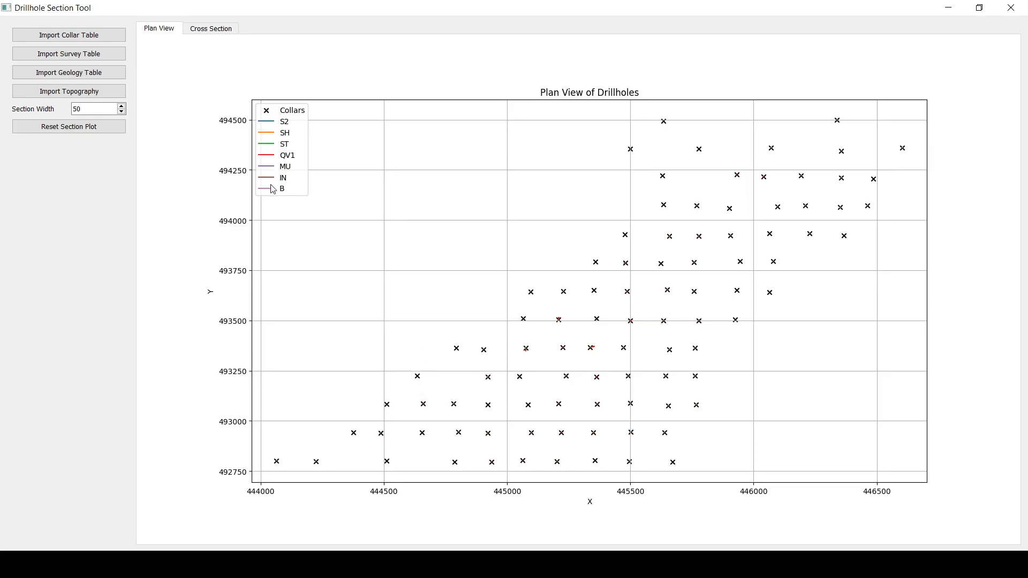
mouse_move(291, 487)
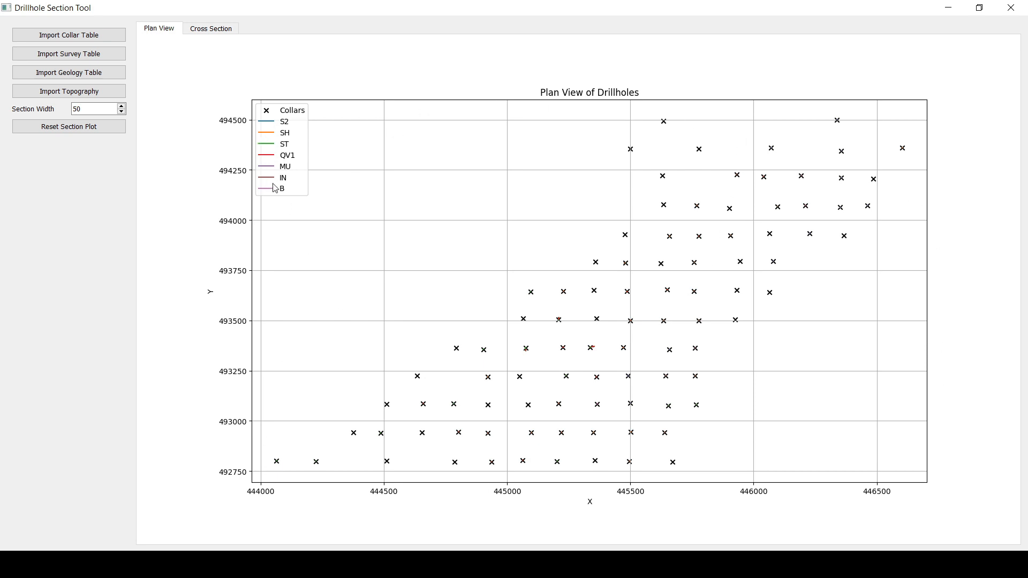
mouse_move(488, 397)
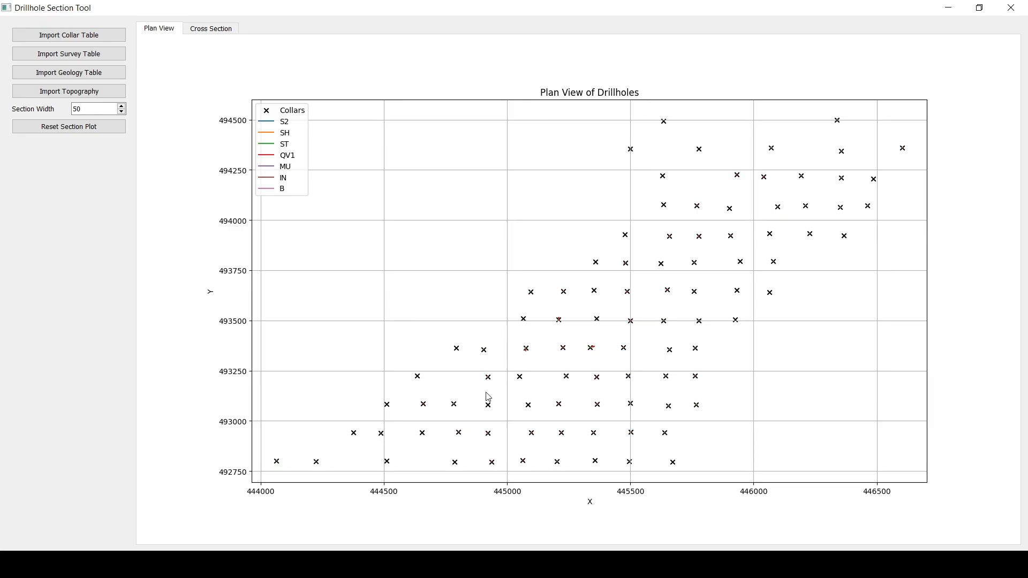
mouse_move(436, 396)
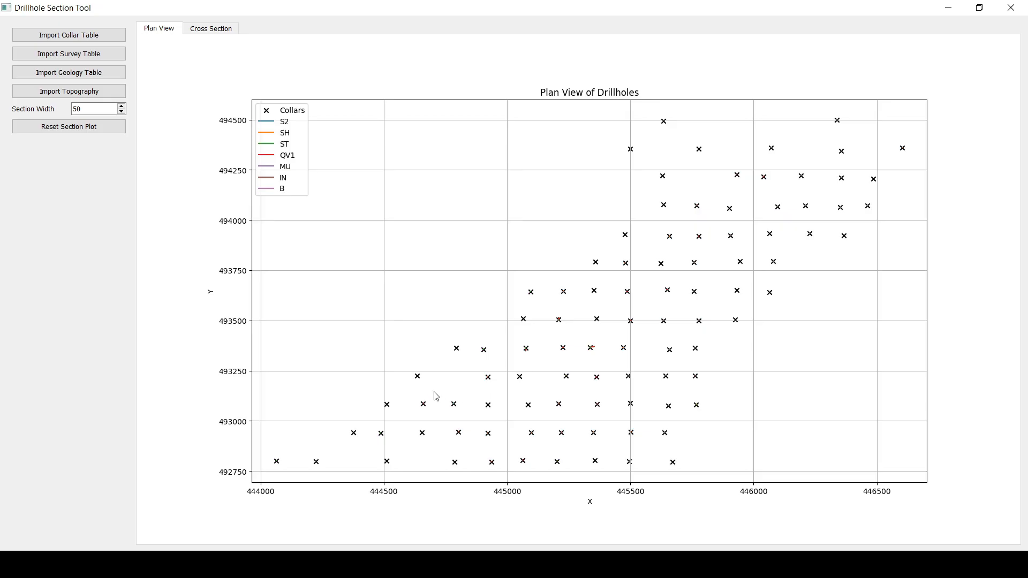
mouse_move(341, 433)
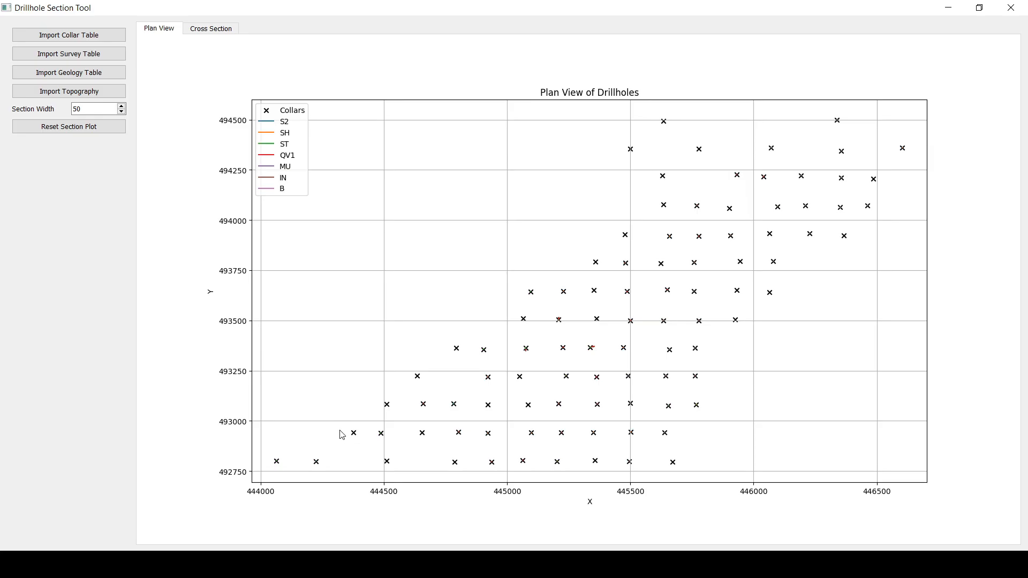
mouse_move(434, 439)
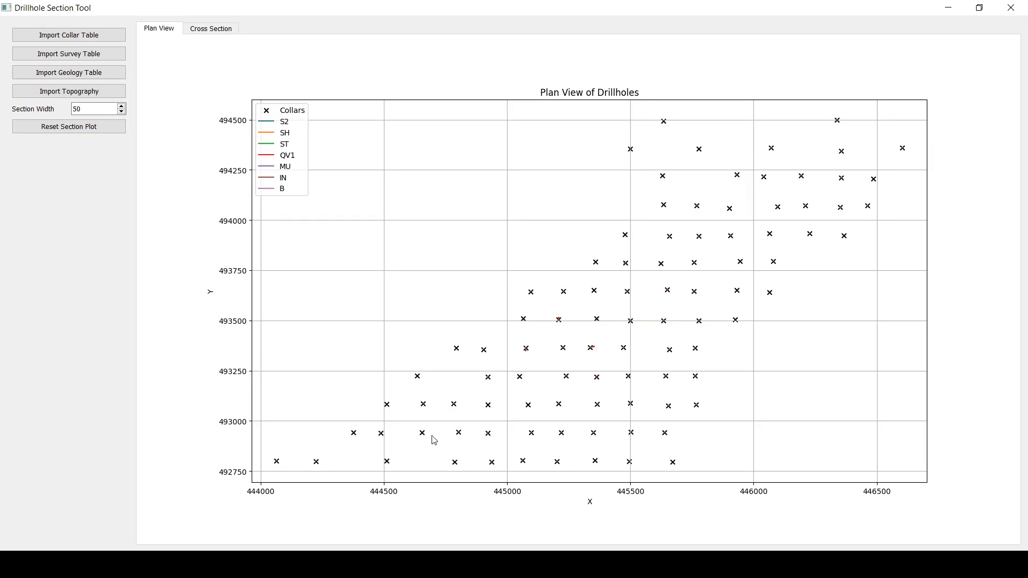
mouse_move(353, 402)
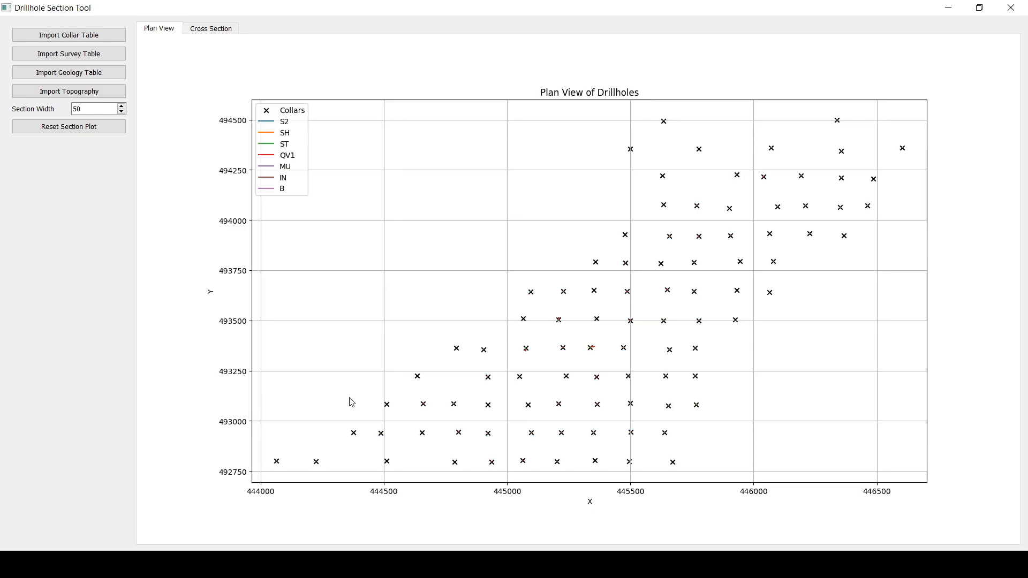
mouse_move(244, 318)
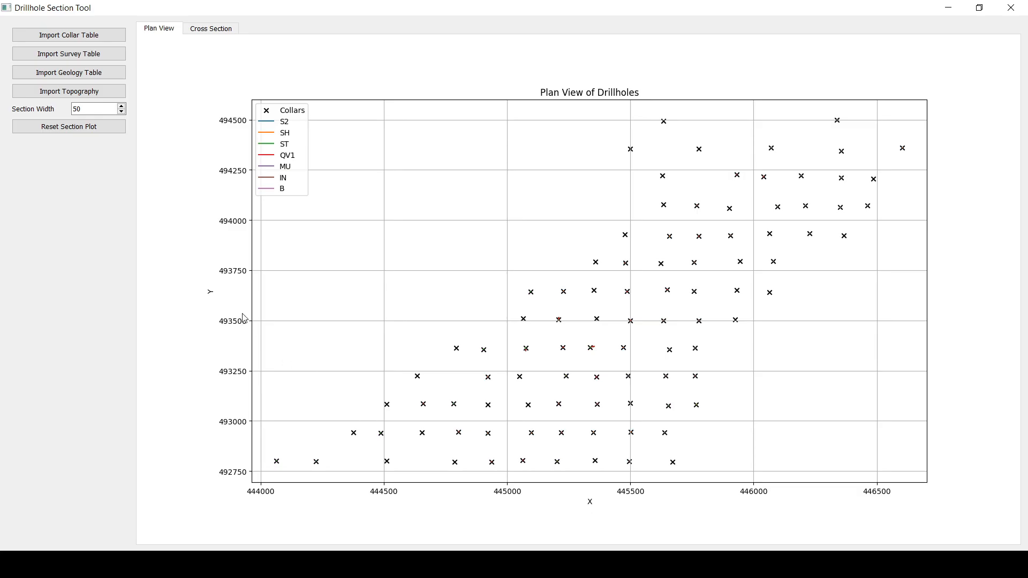
Mark the section line point among the southwestern collars in the plan view
left_click(448, 434)
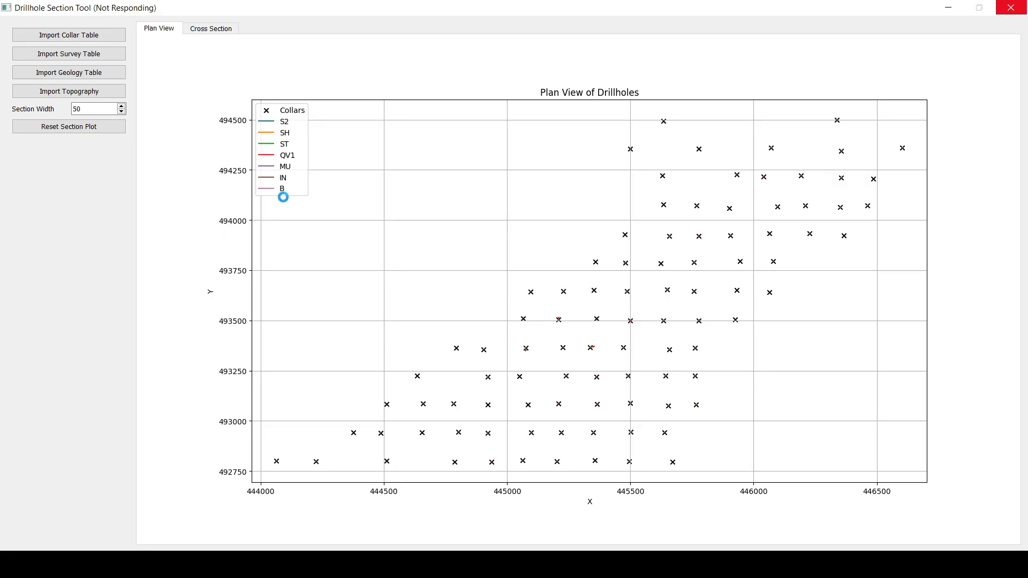
mouse_move(414, 430)
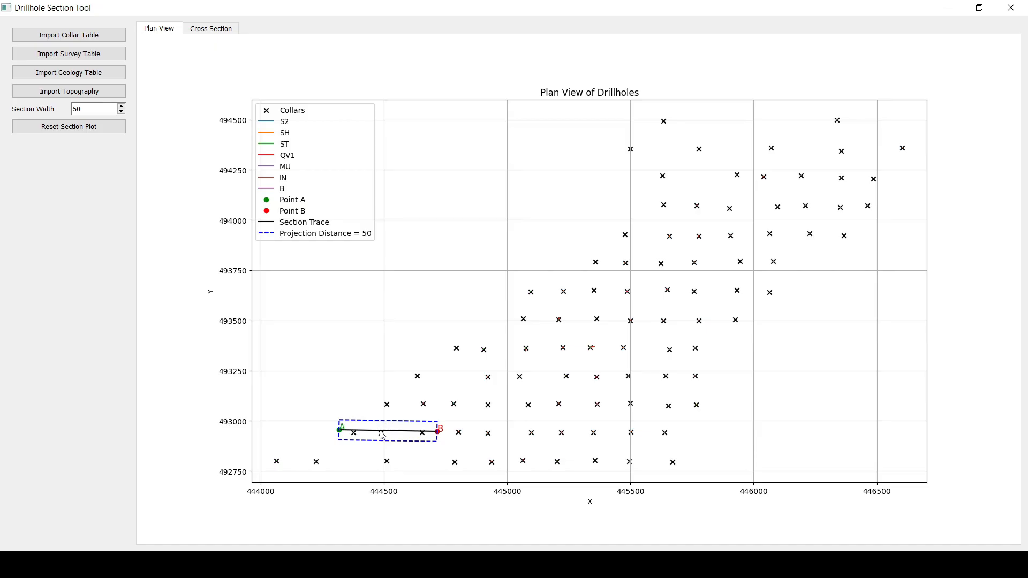
mouse_move(222, 432)
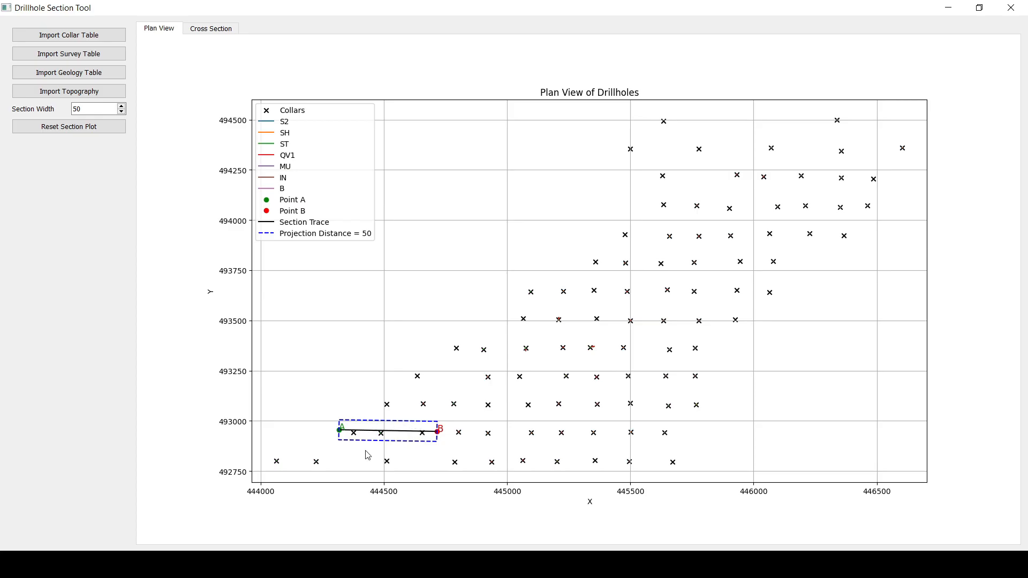
mouse_move(348, 432)
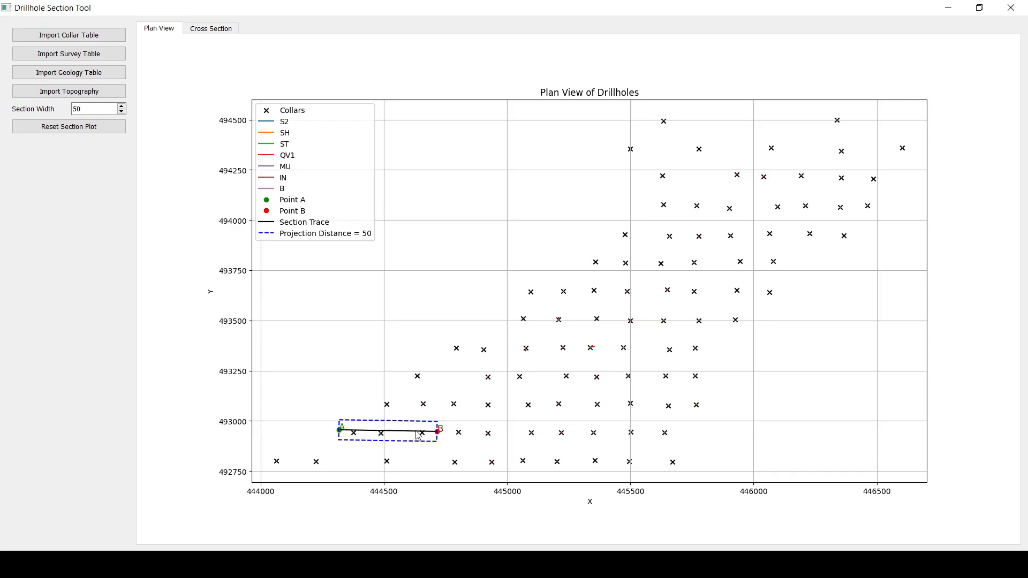
mouse_move(237, 89)
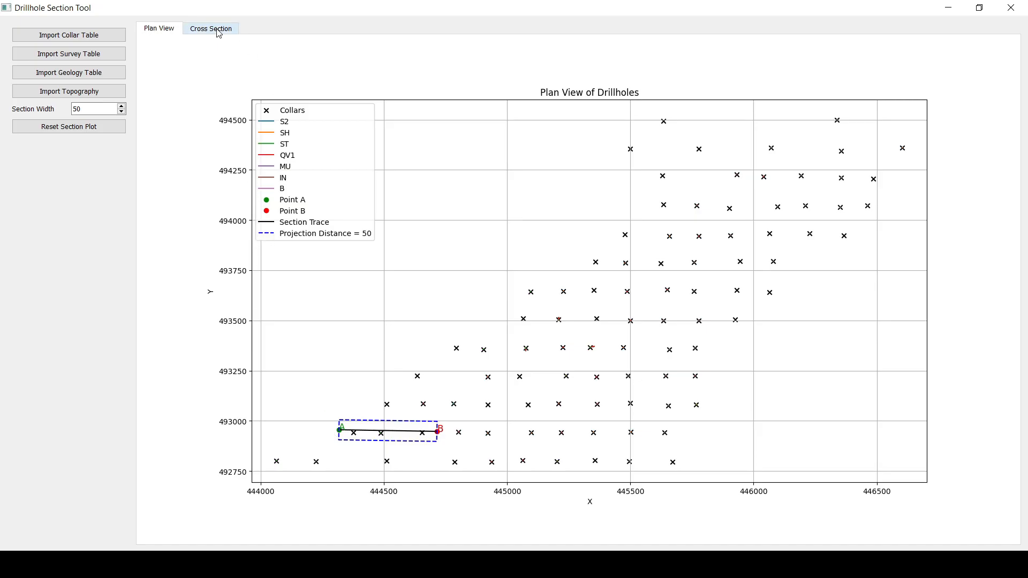
left_click(211, 28)
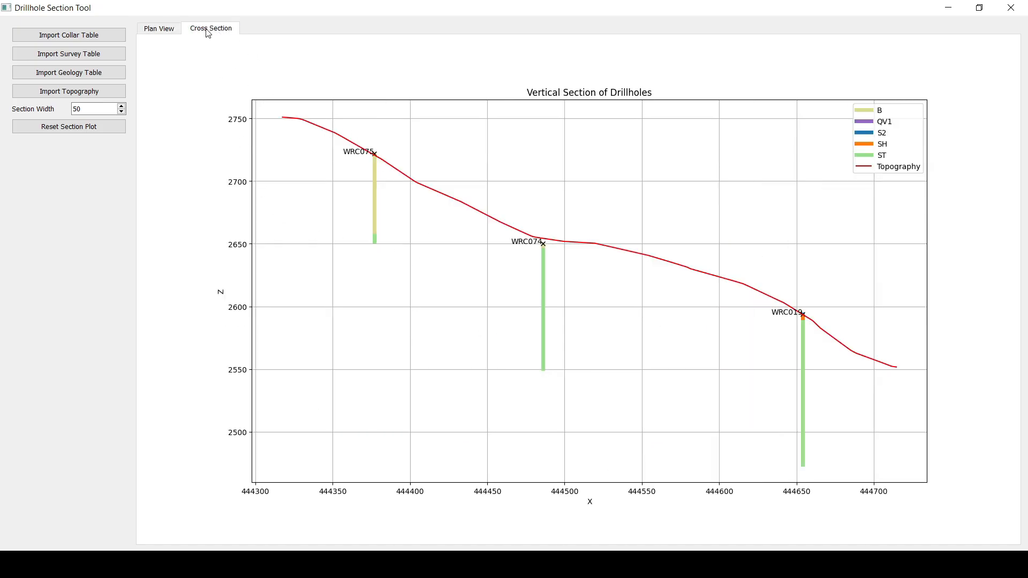
mouse_move(556, 264)
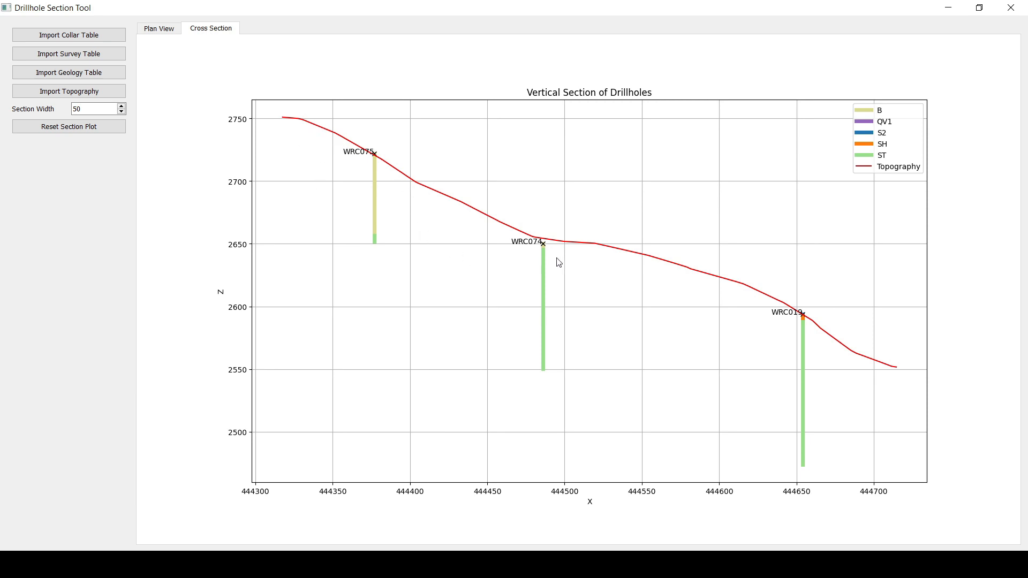
mouse_move(765, 321)
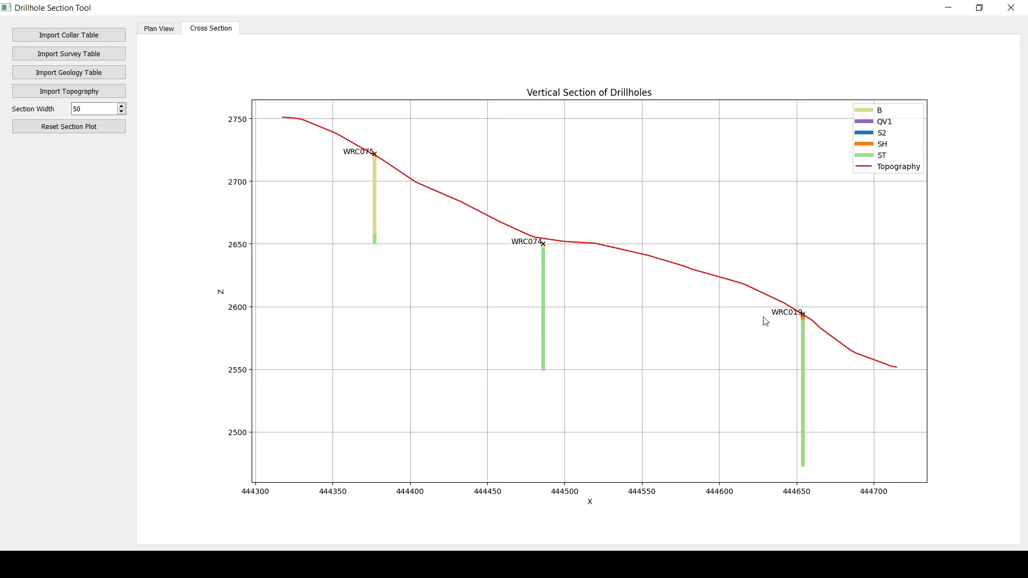
left_click(158, 28)
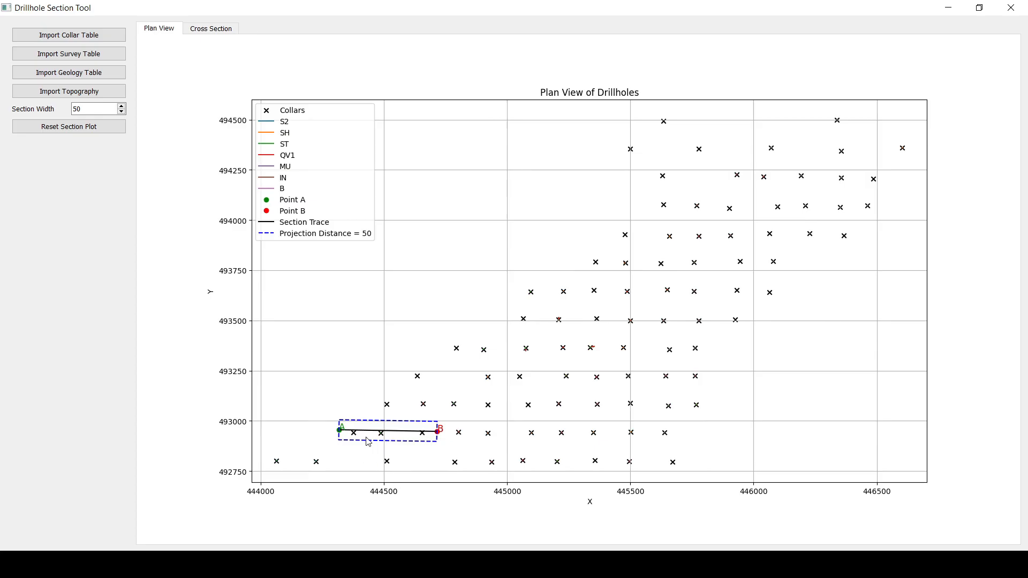
mouse_move(698, 200)
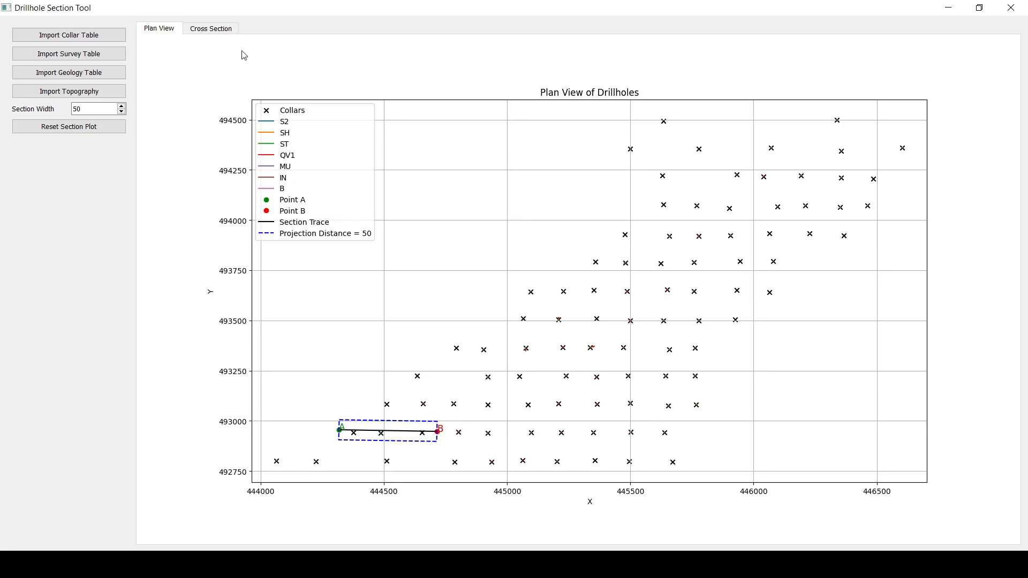
mouse_move(198, 192)
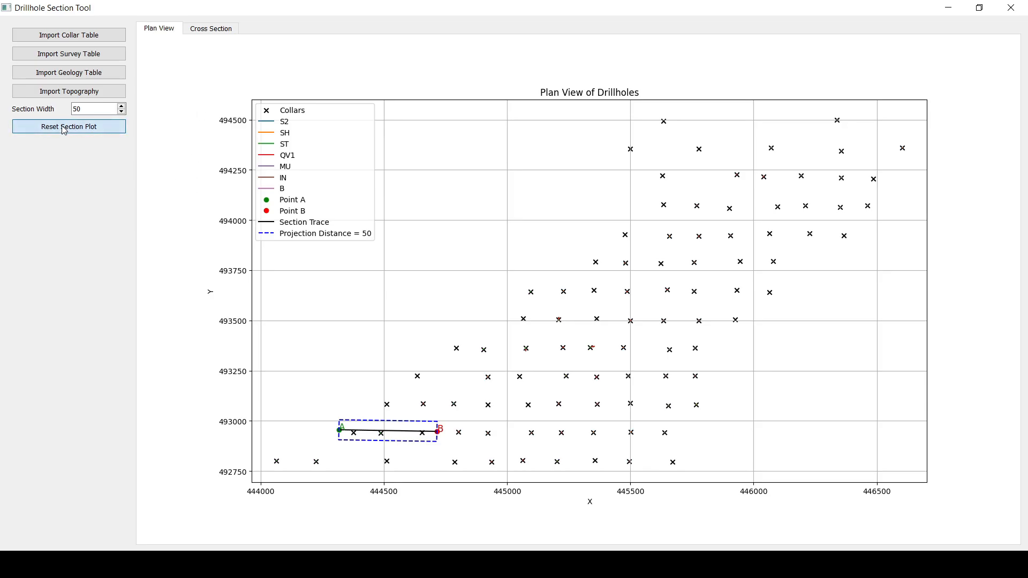
Reset the section and trace a new A–B line across the collar row near Y 493,350
left_click(69, 126)
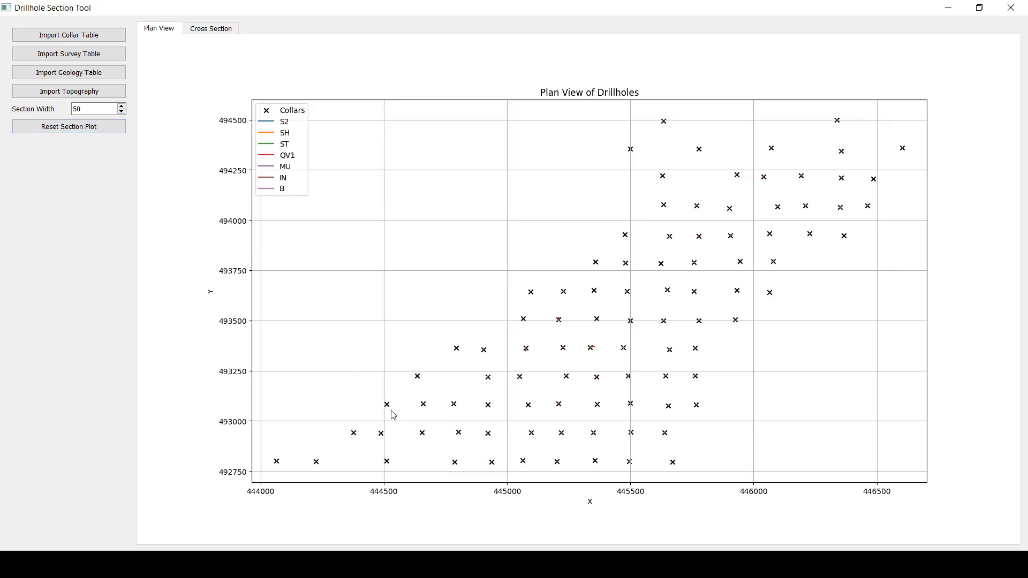
mouse_move(438, 343)
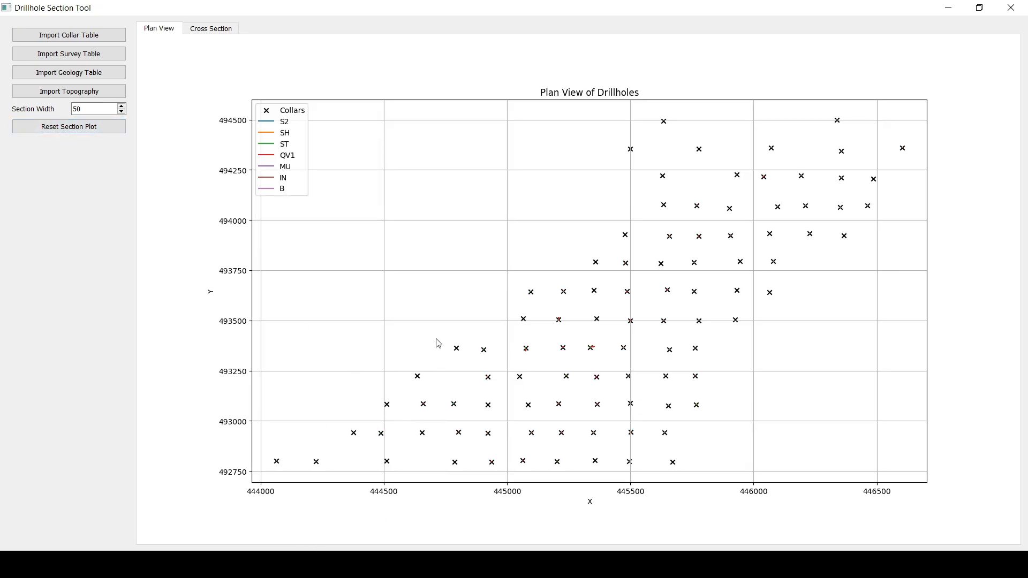
mouse_move(445, 349)
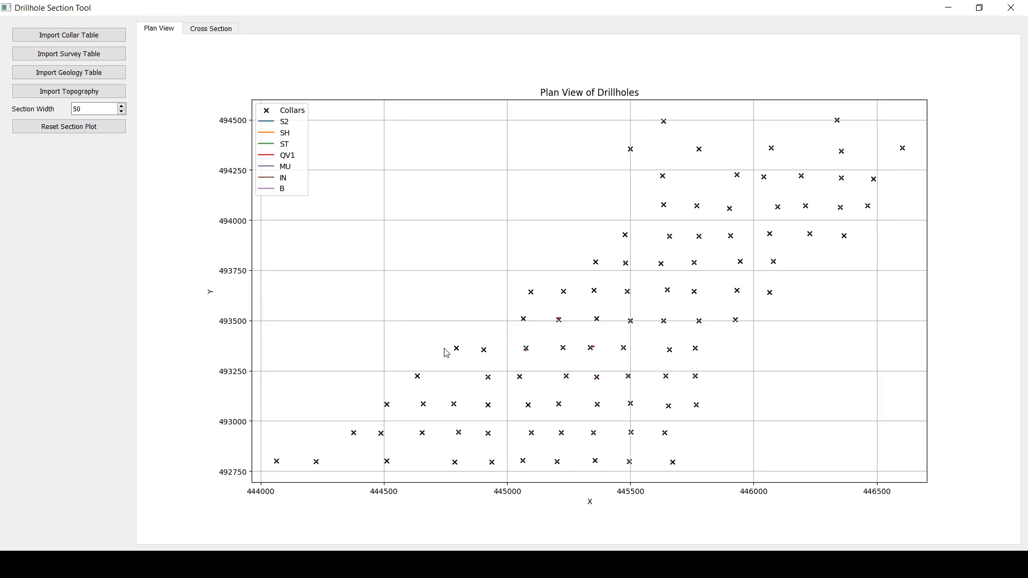
mouse_move(512, 360)
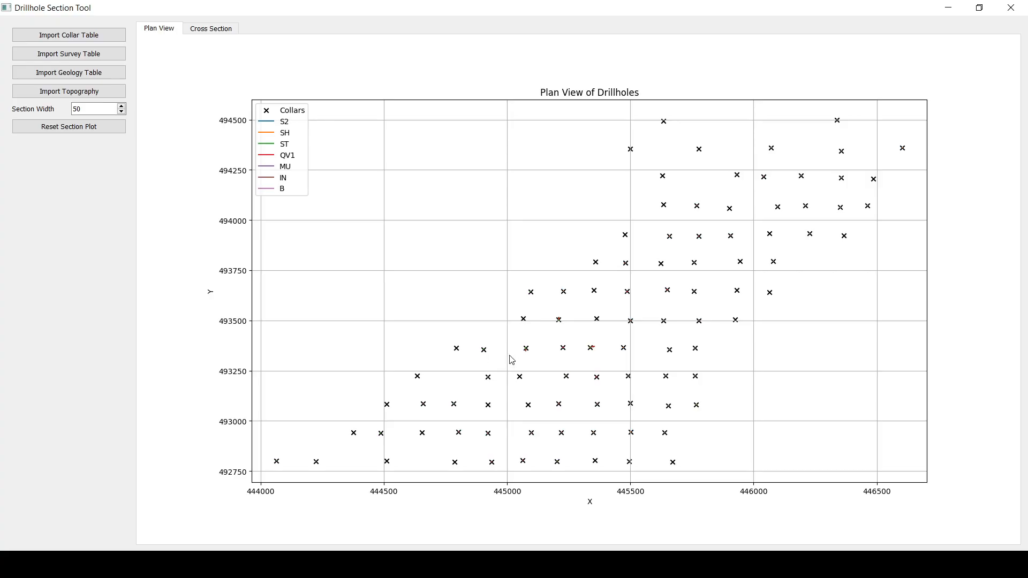
mouse_move(501, 357)
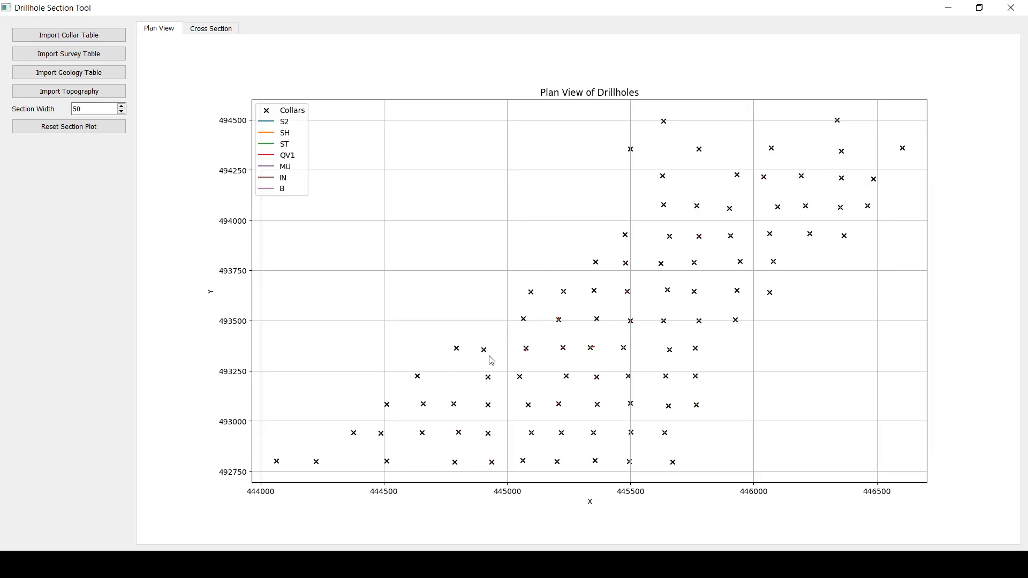
left_click(483, 348)
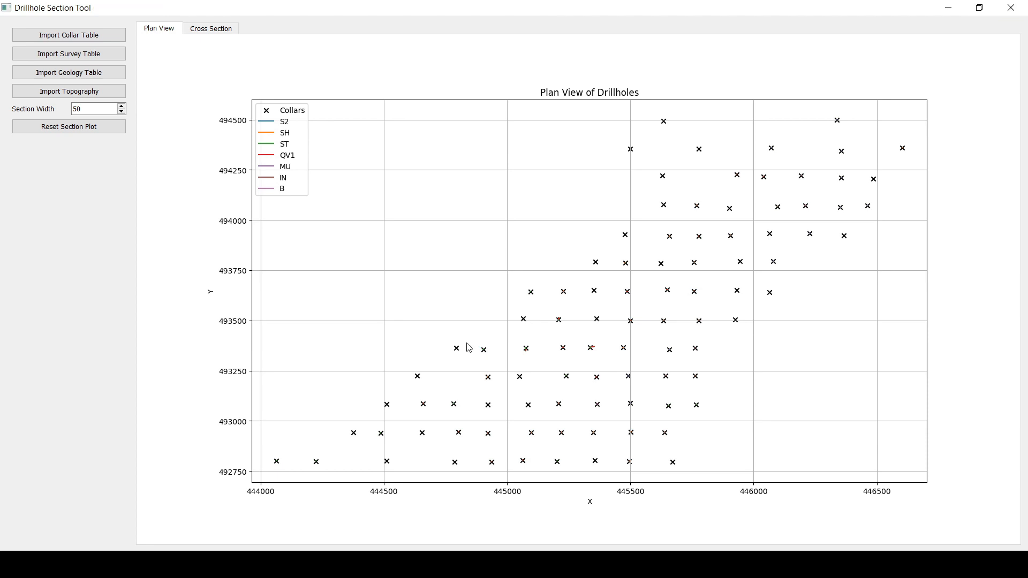
left_click_drag(440, 346, 504, 349)
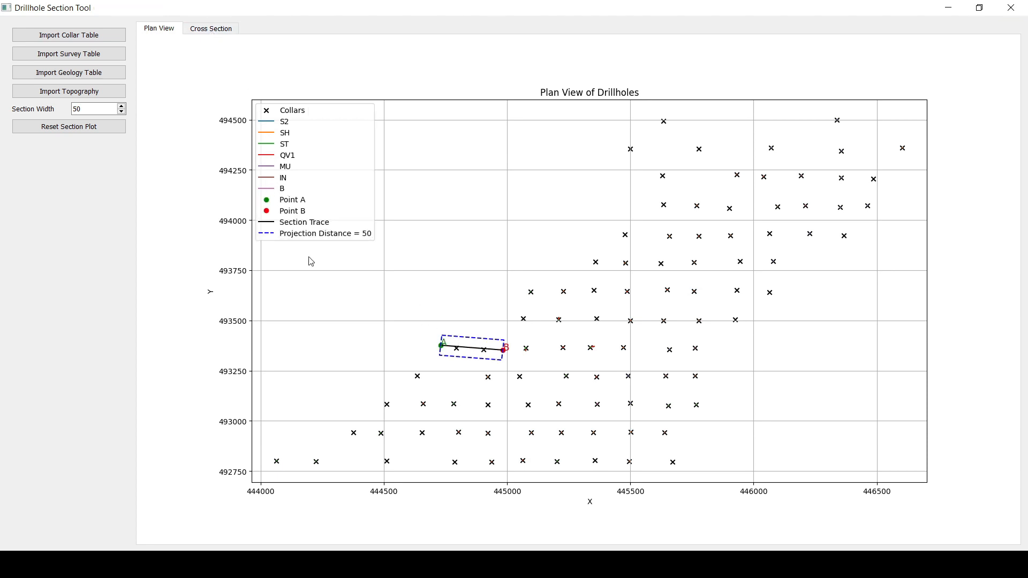
left_click(95, 108)
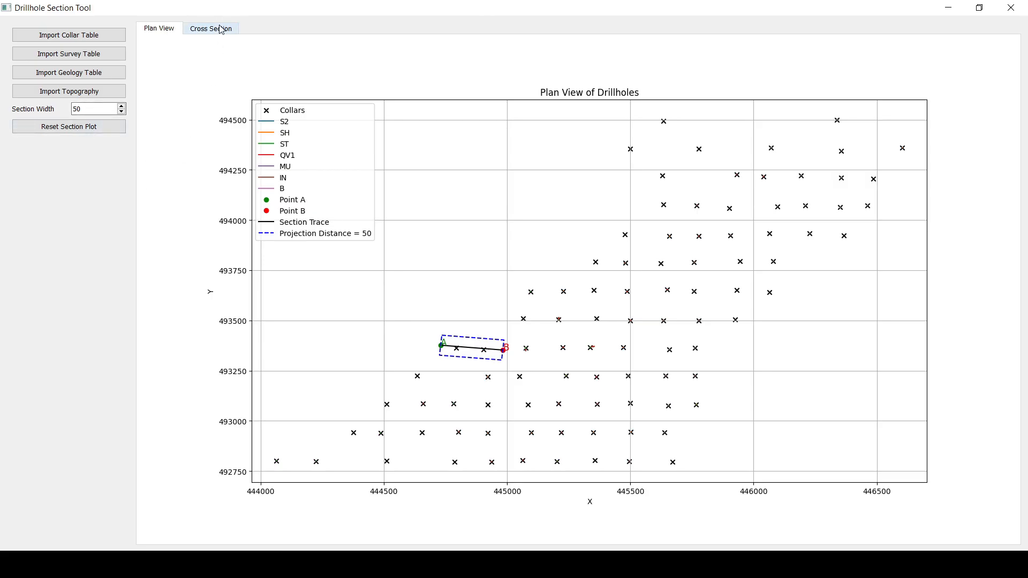
View the cross section of holes WRC081 and WRC034 under topography, then return to plan view
left_click(211, 28)
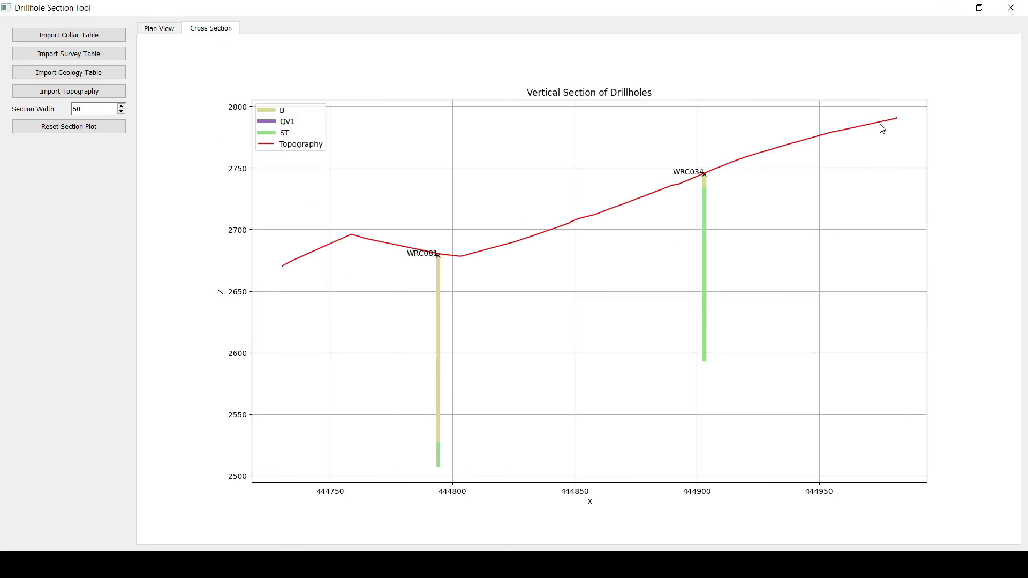
mouse_move(388, 278)
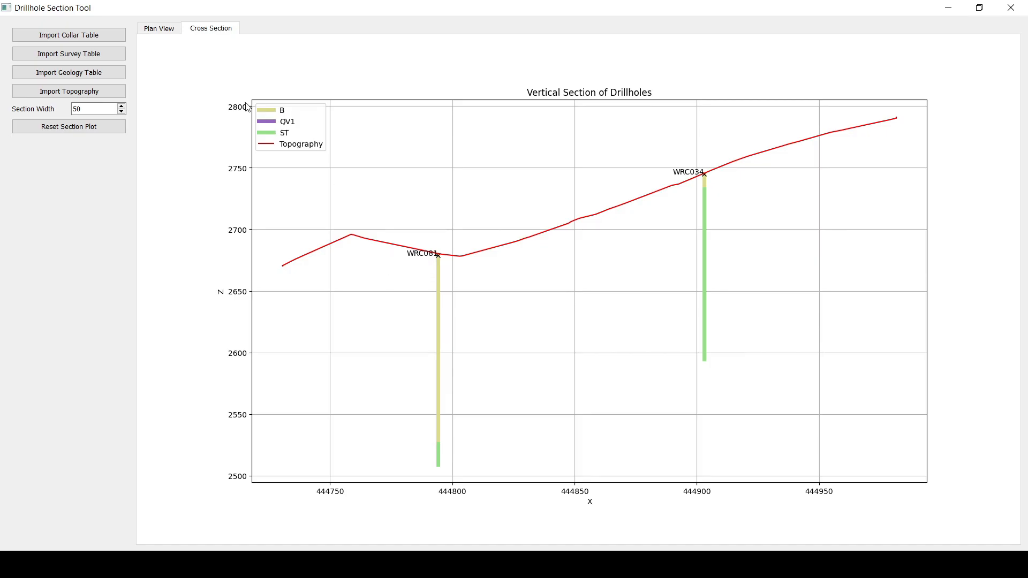
left_click(158, 27)
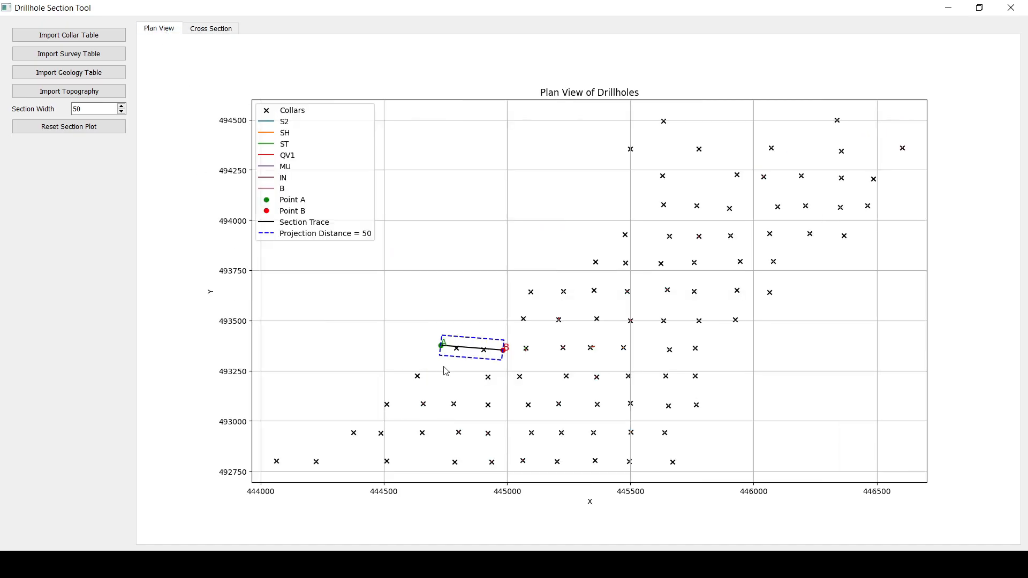
mouse_move(352, 282)
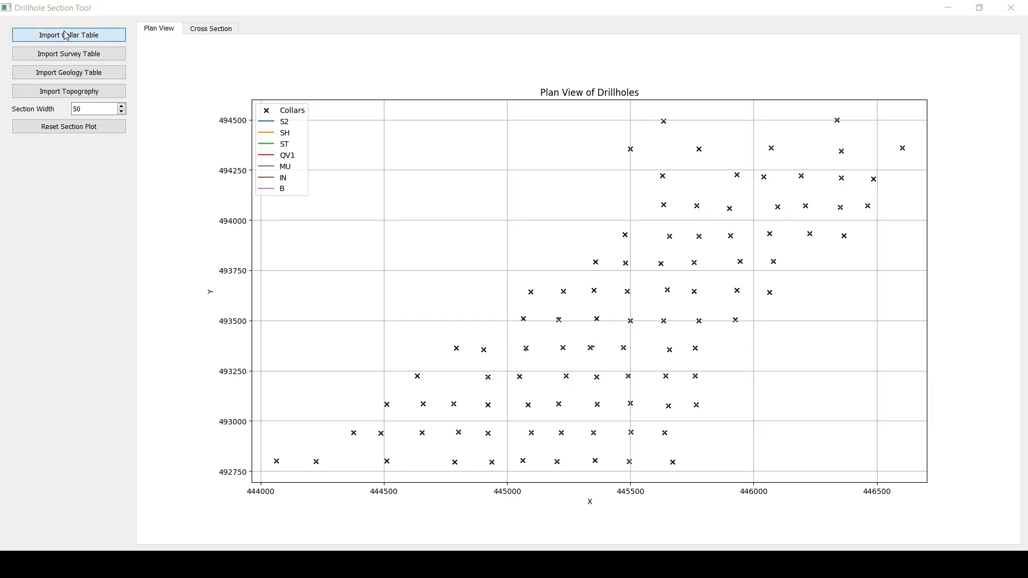
Import the collar table from the data1 folder
left_click(69, 34)
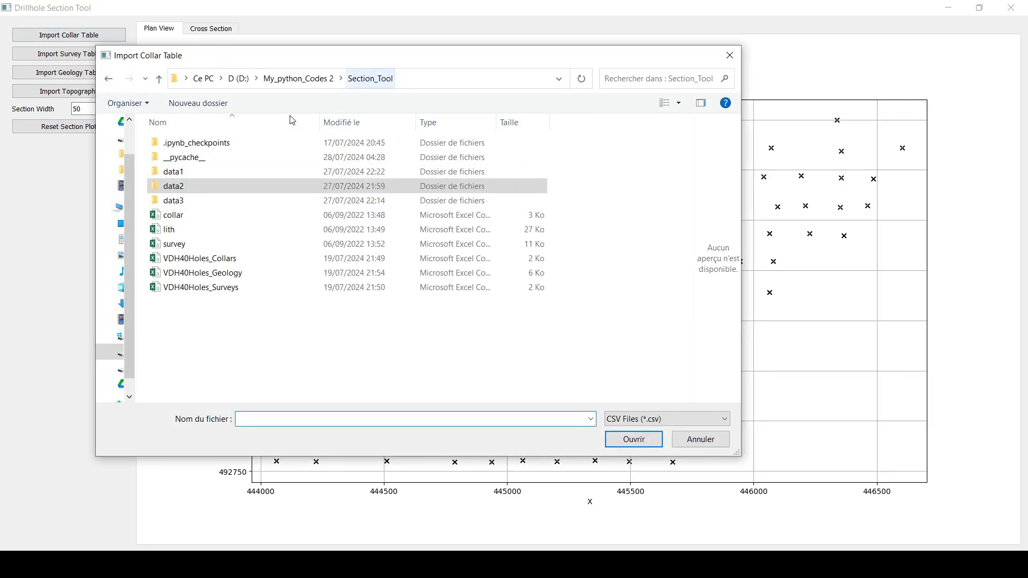
double_click(173, 171)
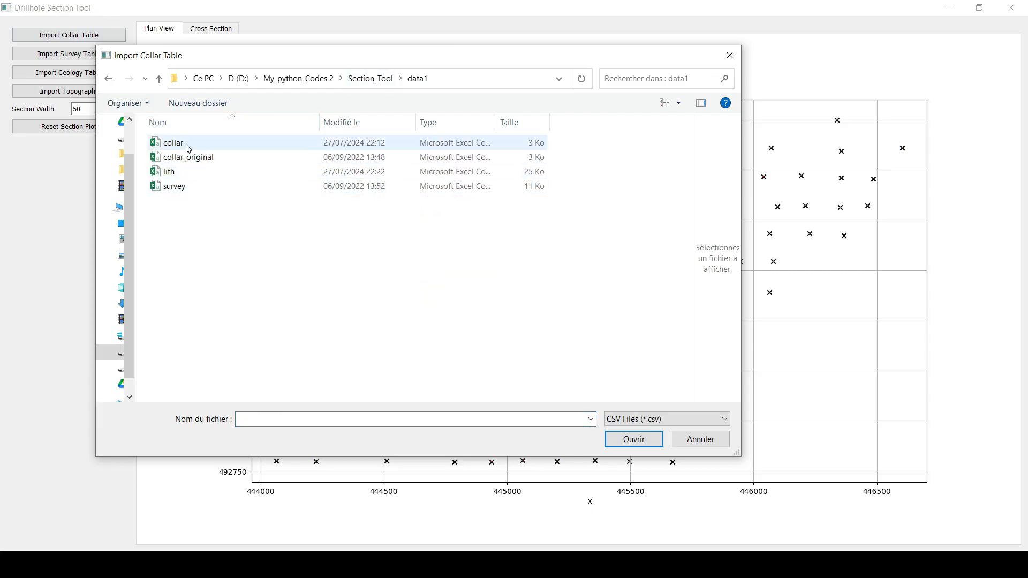
double_click(173, 142)
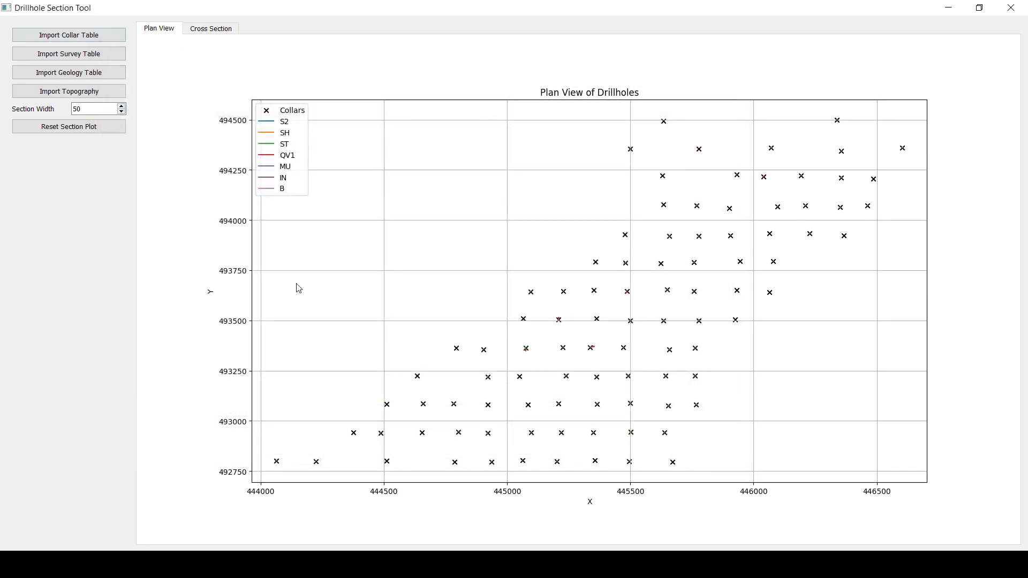
Import the lith file from data1 as the geology table
left_click(69, 53)
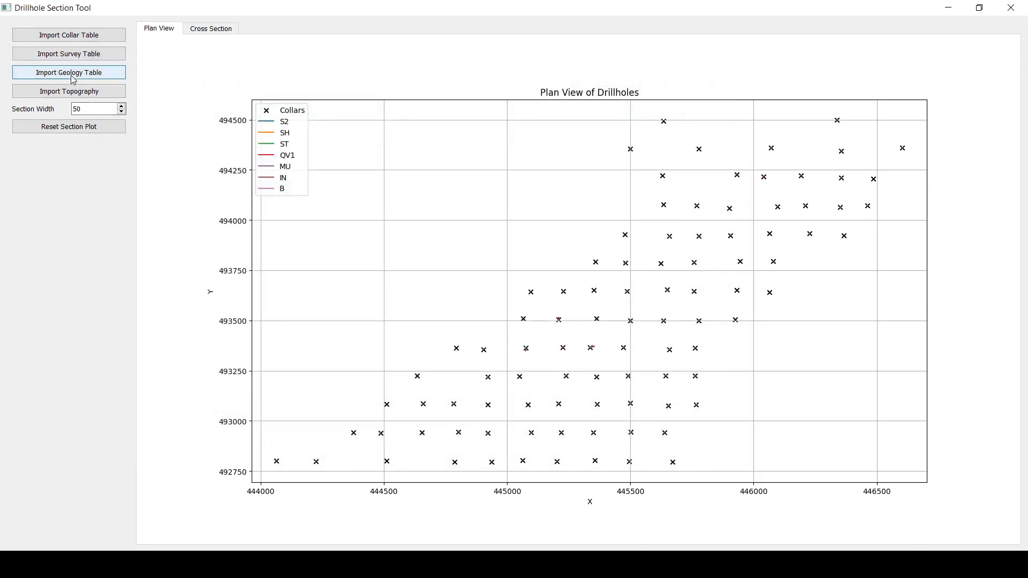
left_click(68, 71)
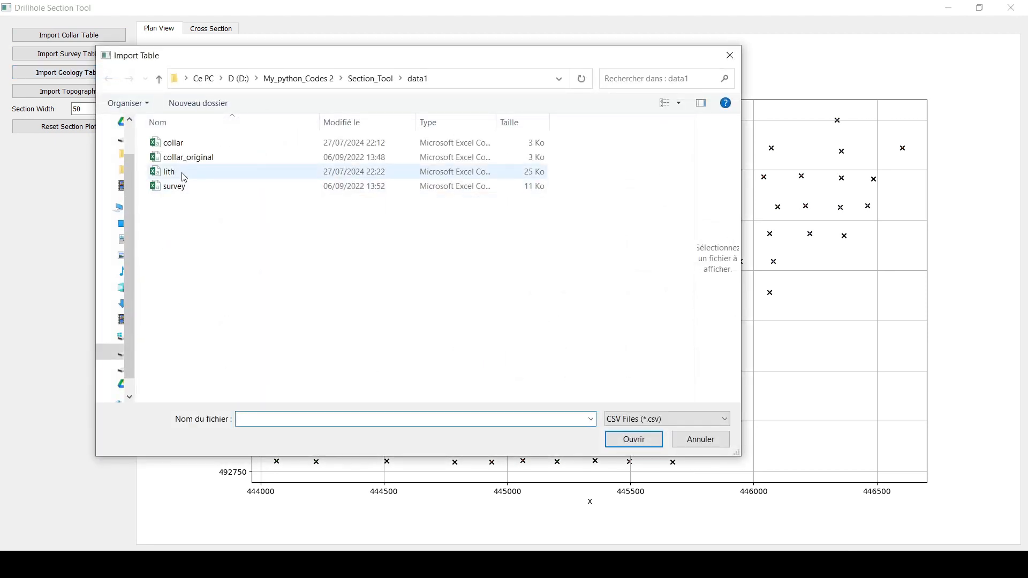
double_click(170, 171)
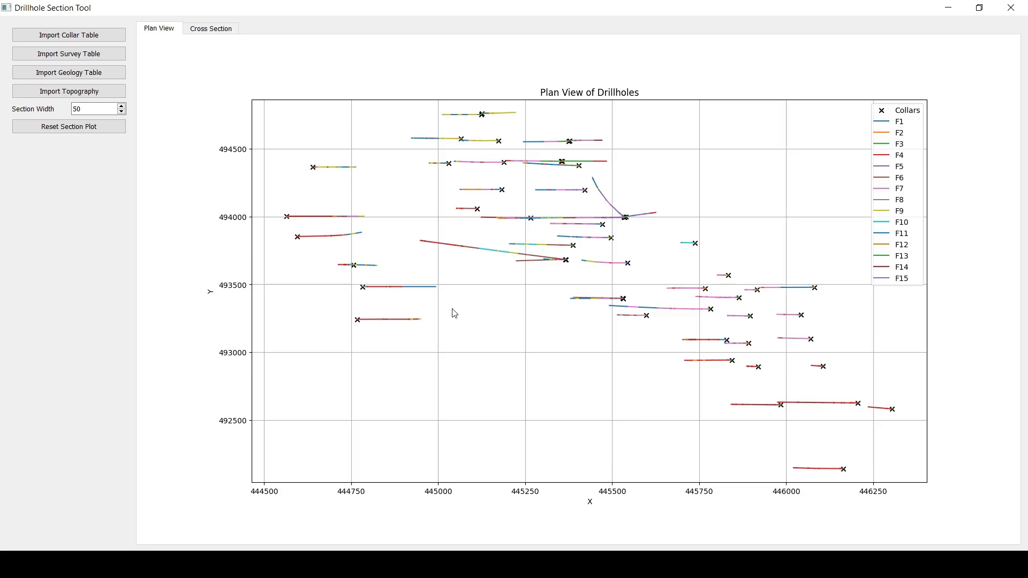
mouse_move(535, 151)
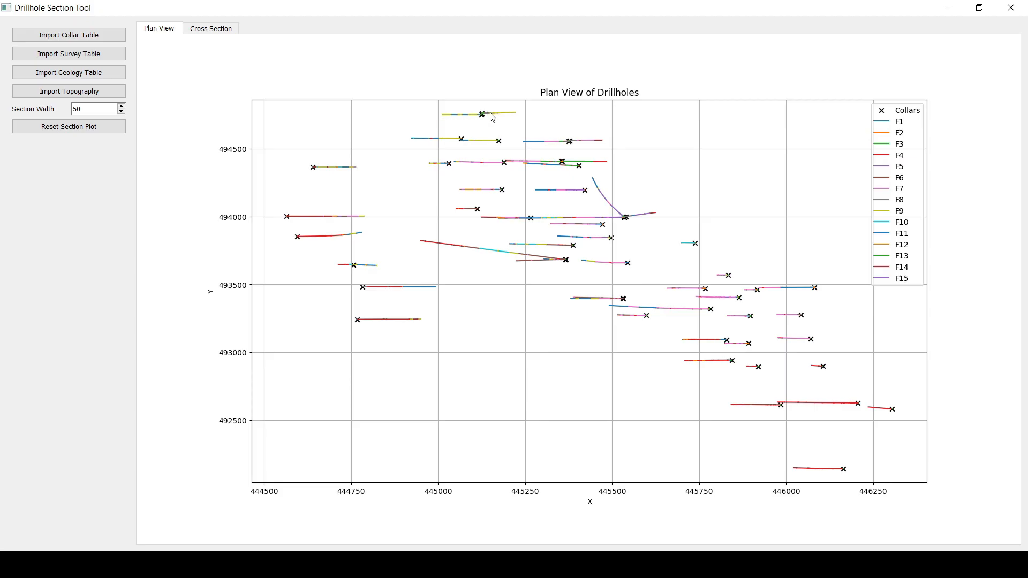
mouse_move(455, 169)
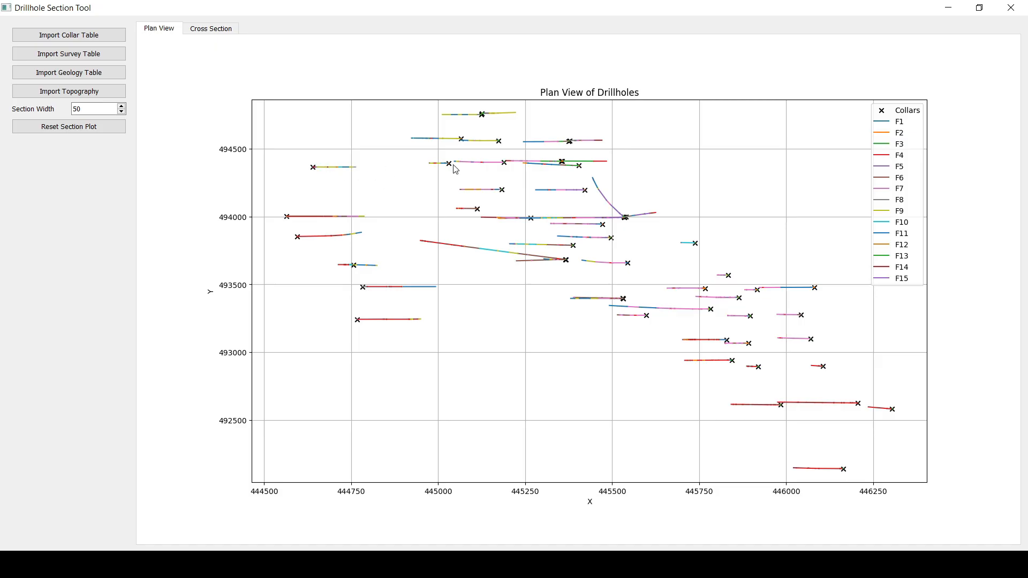
mouse_move(538, 261)
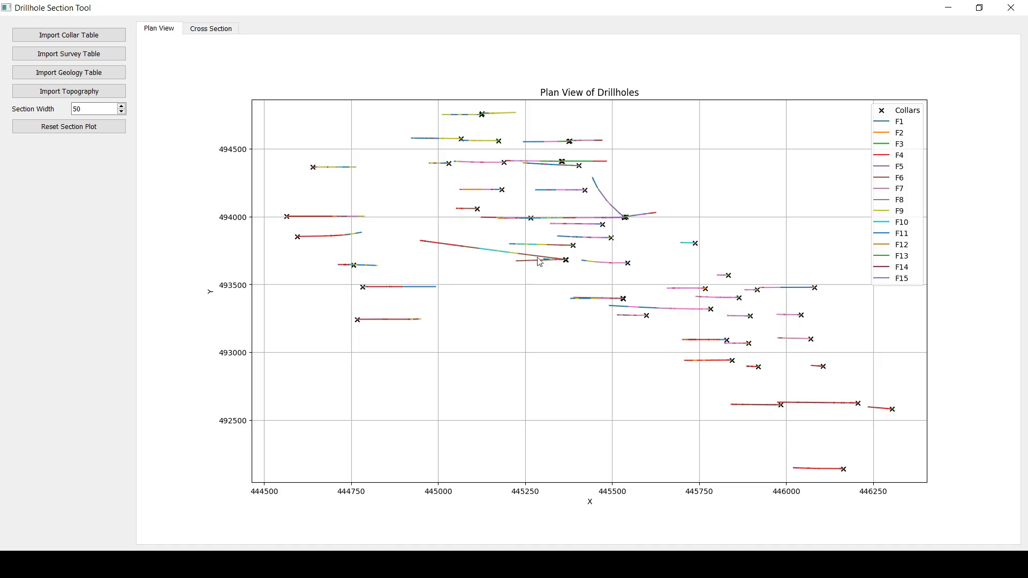
mouse_move(864, 155)
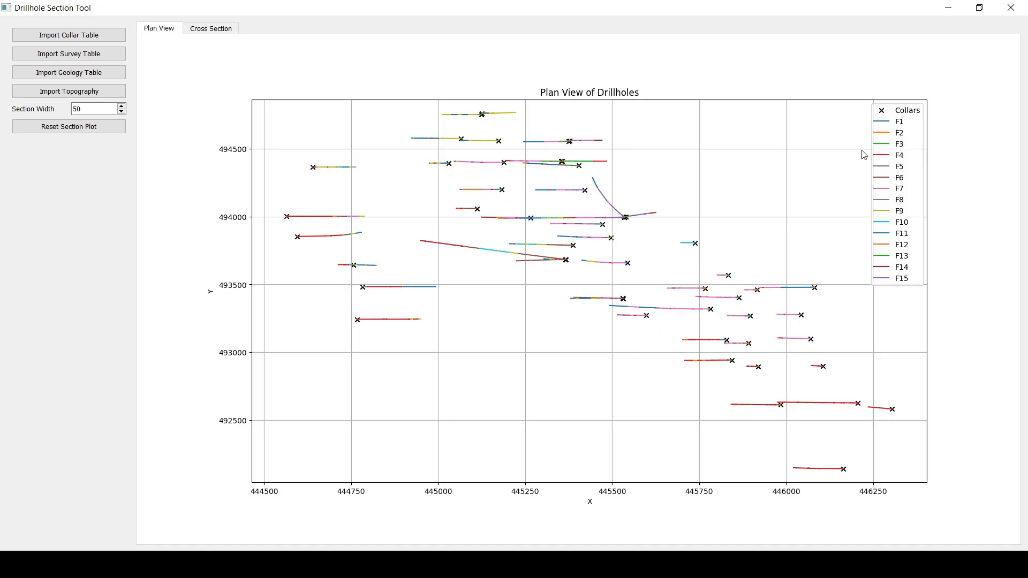
mouse_move(898, 139)
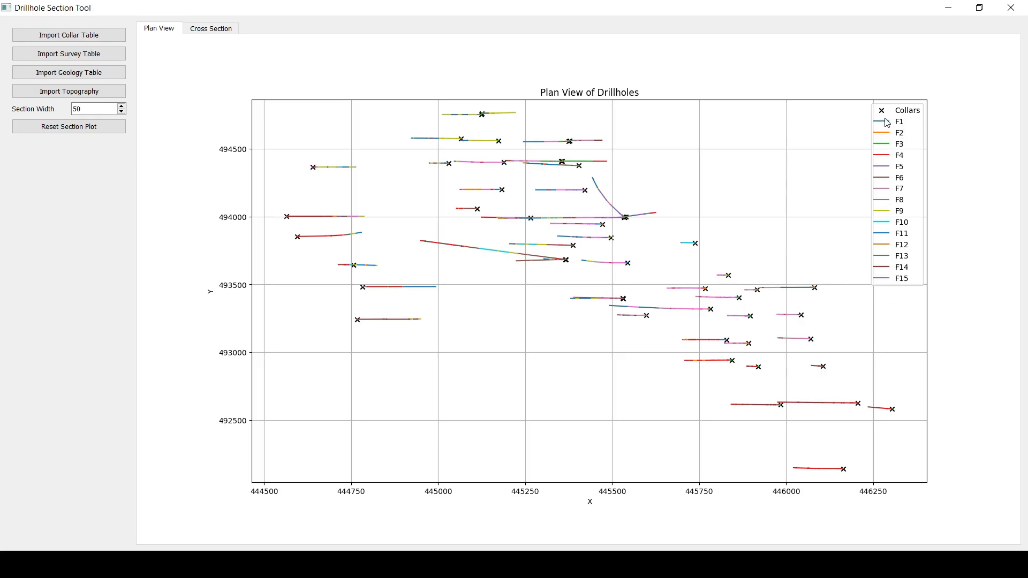
mouse_move(895, 308)
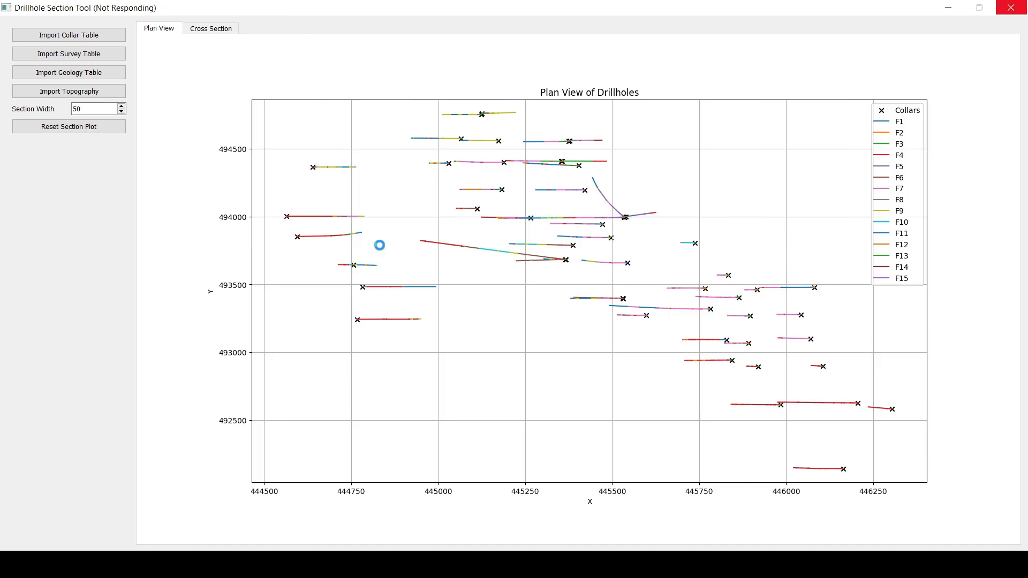
mouse_move(860, 268)
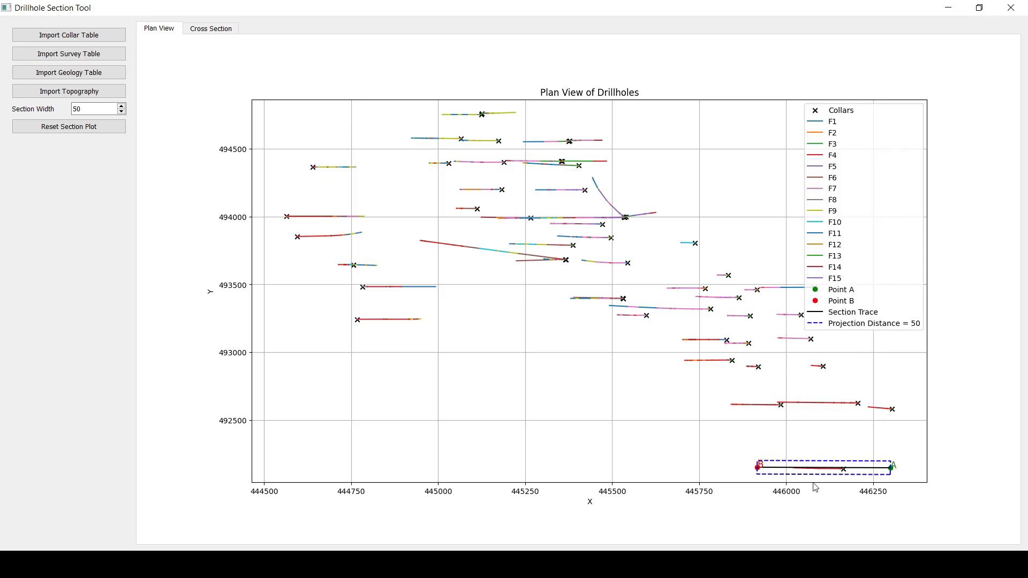
Switch to the Cross Section view while the section near the southern collars is set
left_click(211, 27)
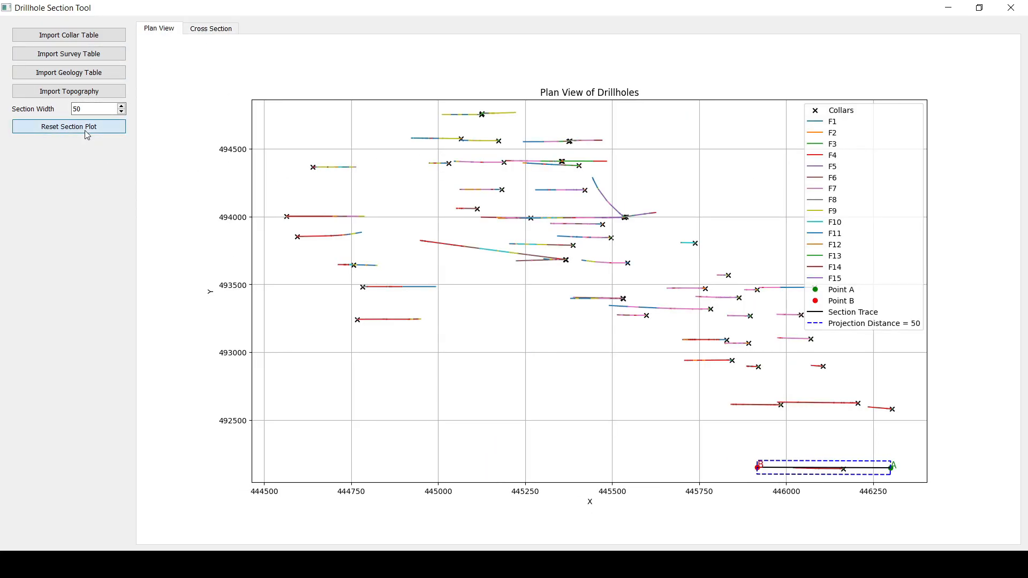
Clear the previous A–B section trace with Reset Section Plot
left_click(69, 126)
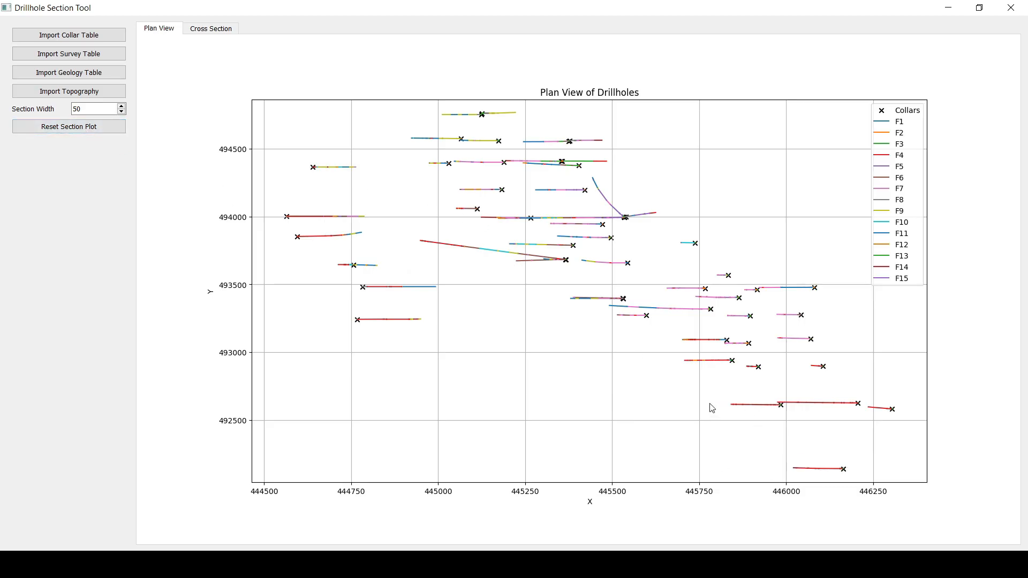
mouse_move(919, 408)
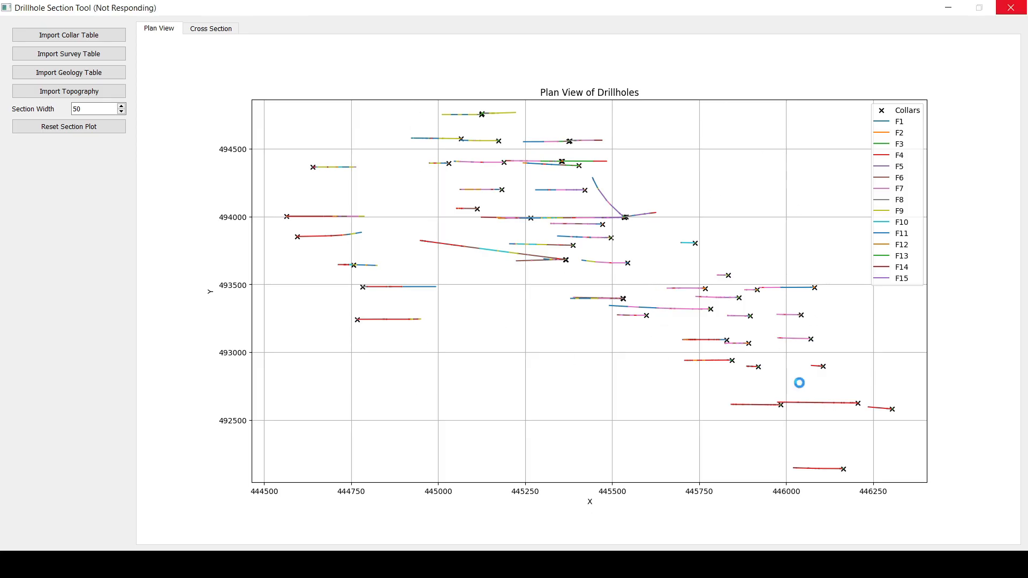
mouse_move(641, 391)
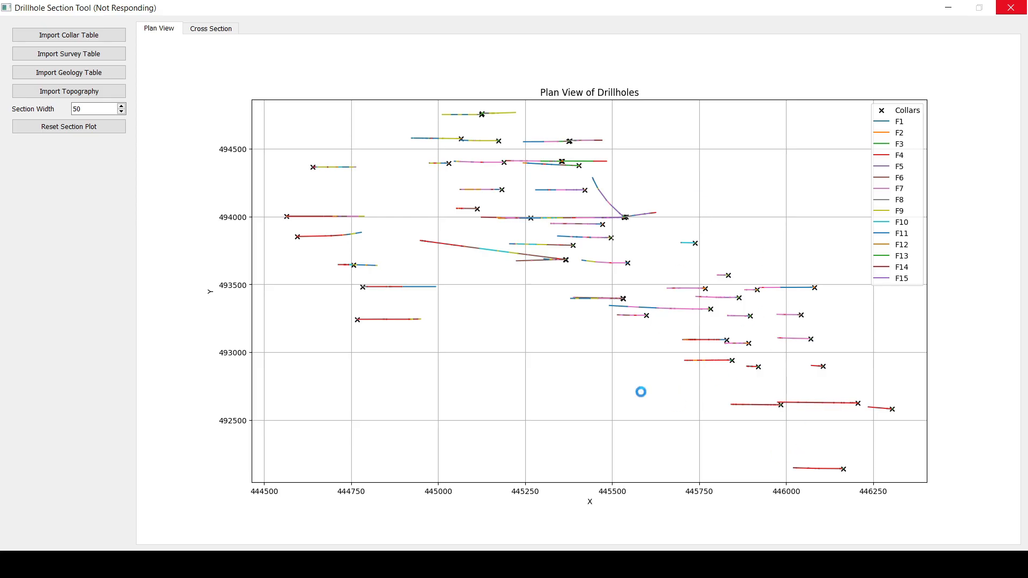
mouse_move(847, 418)
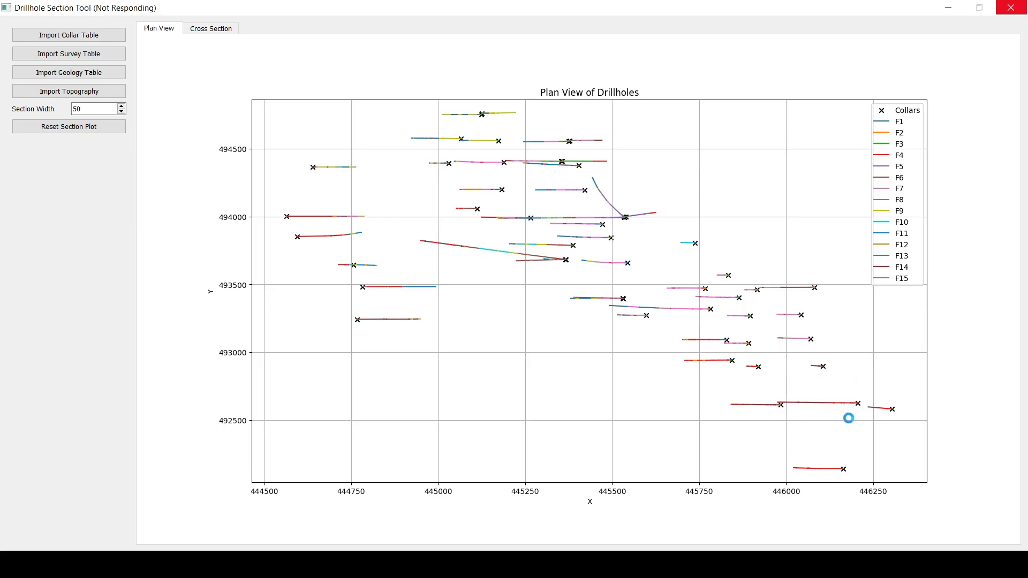
mouse_move(602, 503)
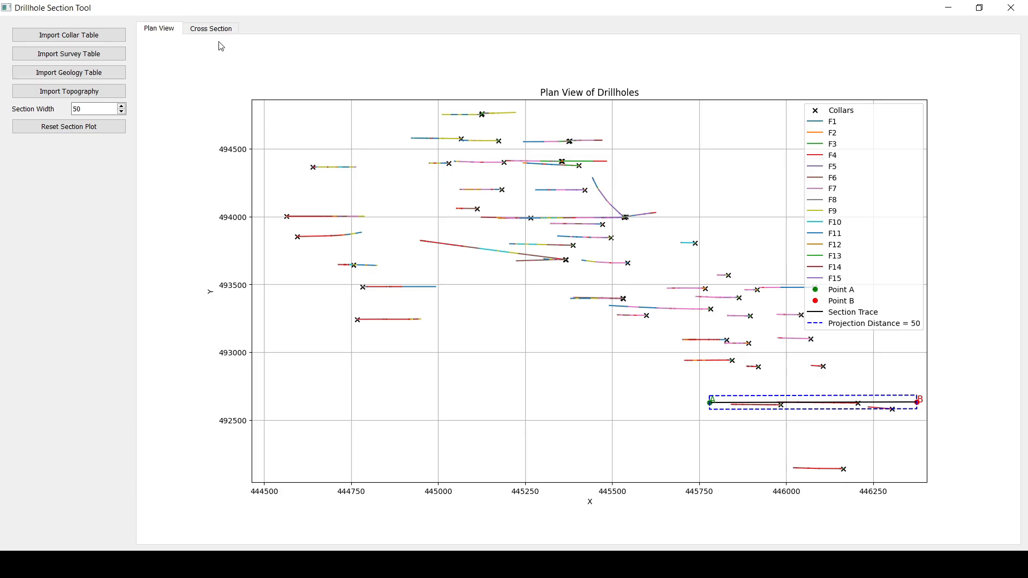
left_click(210, 28)
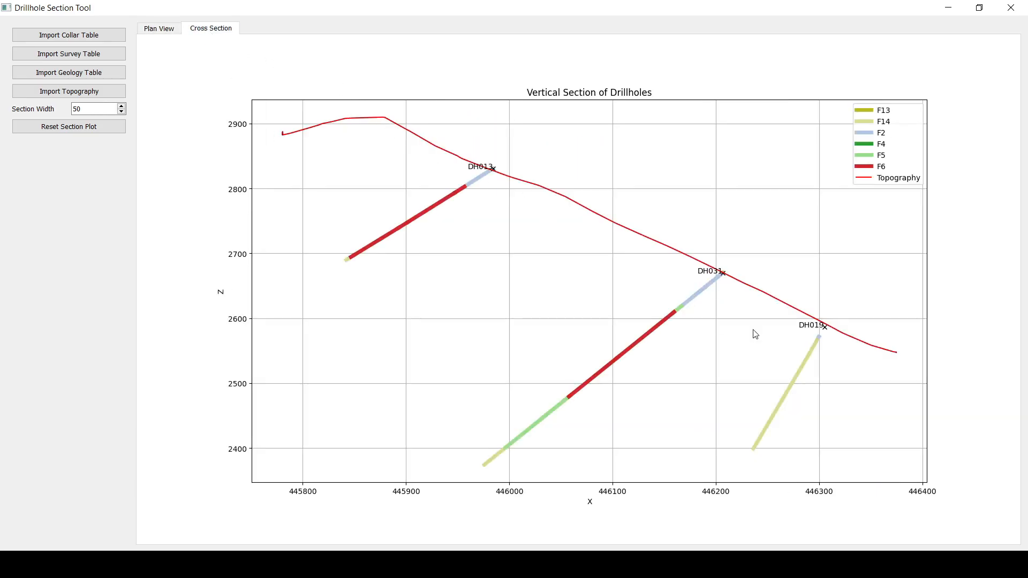
mouse_move(850, 376)
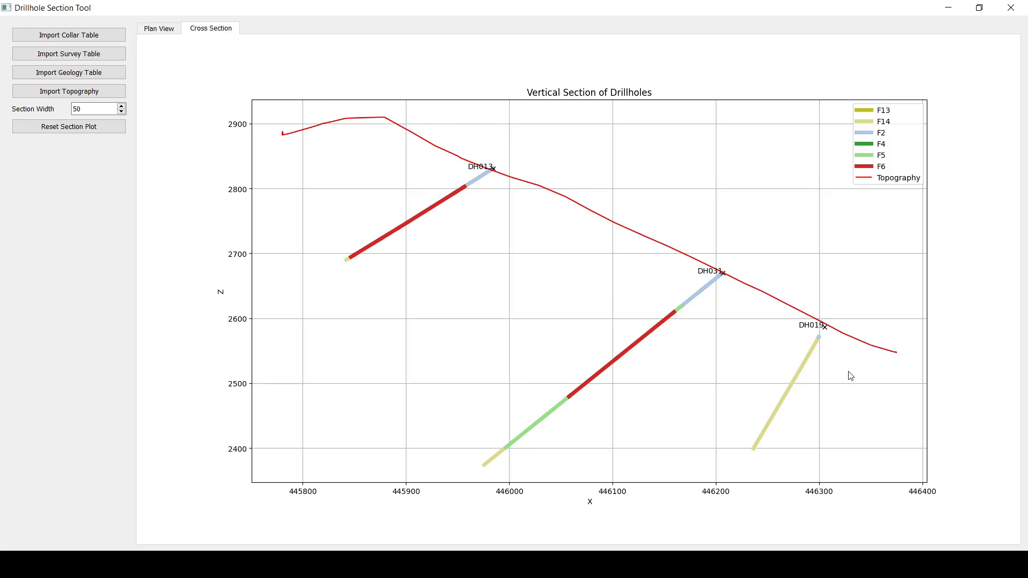
mouse_move(862, 366)
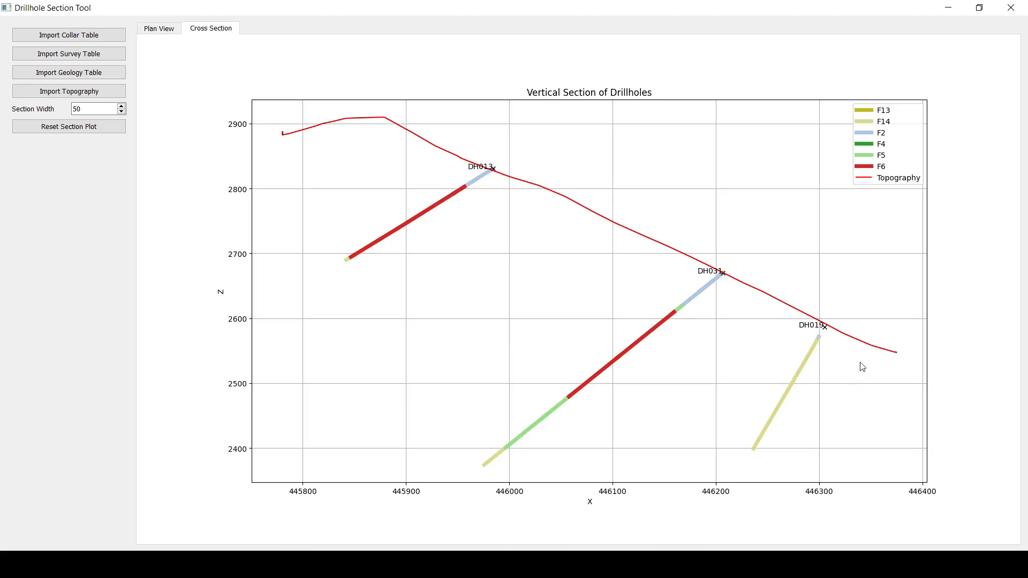
mouse_move(755, 317)
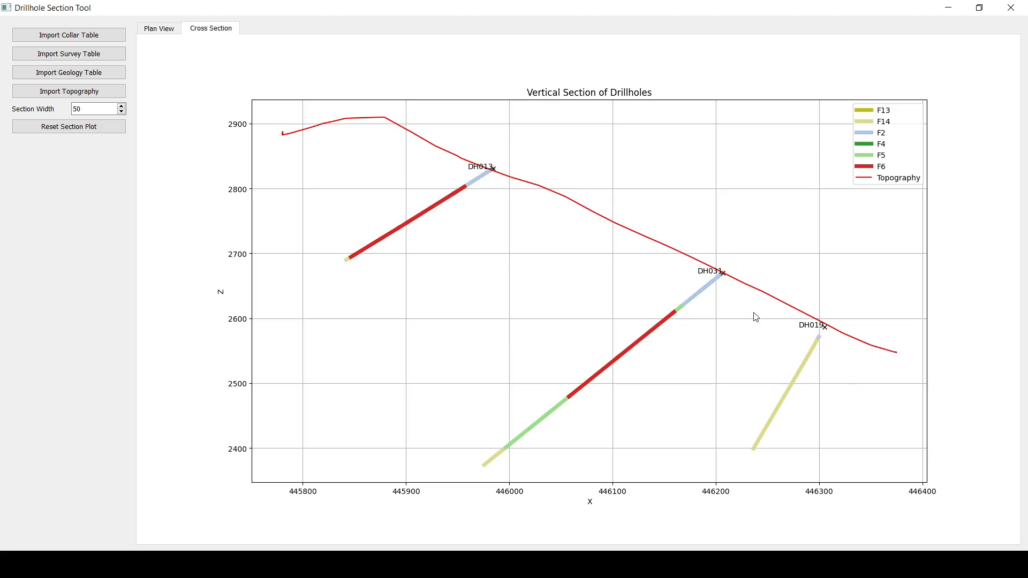
mouse_move(692, 296)
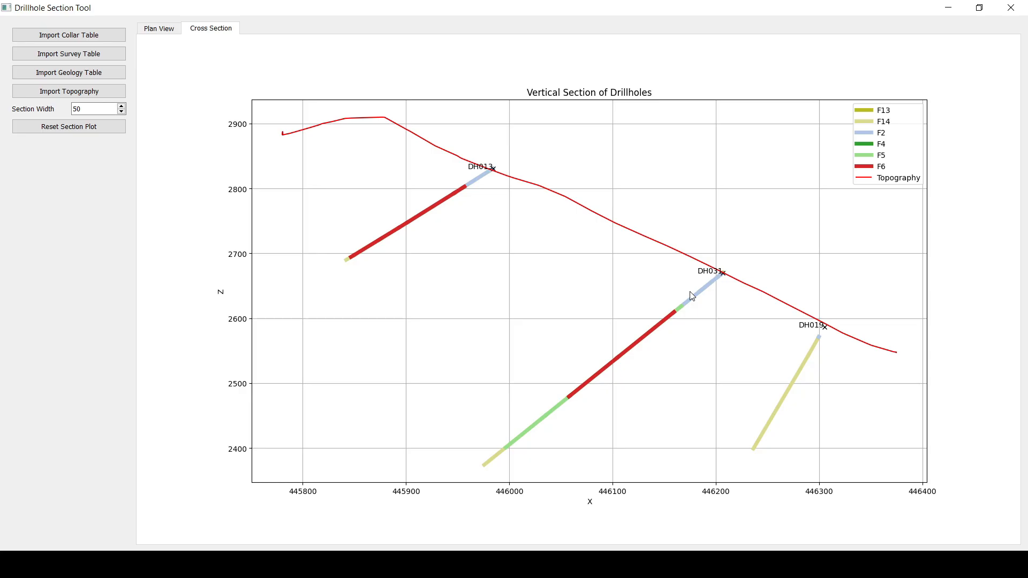
mouse_move(653, 235)
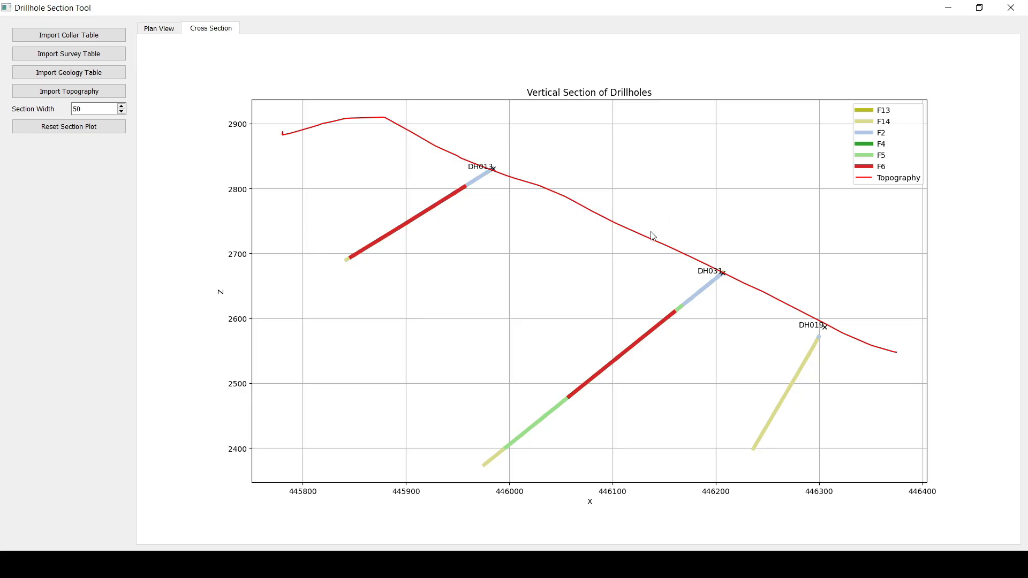
mouse_move(497, 203)
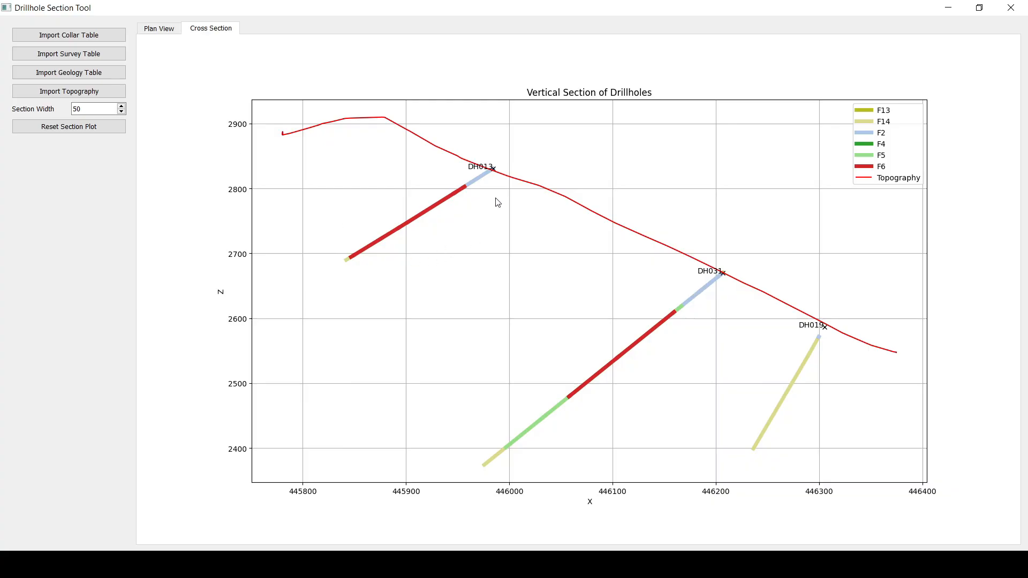
mouse_move(806, 317)
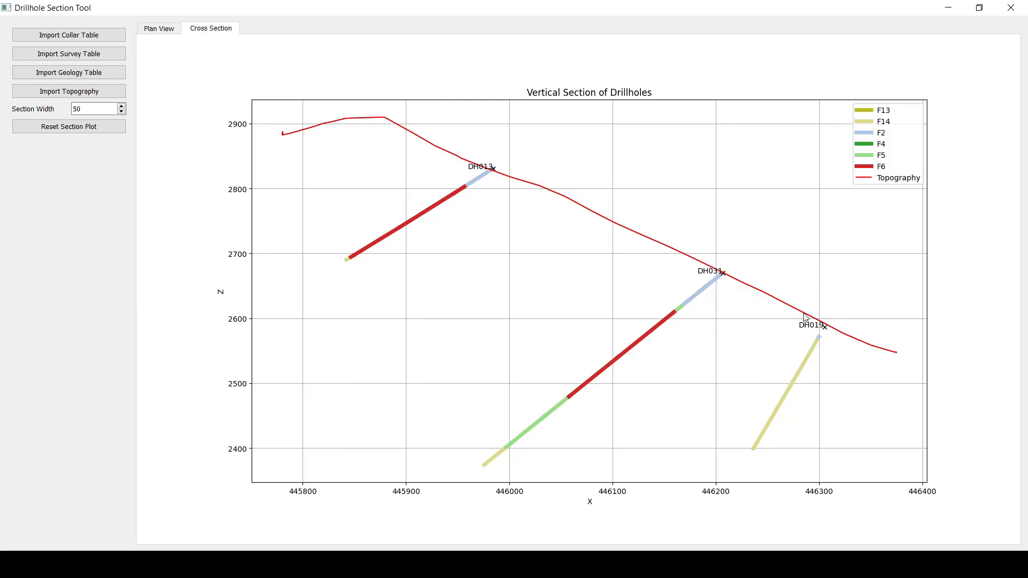
mouse_move(733, 333)
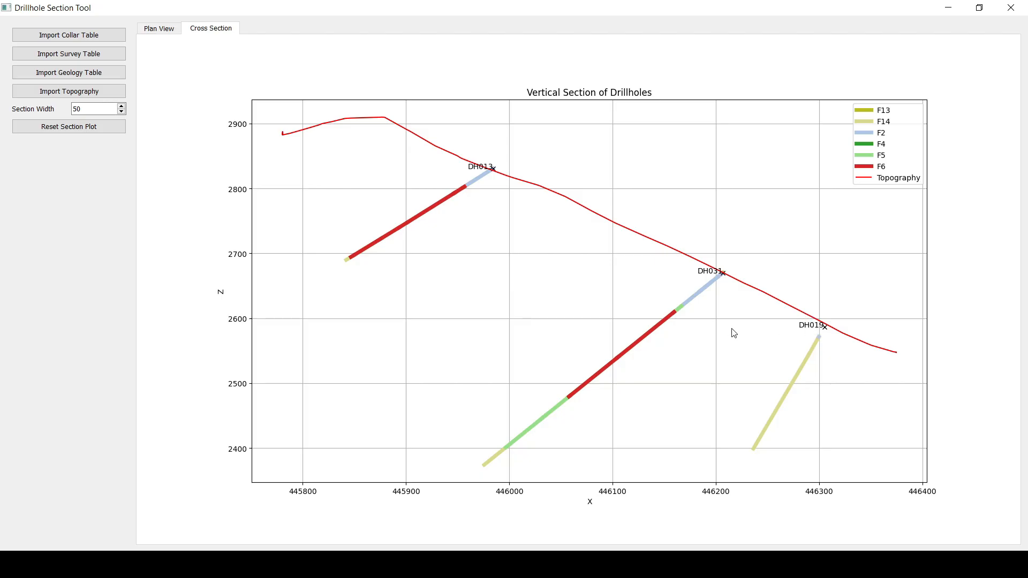
mouse_move(710, 279)
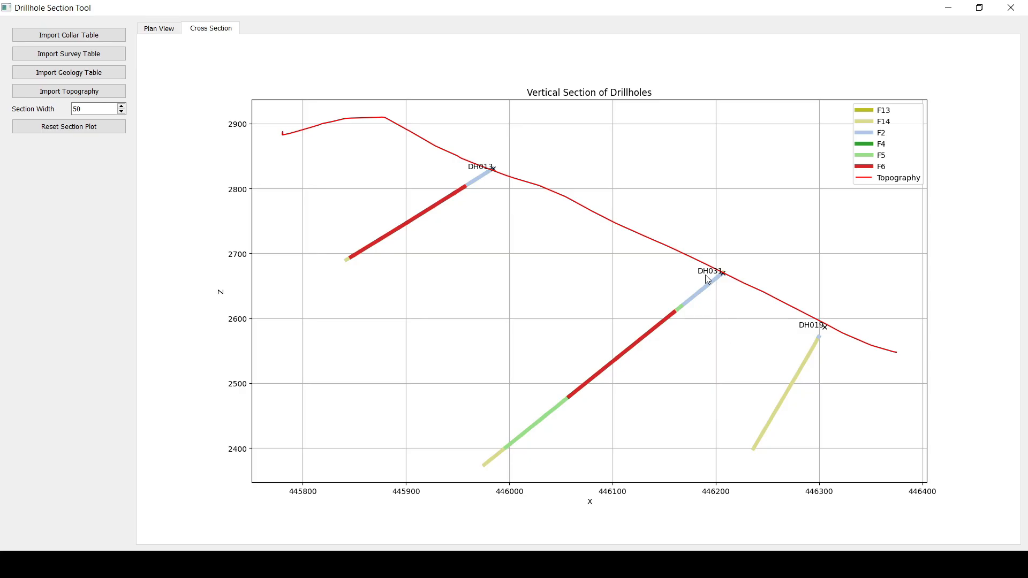
mouse_move(592, 284)
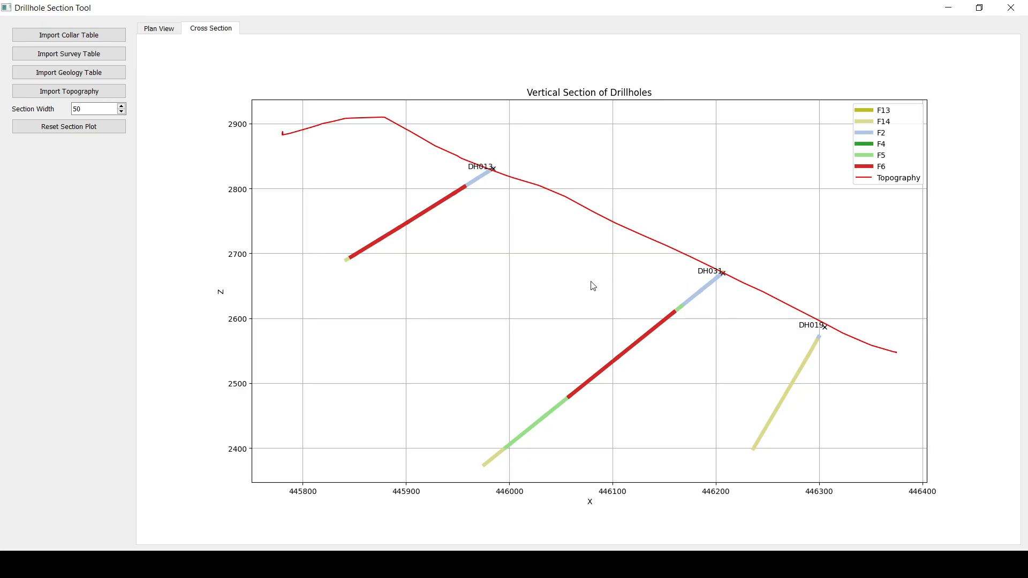
mouse_move(511, 283)
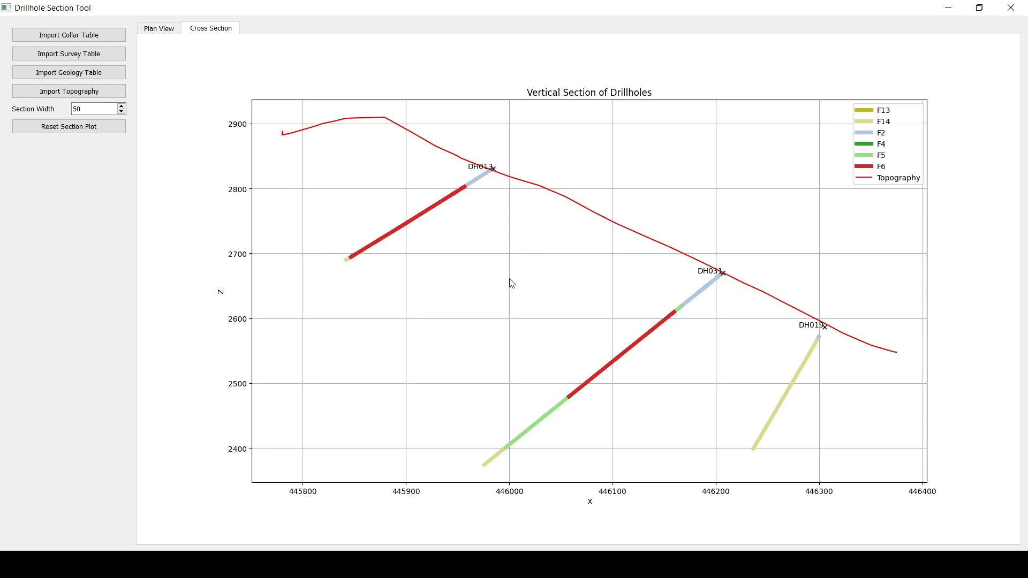
mouse_move(487, 173)
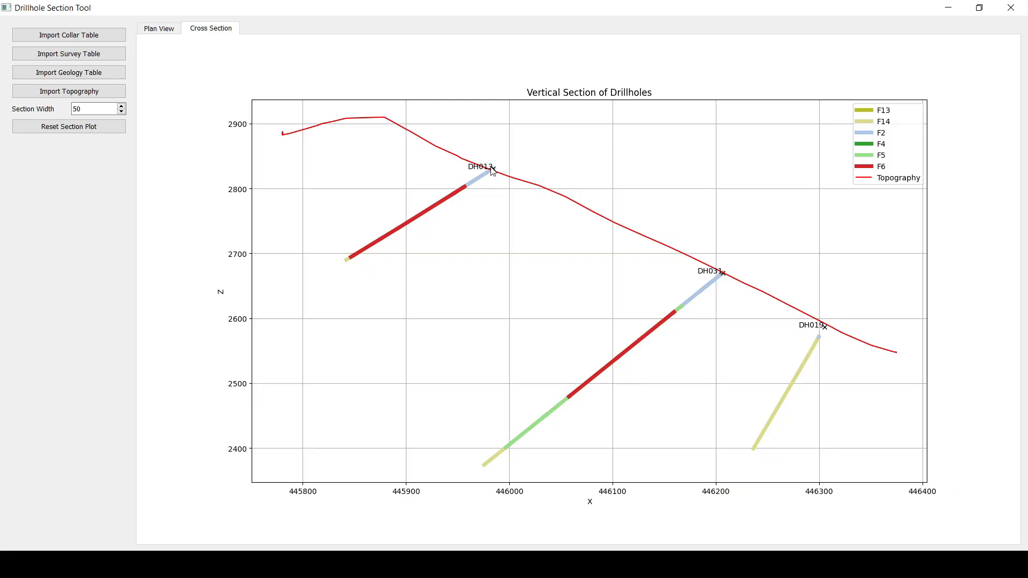
mouse_move(509, 170)
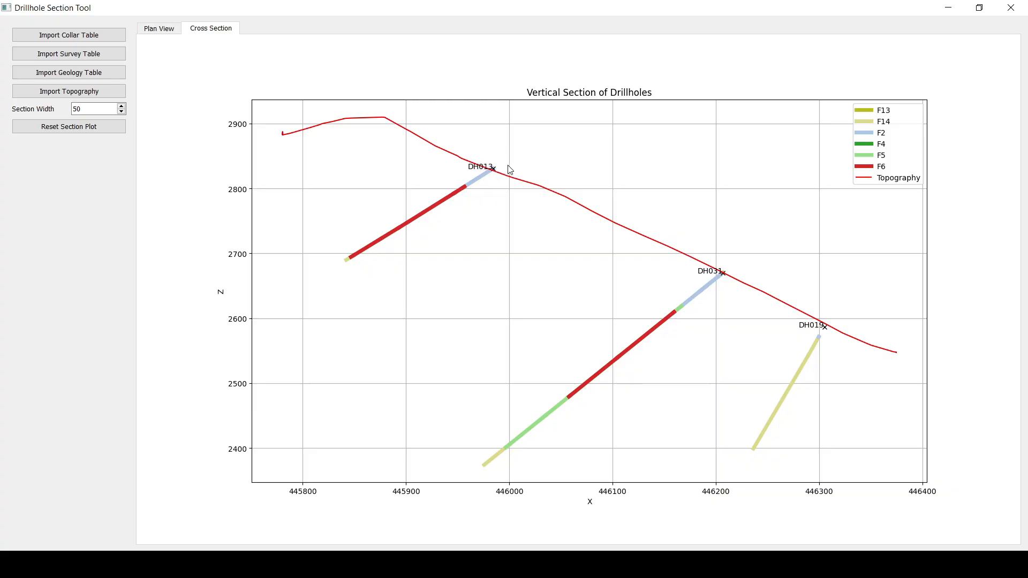
mouse_move(485, 172)
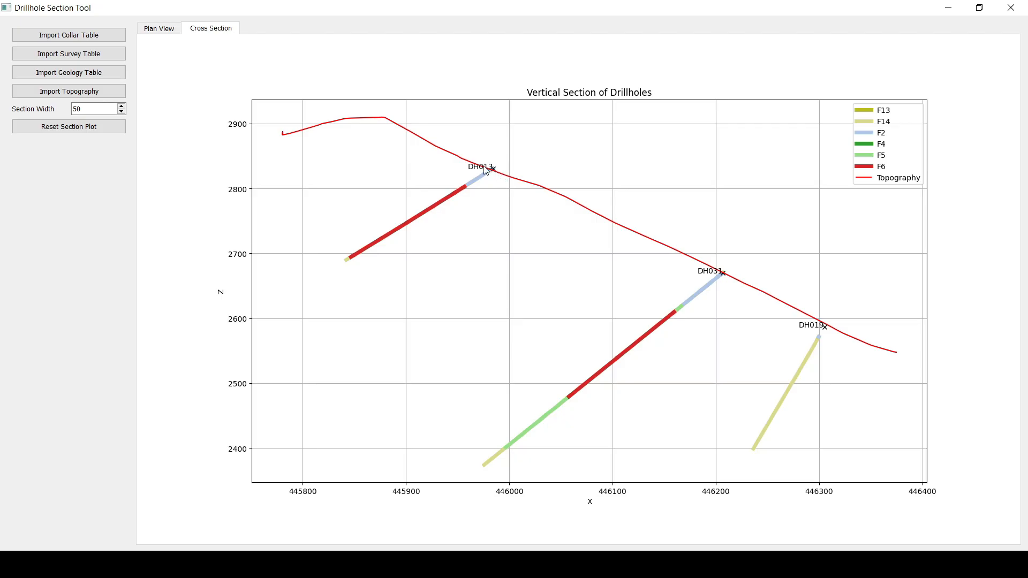
mouse_move(496, 207)
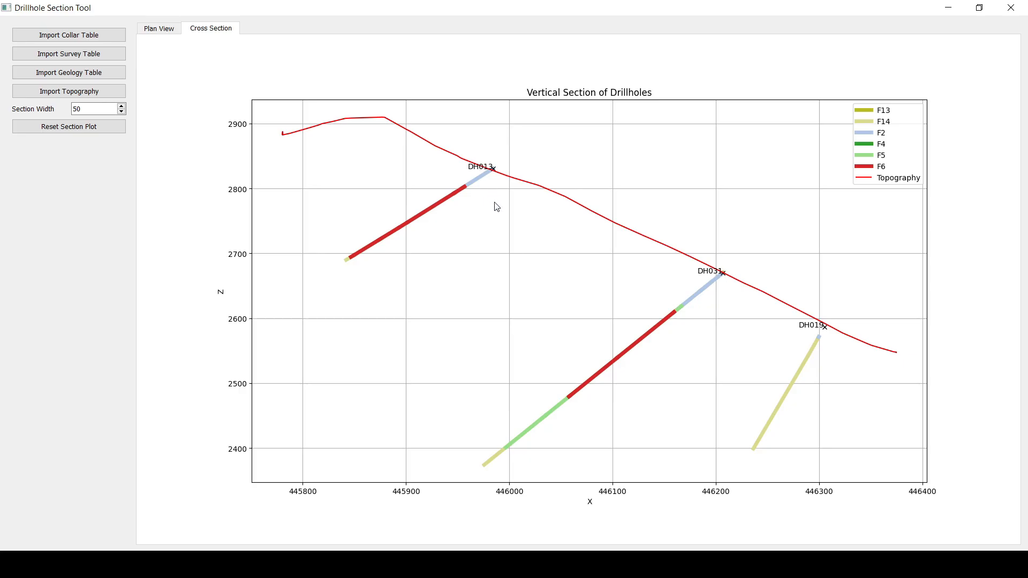
mouse_move(720, 273)
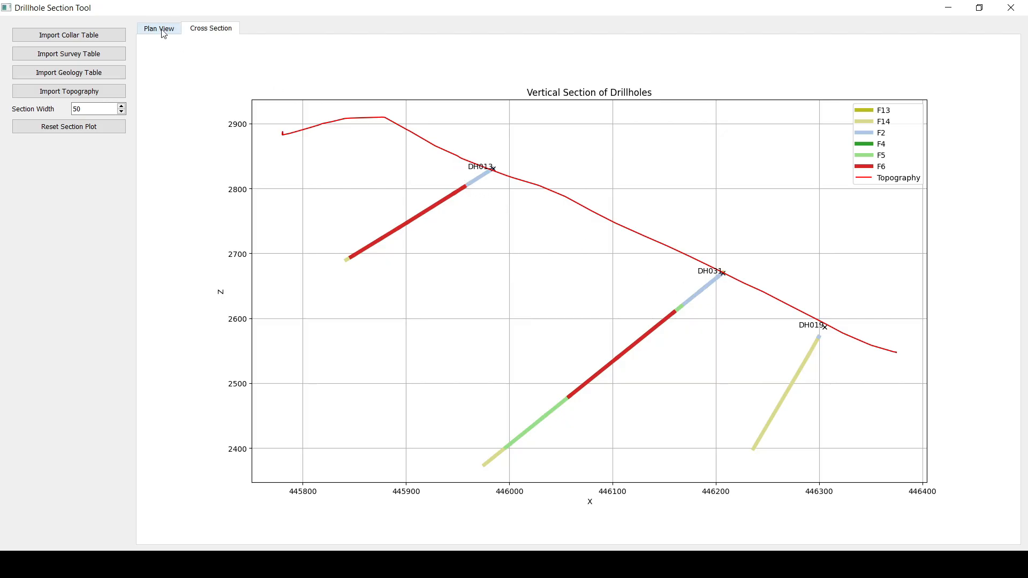
Switch to the plan view showing the A–B trace and 50-unit corridor near Y 492,600
left_click(159, 28)
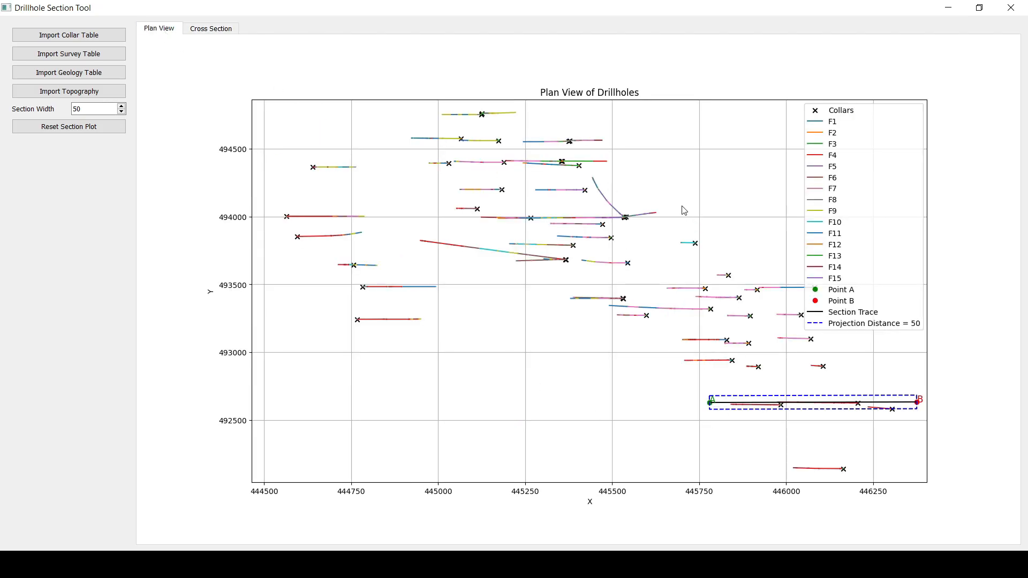
mouse_move(562, 374)
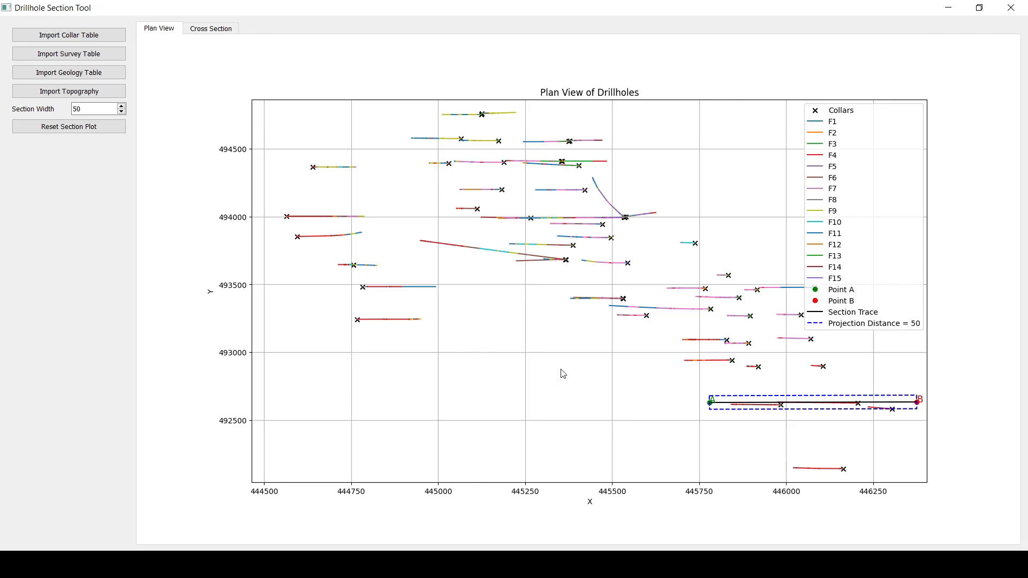
mouse_move(846, 202)
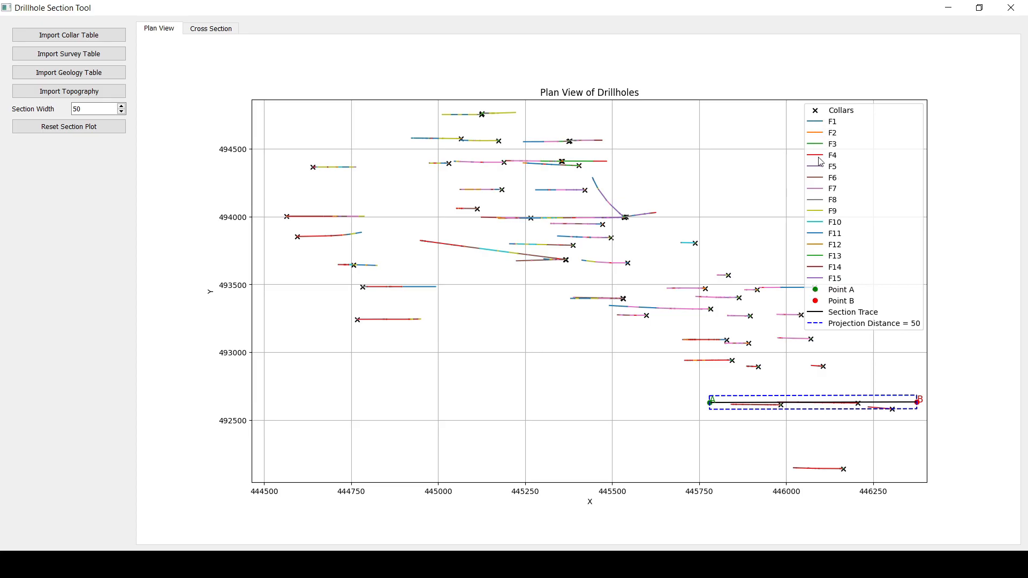
mouse_move(466, 284)
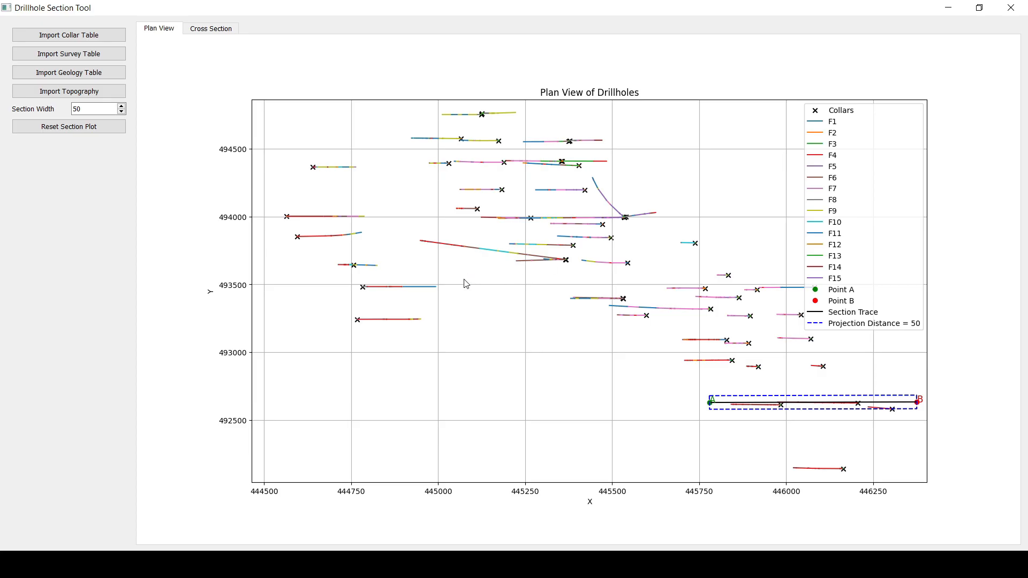
mouse_move(33, 190)
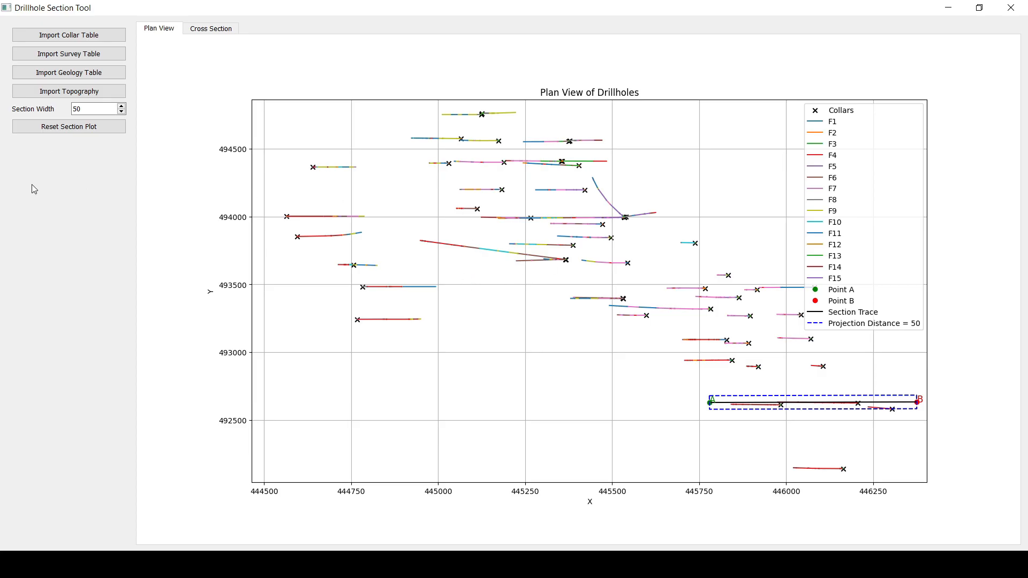
mouse_move(28, 216)
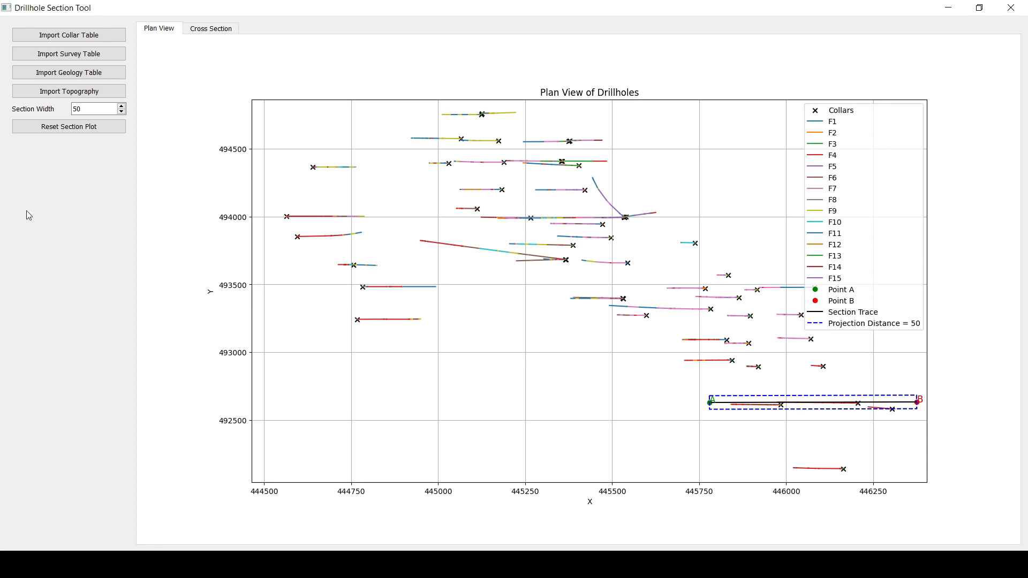
mouse_move(436, 284)
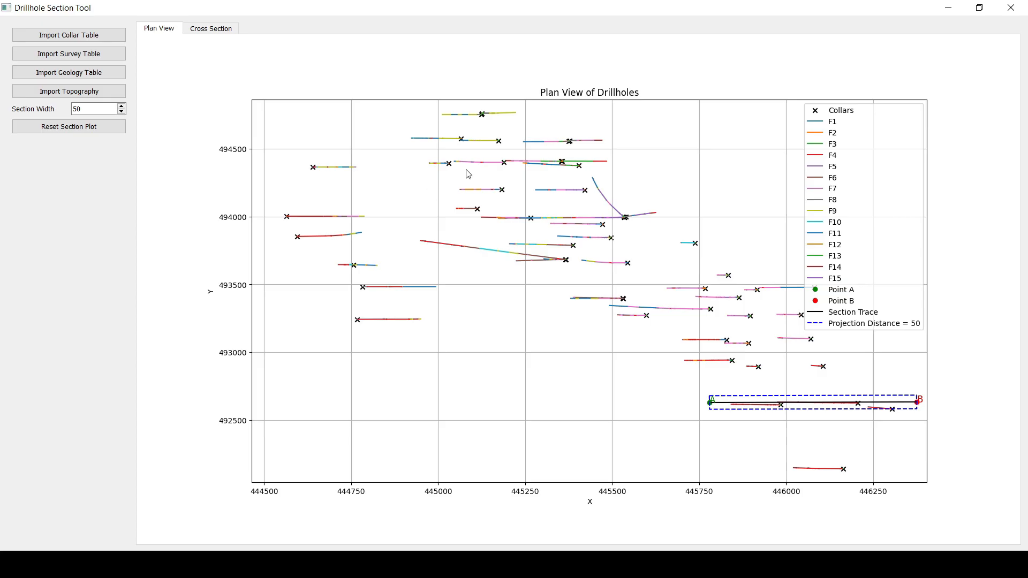
mouse_move(822, 153)
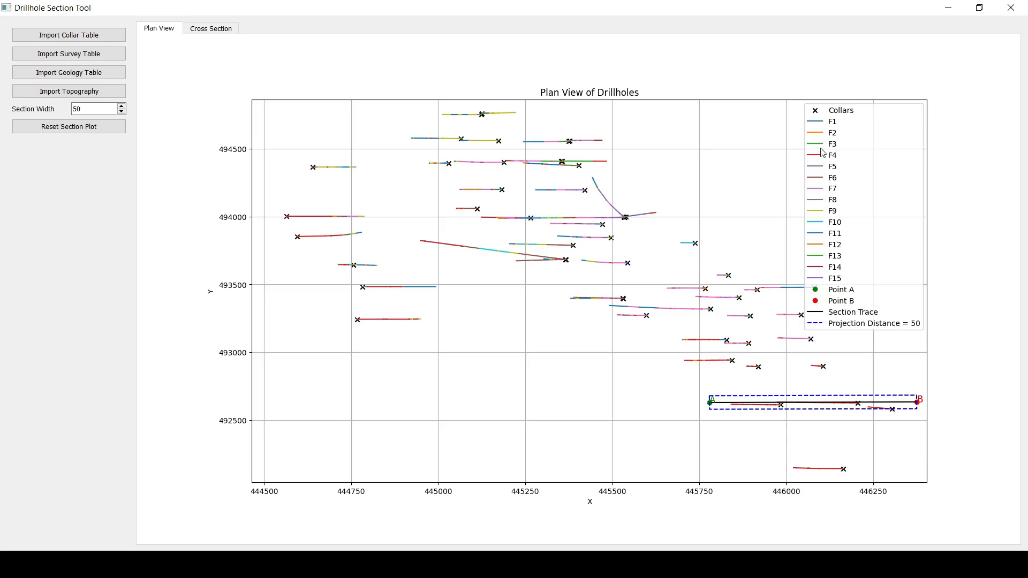
mouse_move(165, 37)
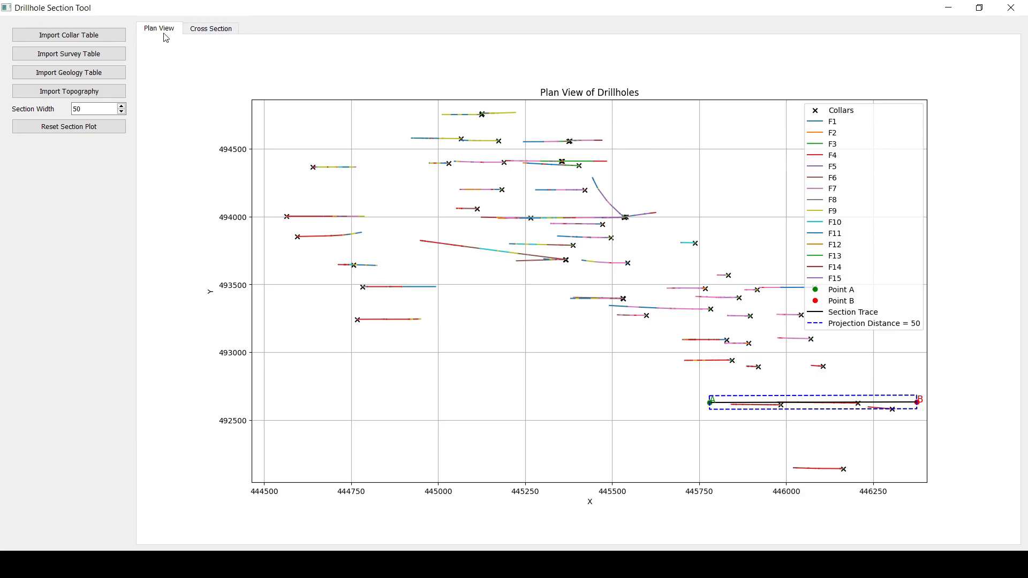
mouse_move(273, 185)
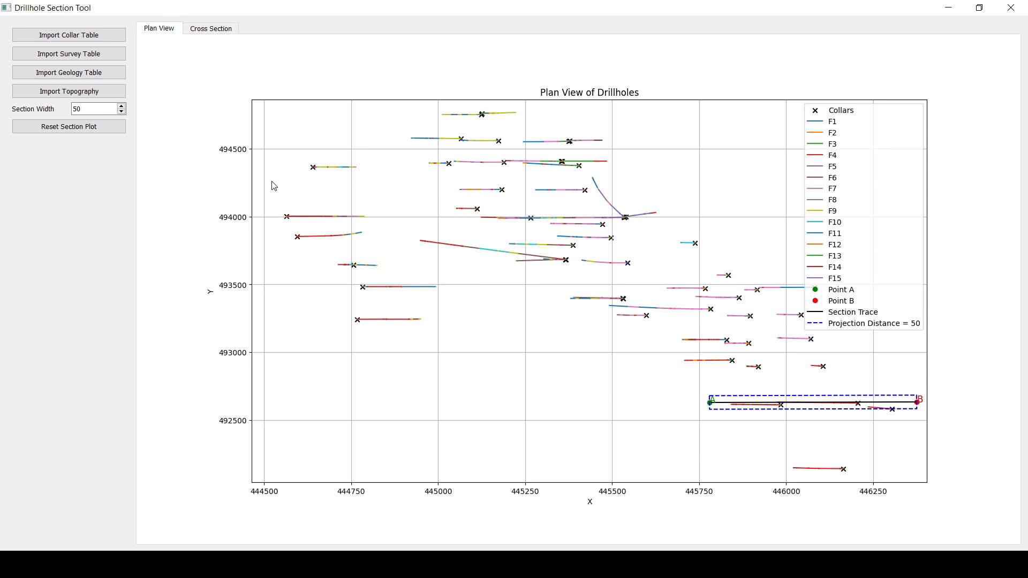
mouse_move(158, 77)
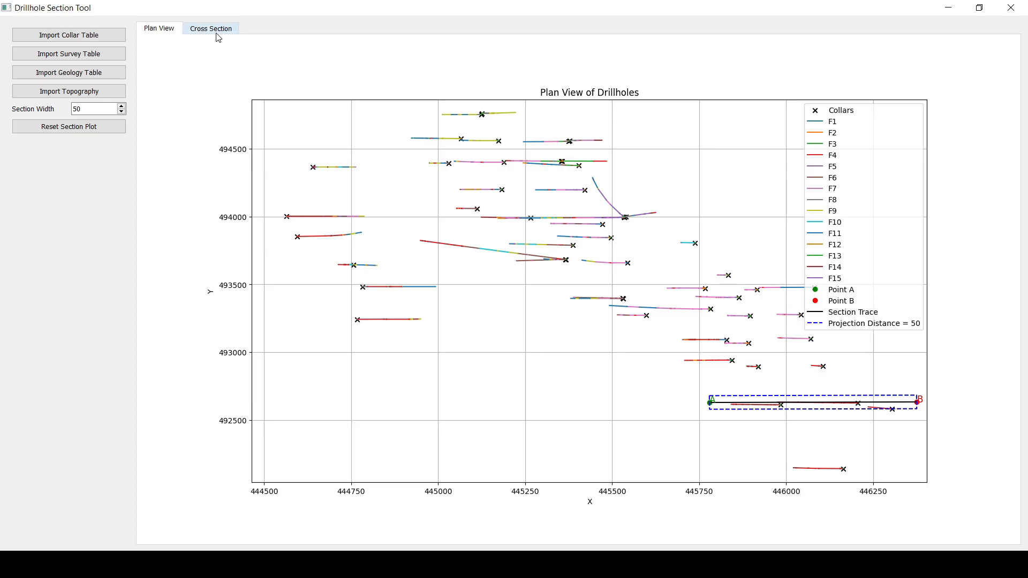
Review the DH013, DH031 and DH019 cross section, then return to the plan view
left_click(211, 28)
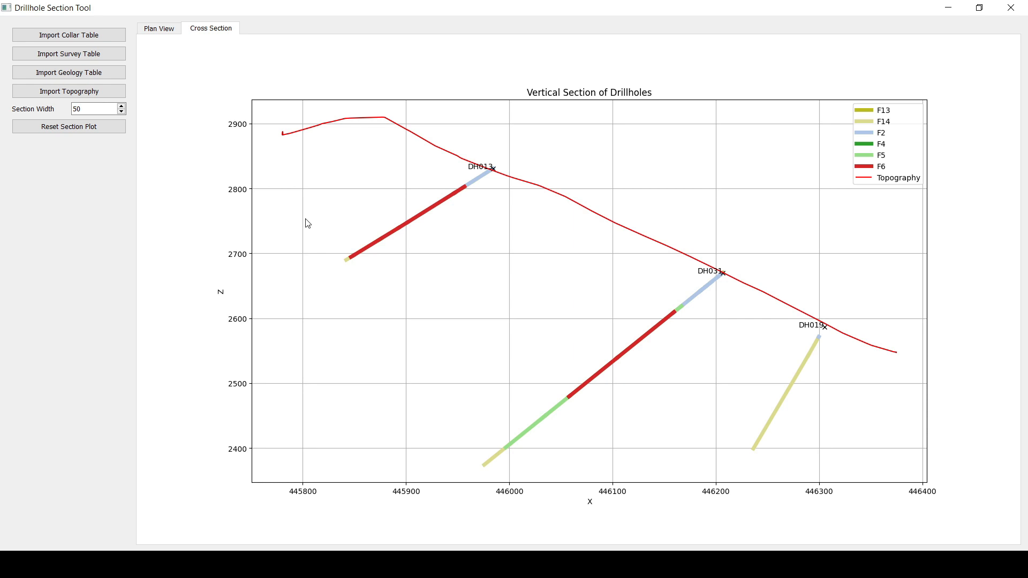
mouse_move(375, 196)
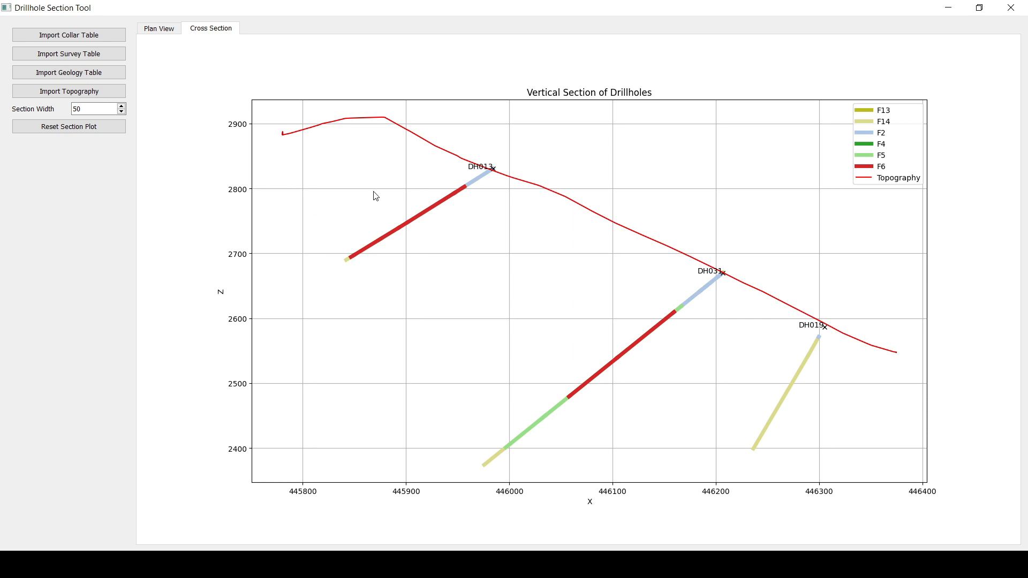
mouse_move(475, 192)
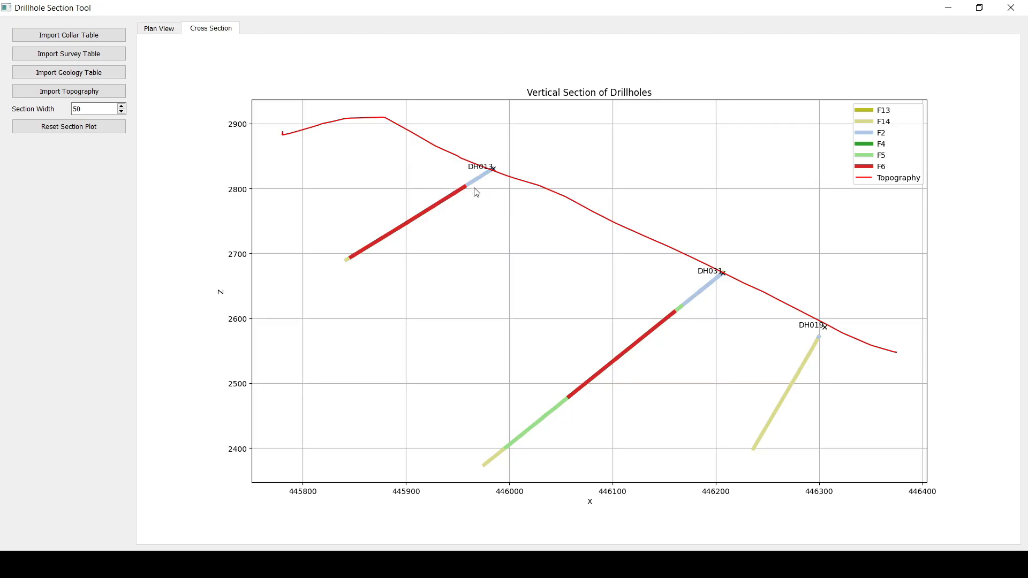
mouse_move(378, 169)
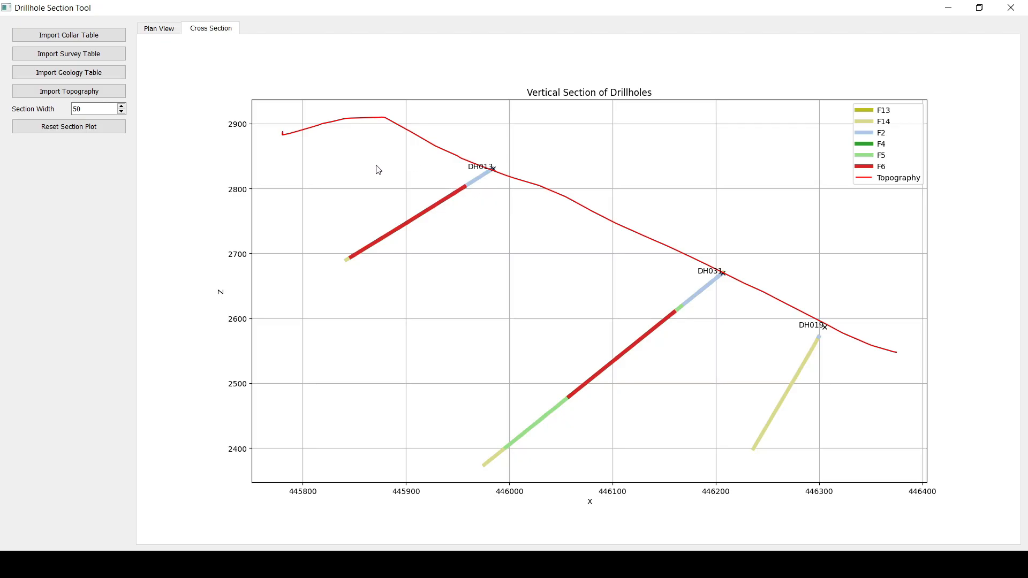
mouse_move(633, 275)
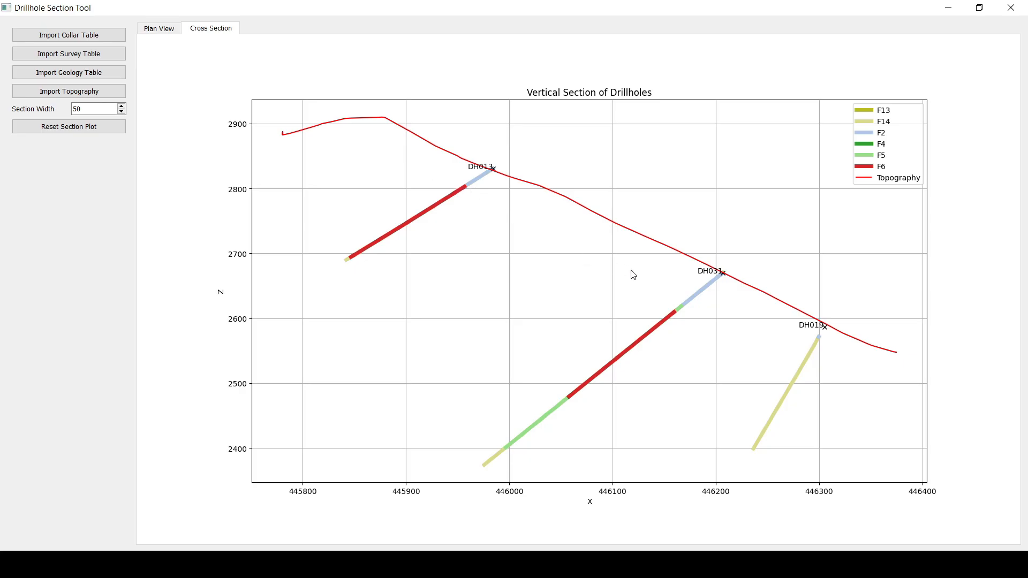
mouse_move(25, 198)
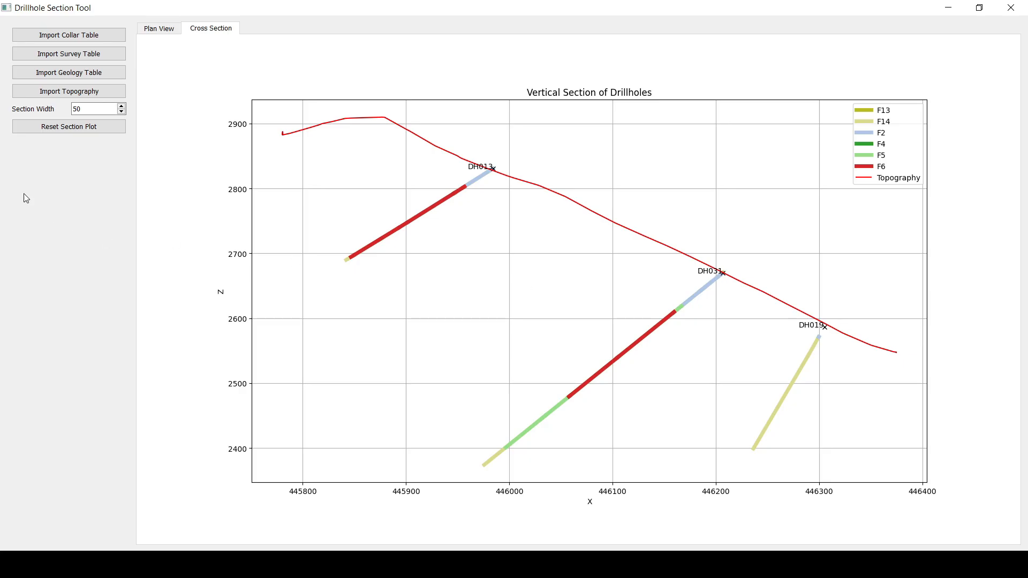
mouse_move(65, 197)
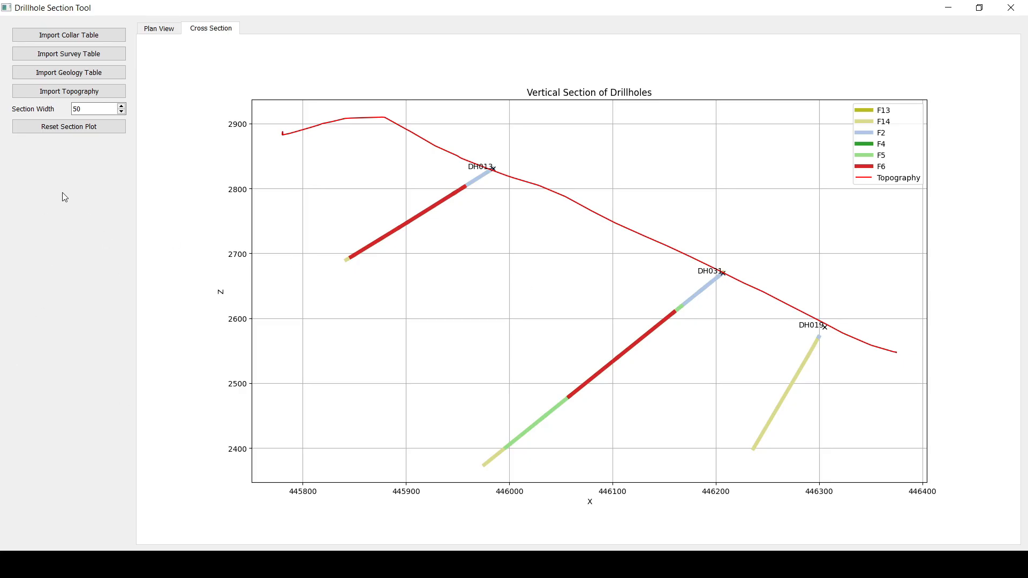
mouse_move(471, 189)
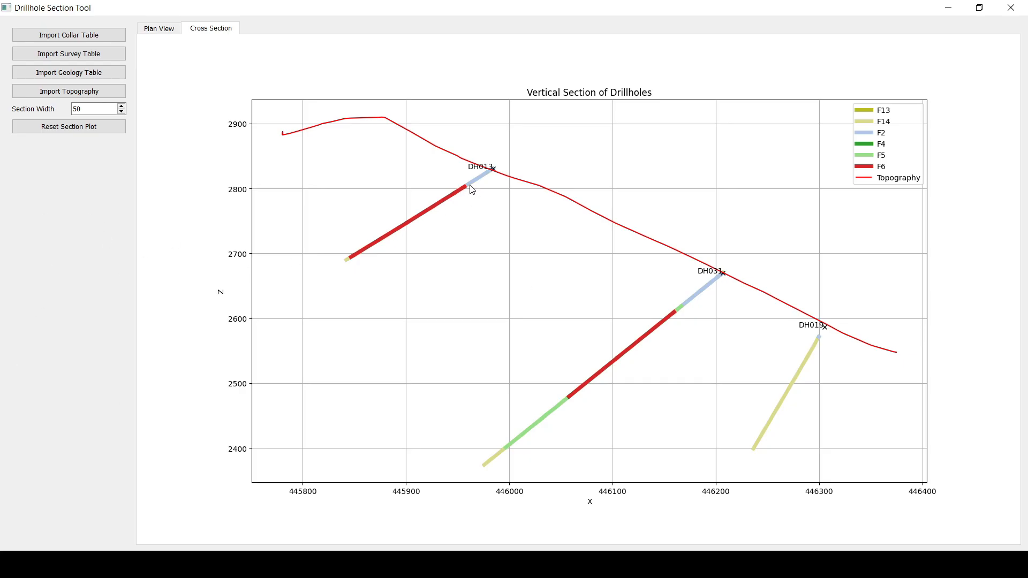
mouse_move(468, 190)
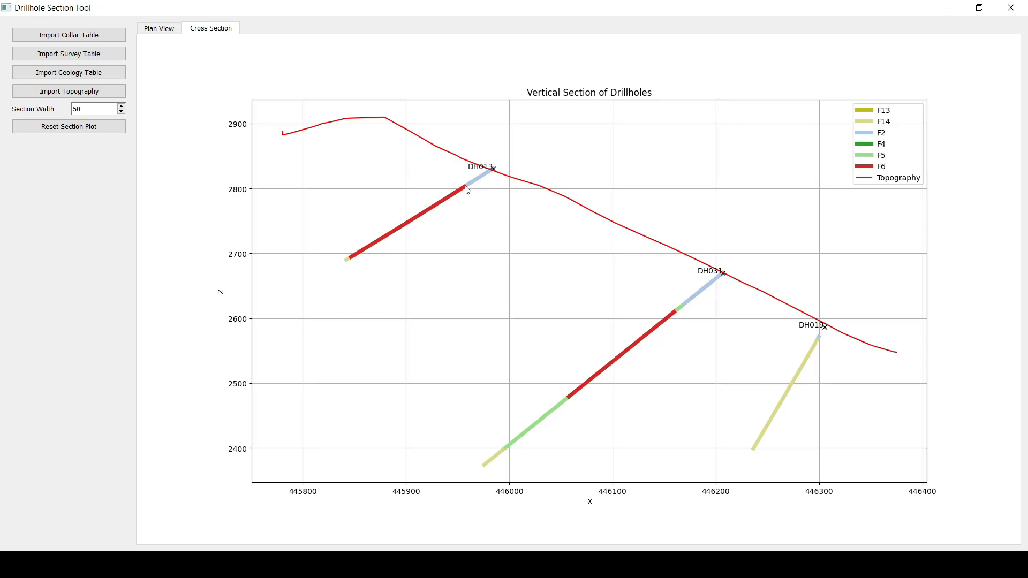
mouse_move(425, 174)
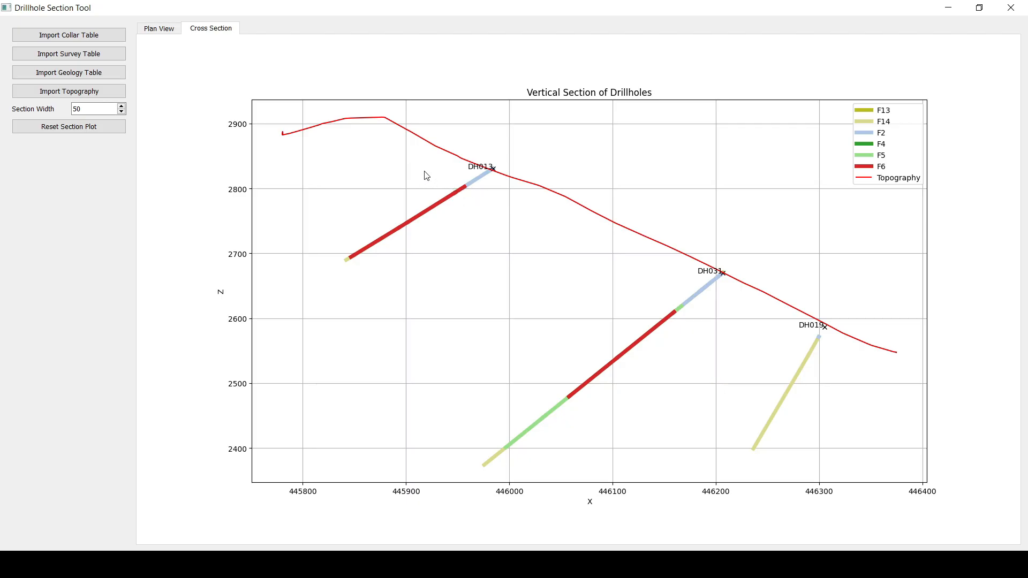
mouse_move(719, 407)
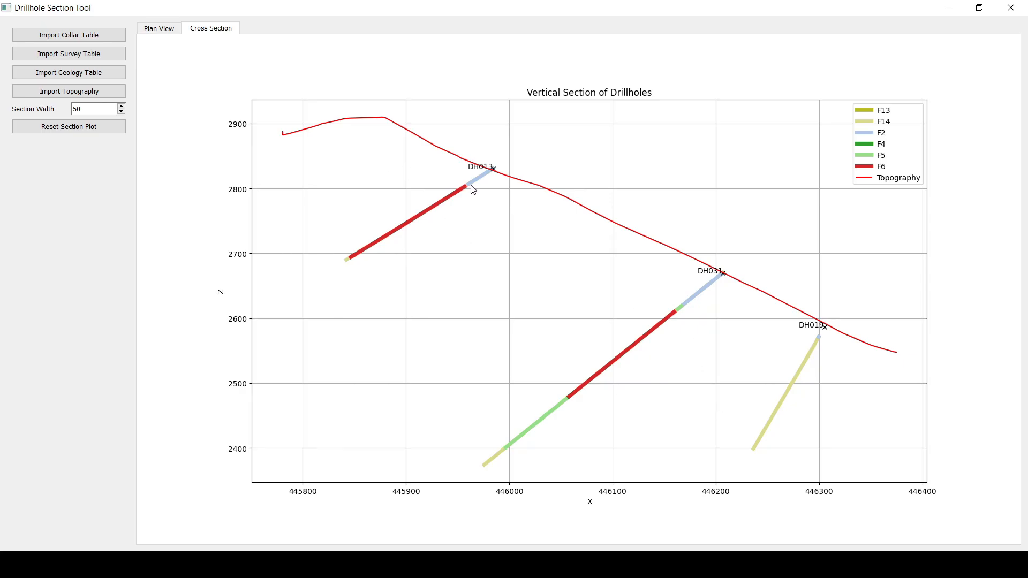
mouse_move(812, 359)
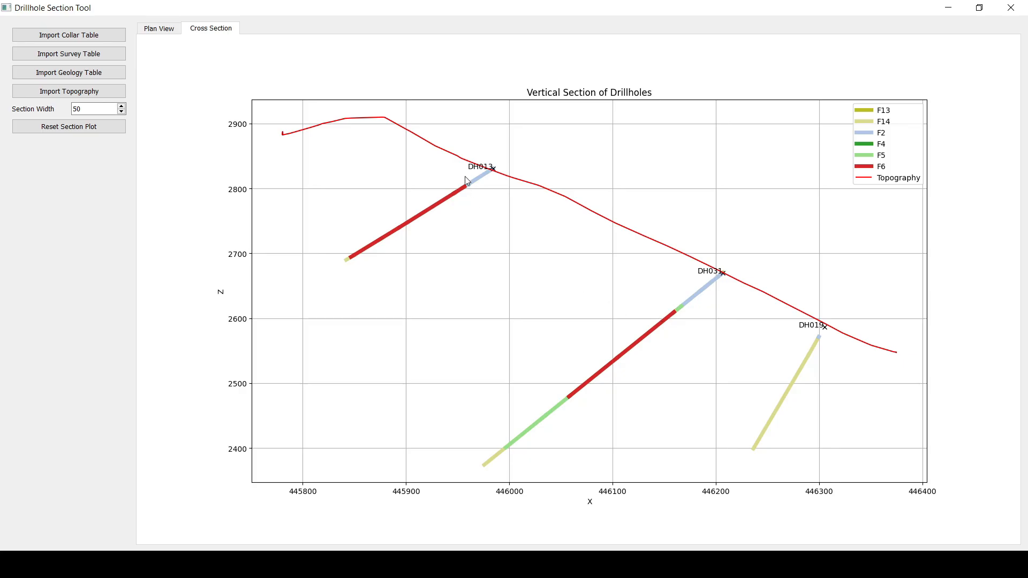
mouse_move(296, 149)
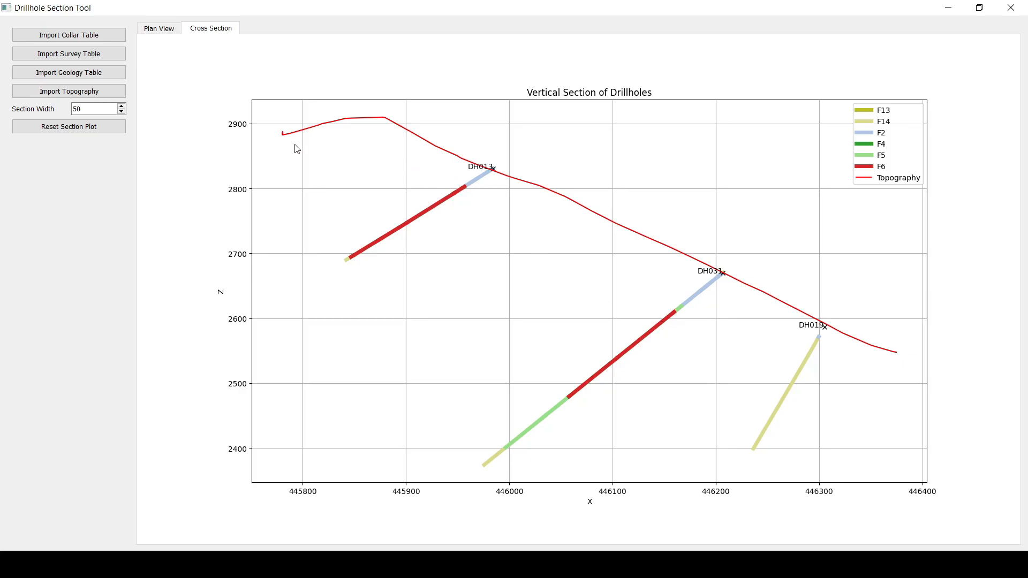
mouse_move(55, 197)
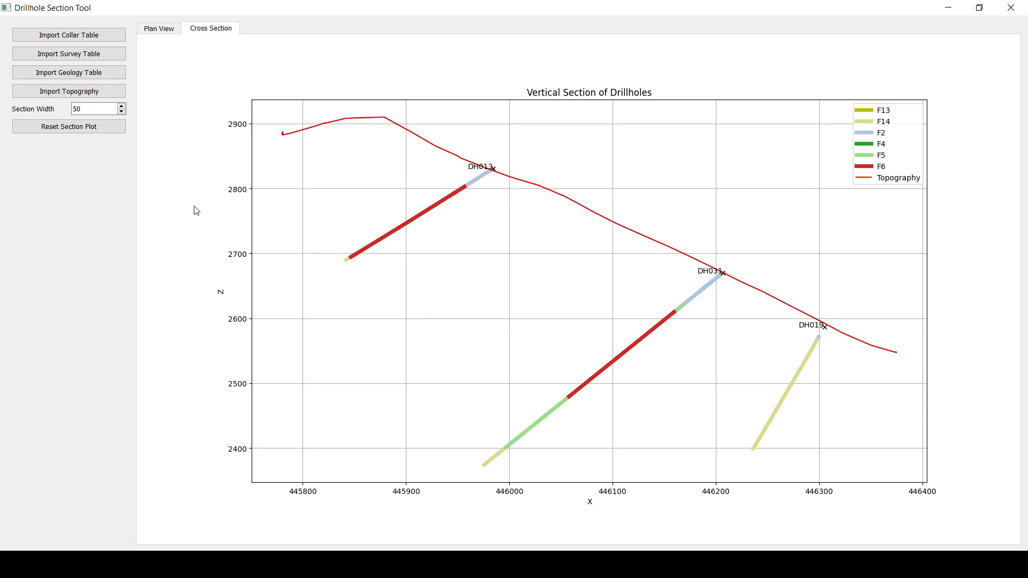
mouse_move(688, 314)
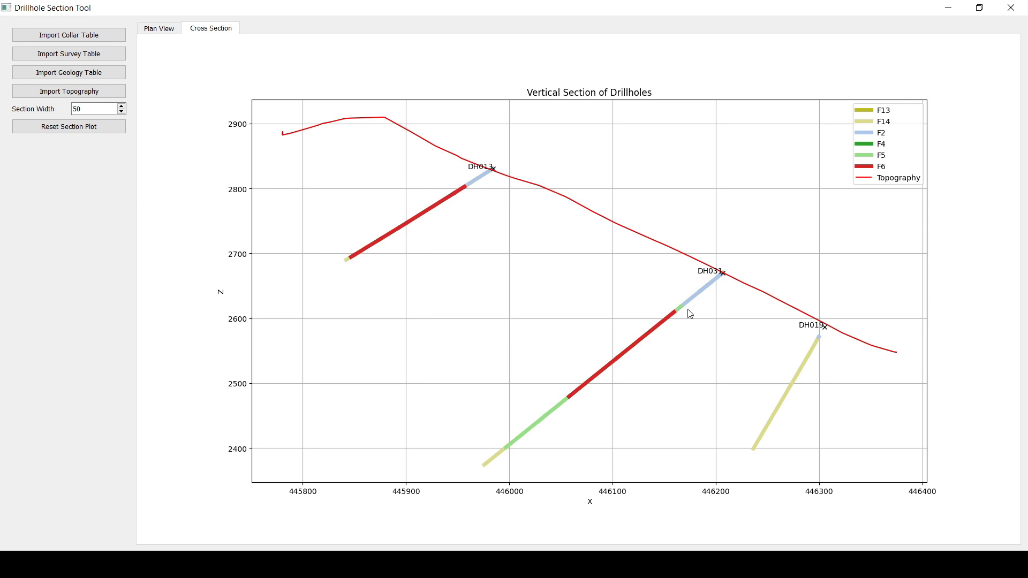
mouse_move(857, 344)
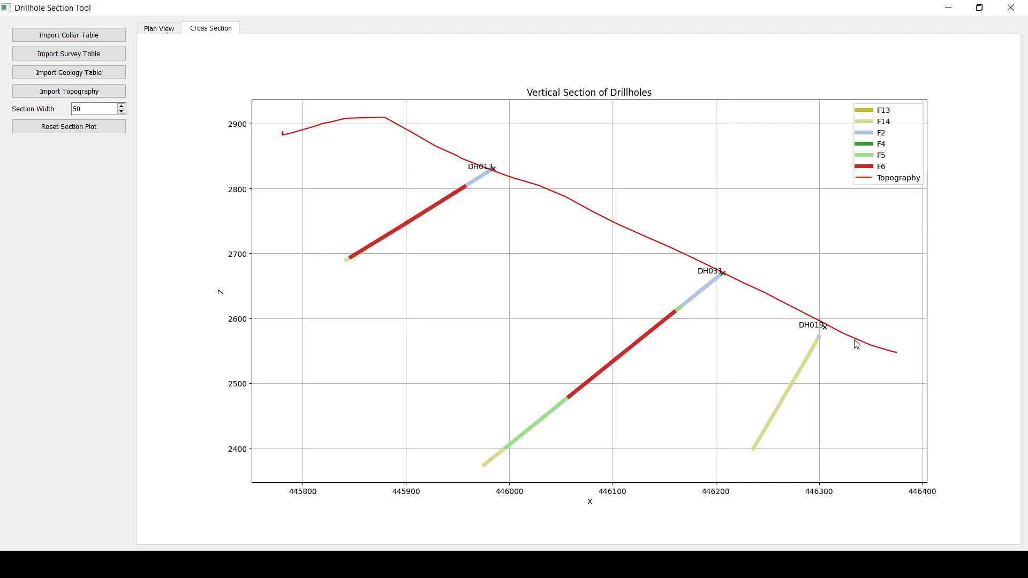
mouse_move(327, 253)
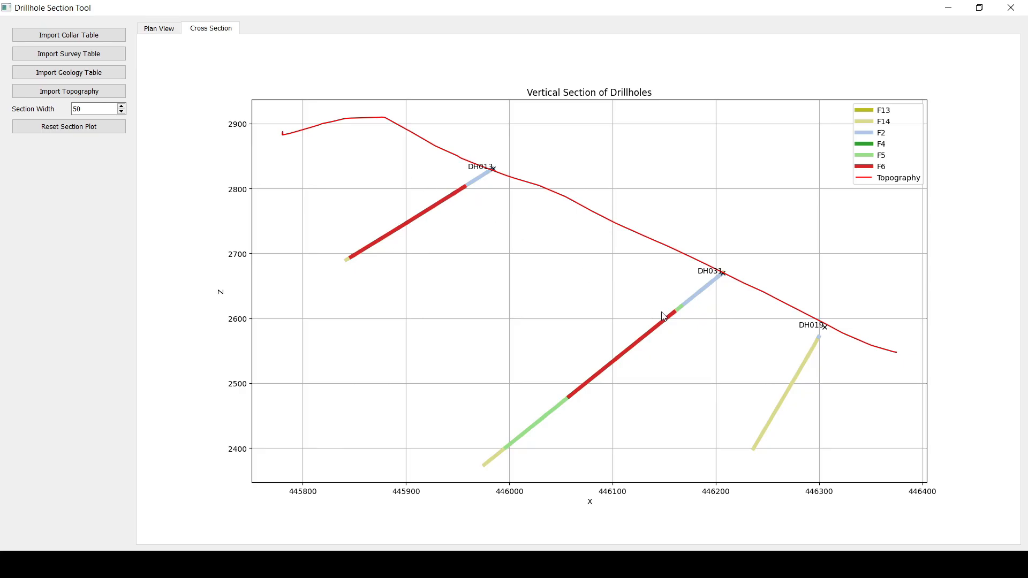
mouse_move(346, 236)
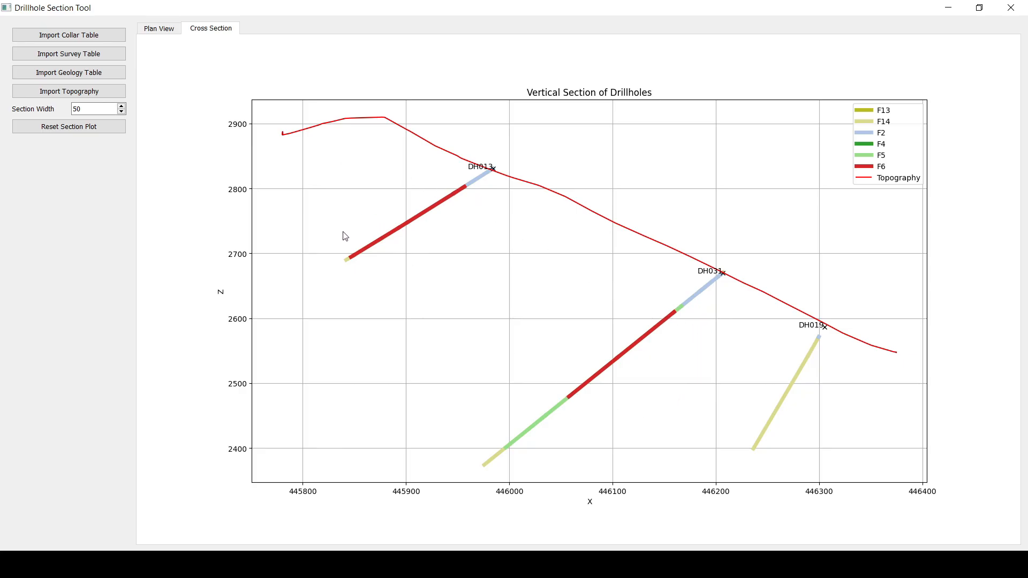
mouse_move(680, 334)
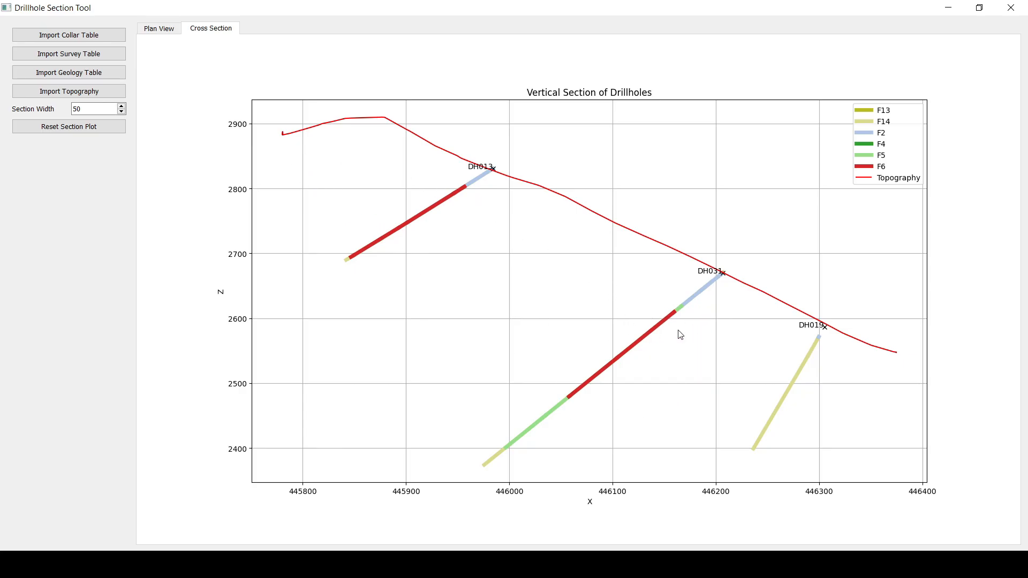
mouse_move(542, 293)
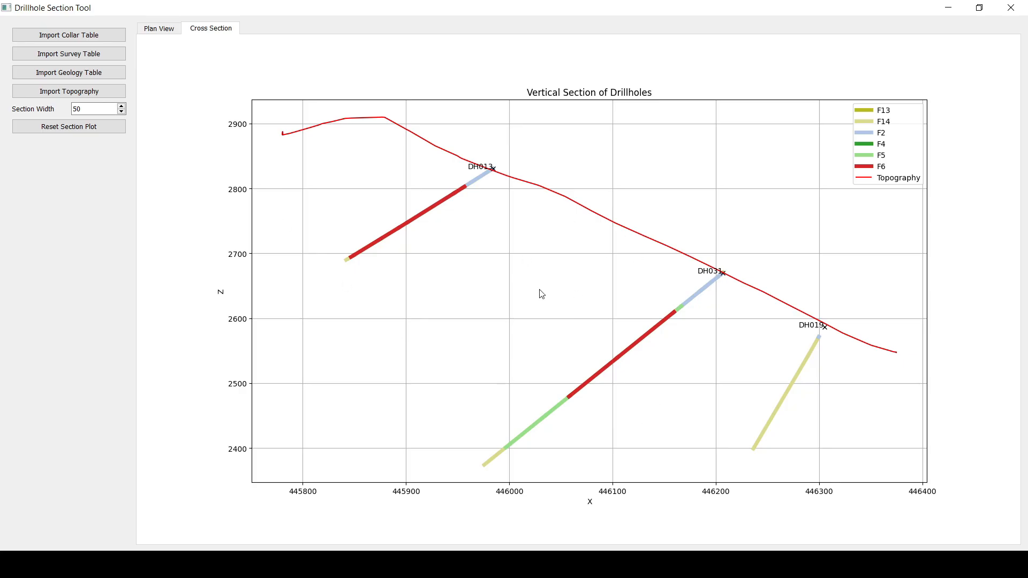
mouse_move(521, 191)
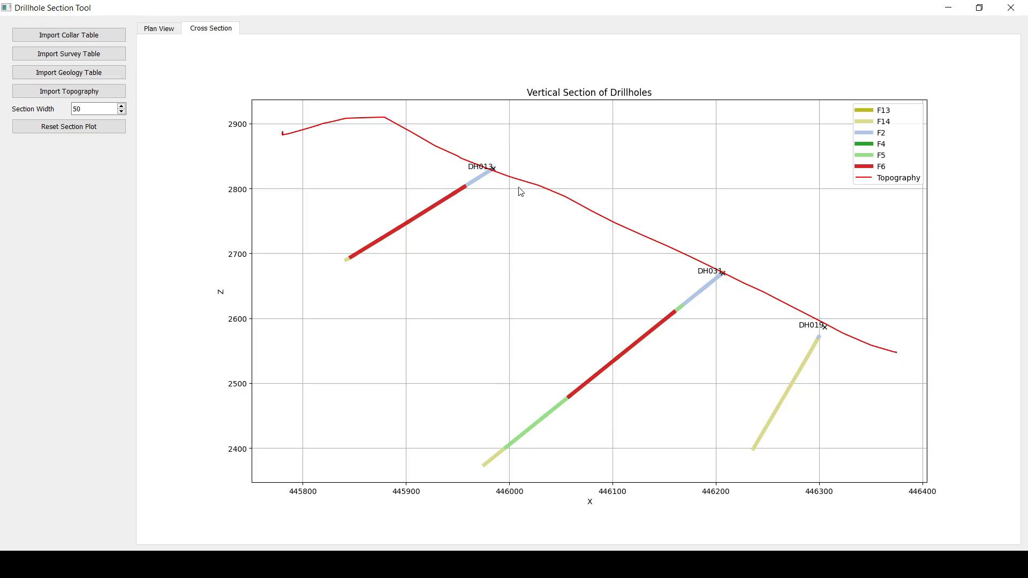
mouse_move(810, 333)
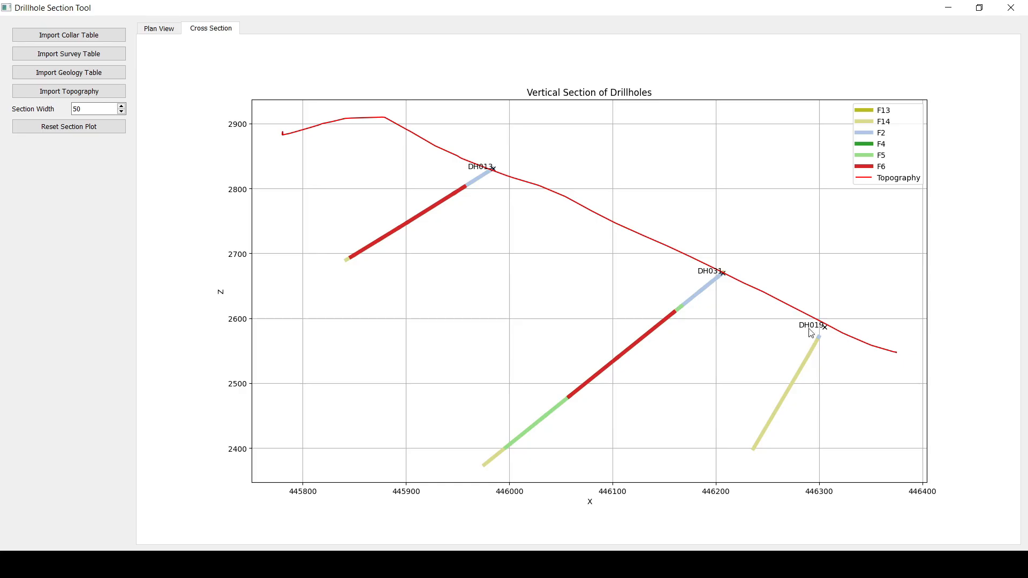
mouse_move(393, 126)
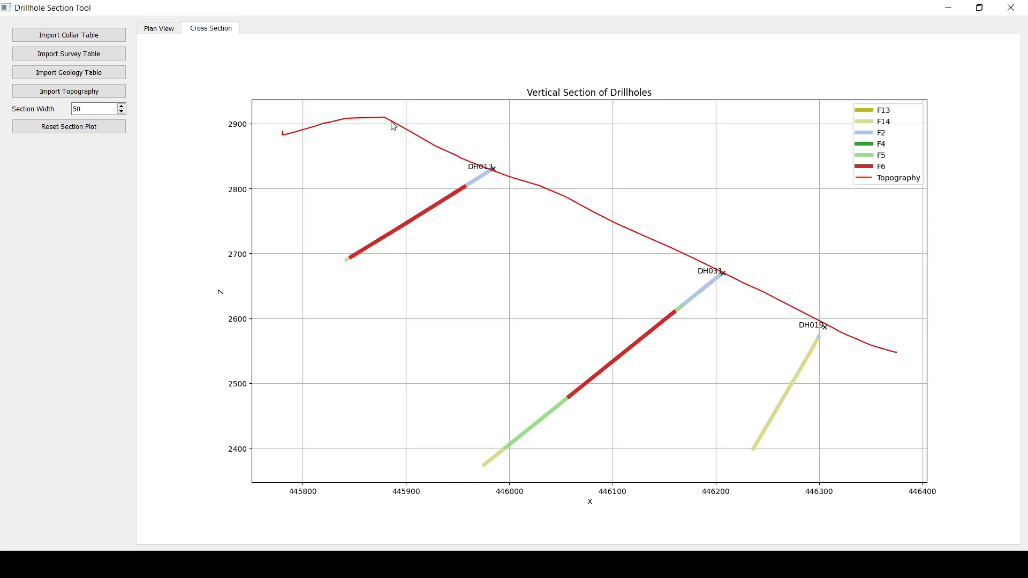
mouse_move(285, 139)
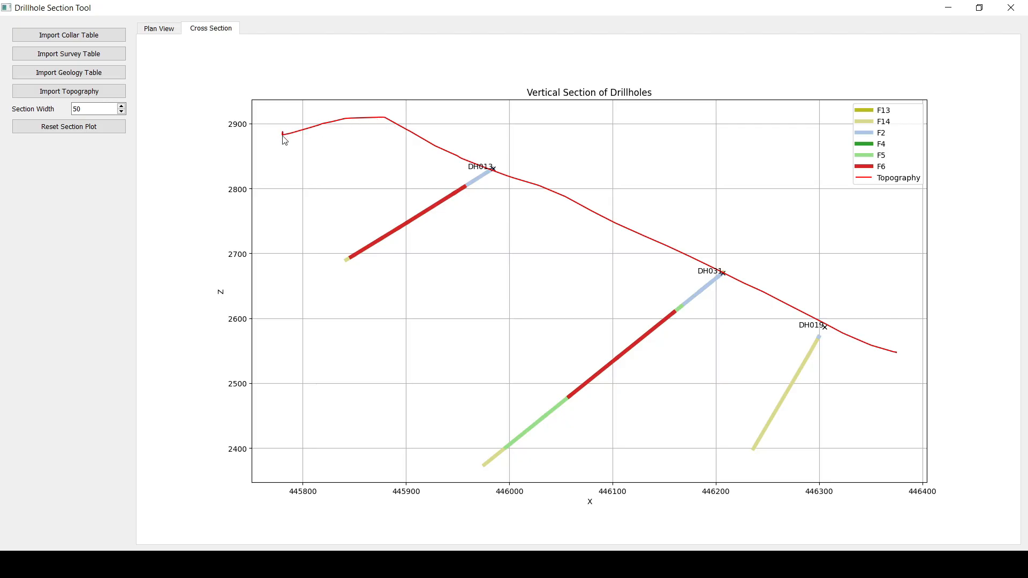
mouse_move(886, 356)
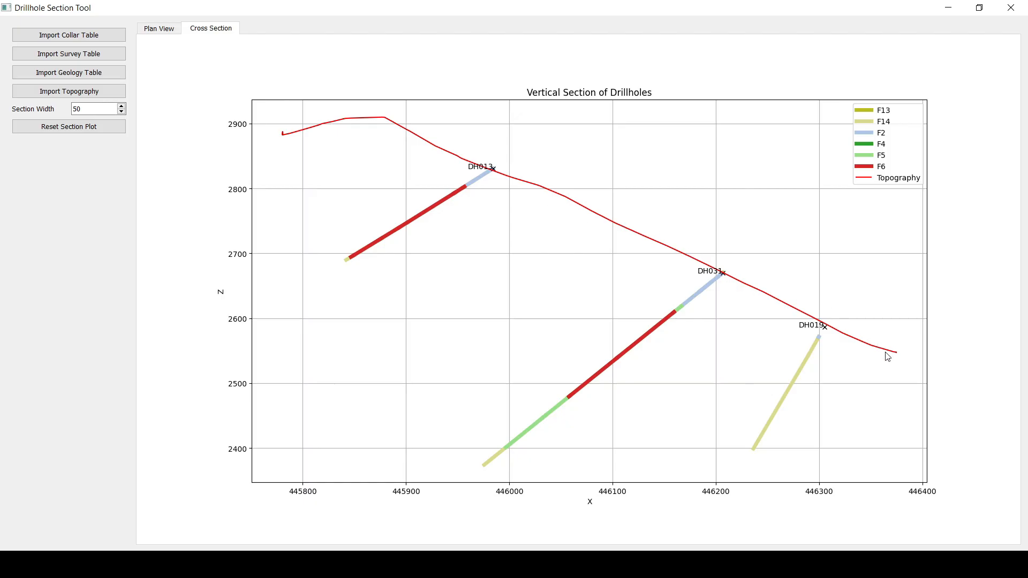
mouse_move(433, 162)
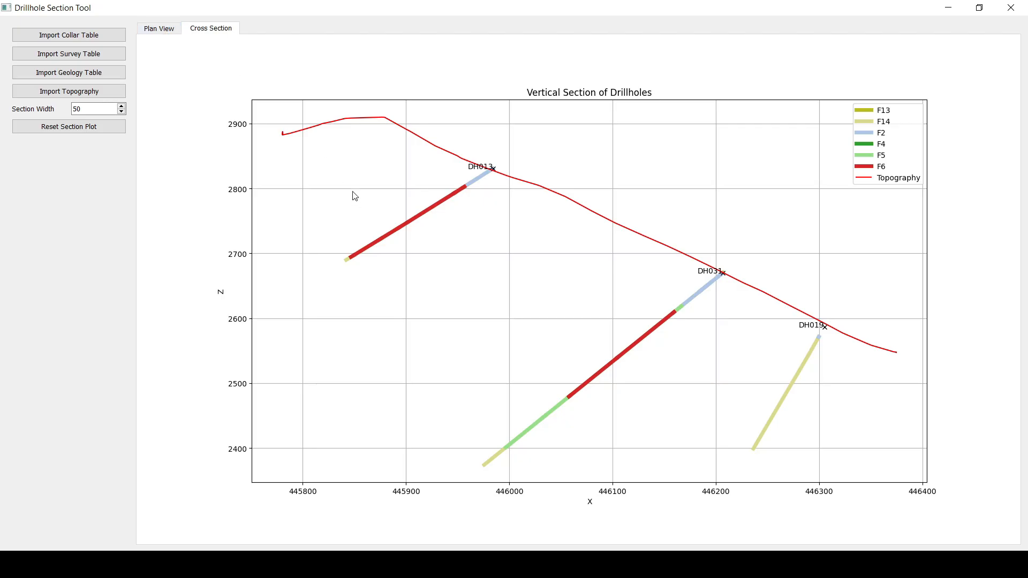
mouse_move(376, 184)
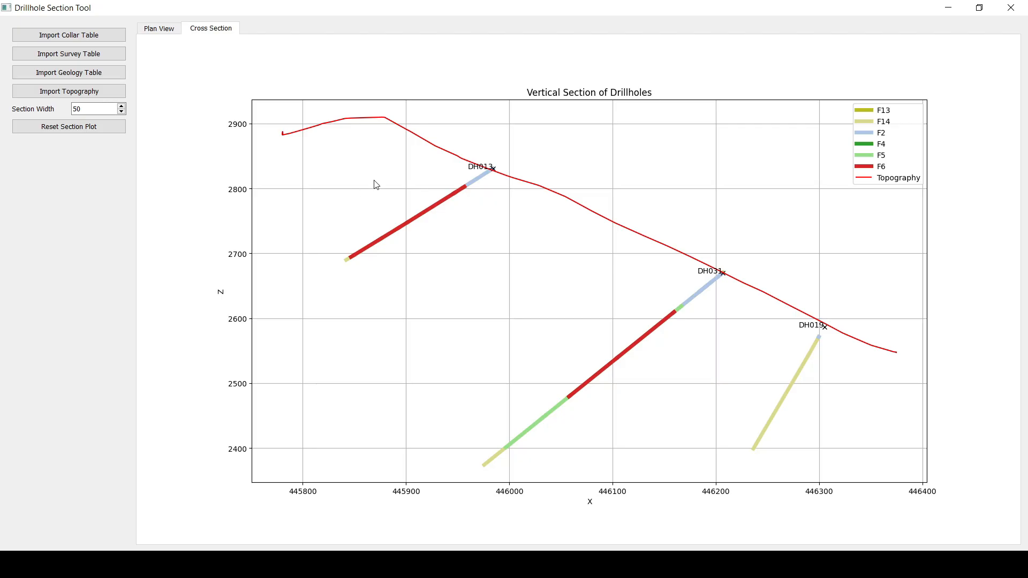
mouse_move(368, 270)
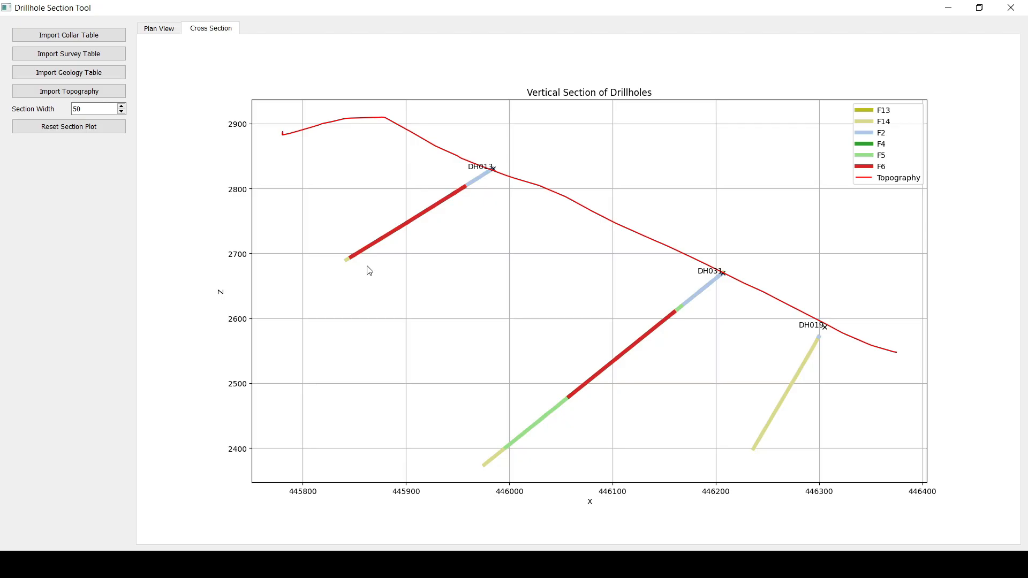
mouse_move(361, 271)
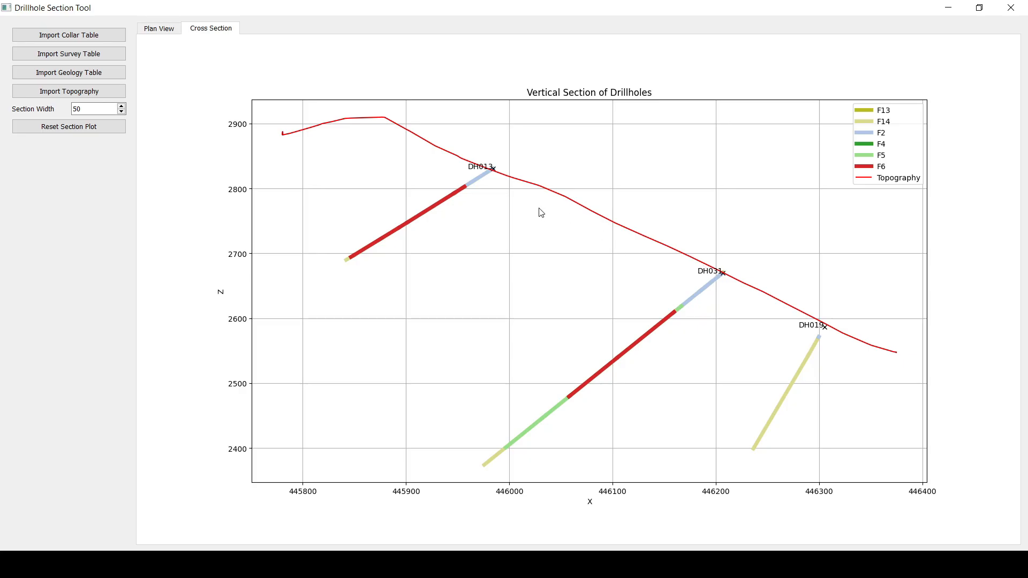
mouse_move(492, 183)
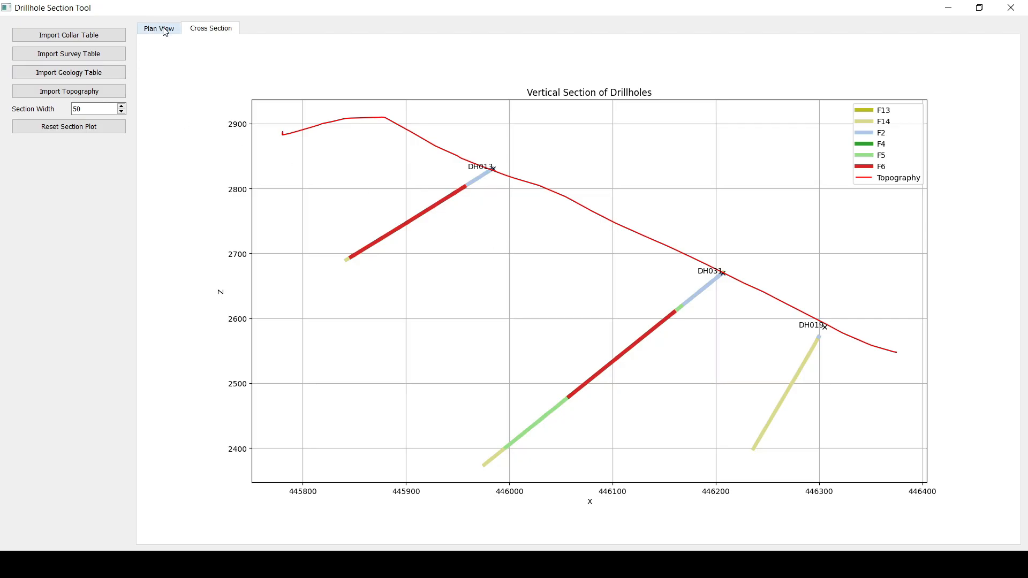
left_click(159, 28)
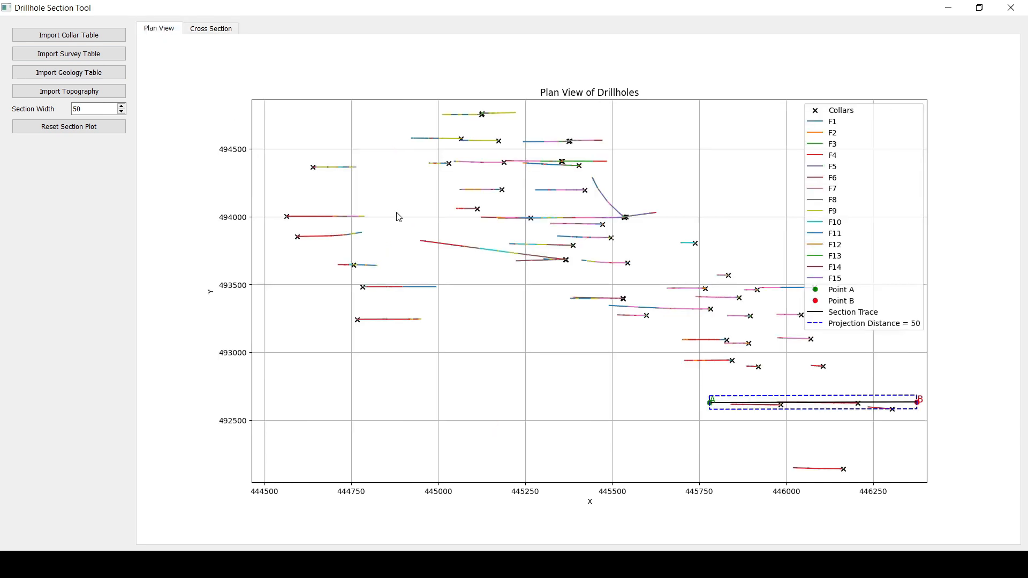